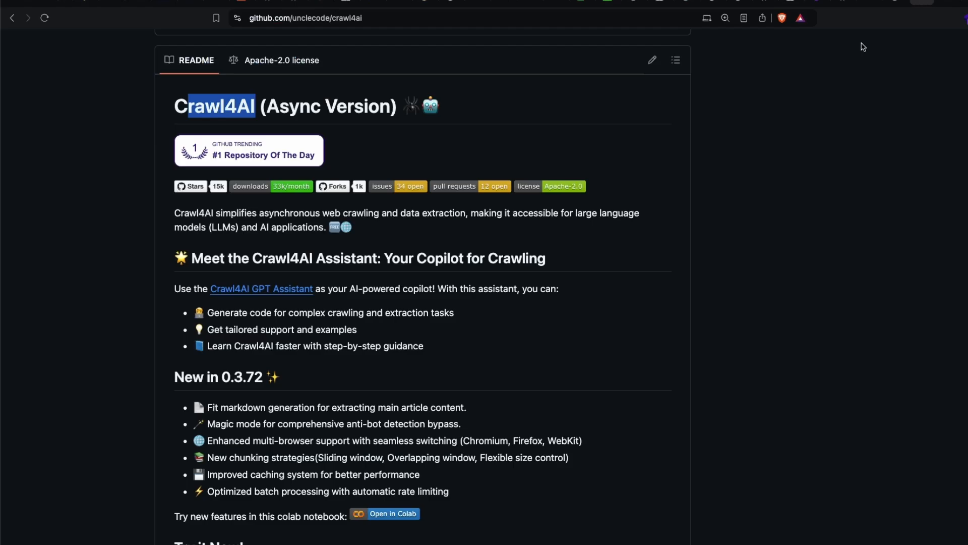
pyautogui.moveTo(549, 261)
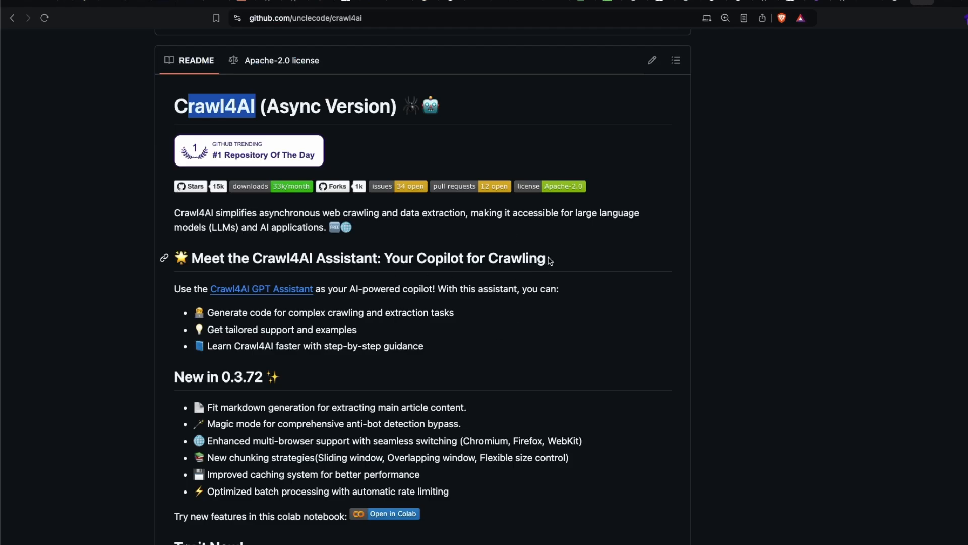
pyautogui.moveTo(550, 260)
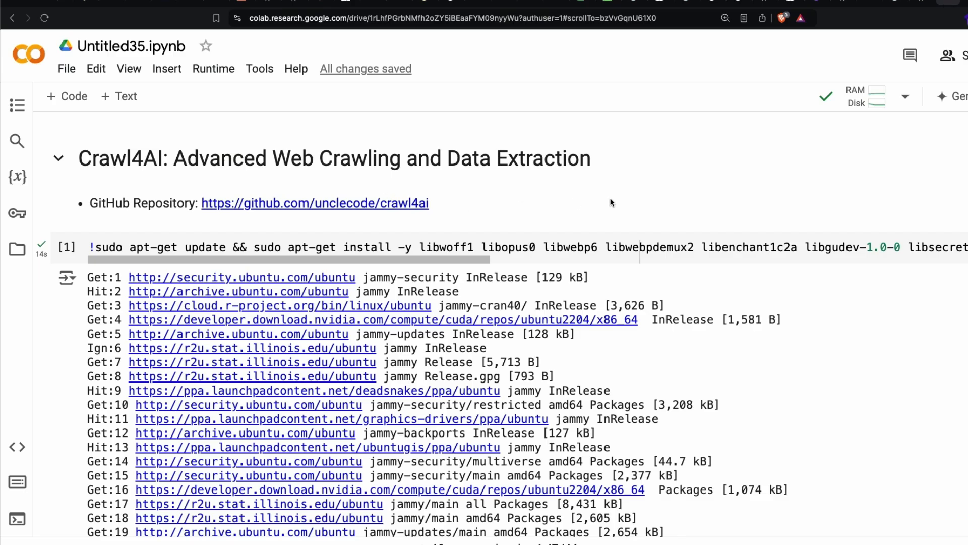
pyautogui.moveTo(469, 260)
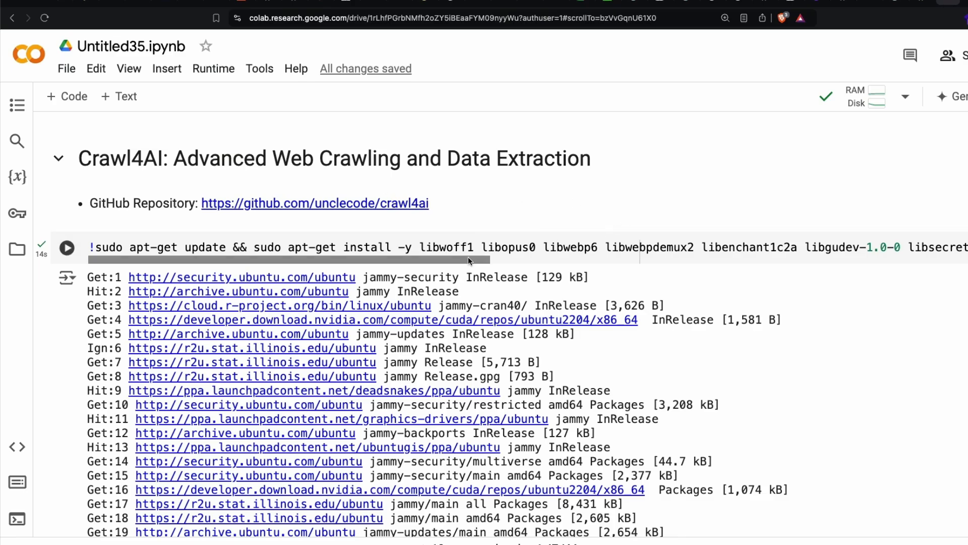
pyautogui.moveTo(775, 334)
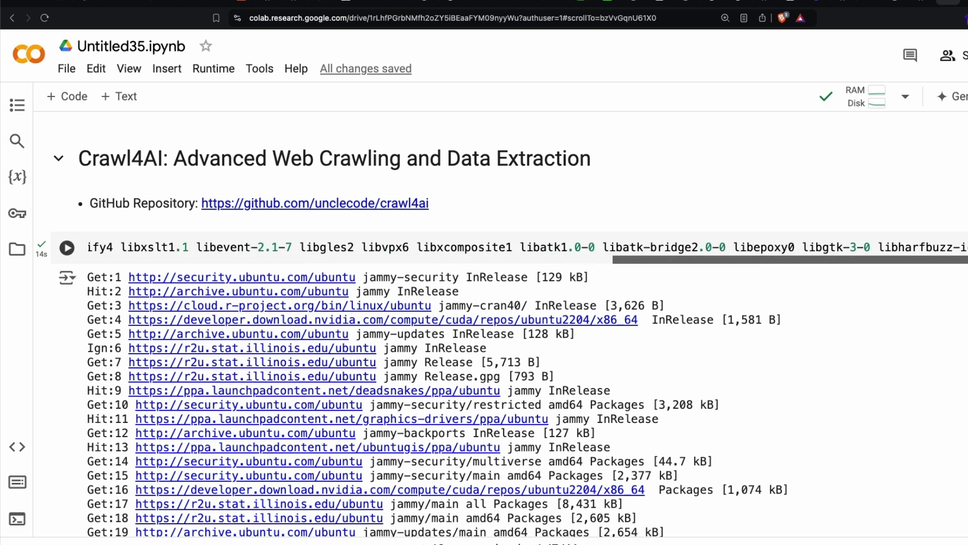
# Step: Review the package install cell, noting the playwright install command
pyautogui.scroll(-3)
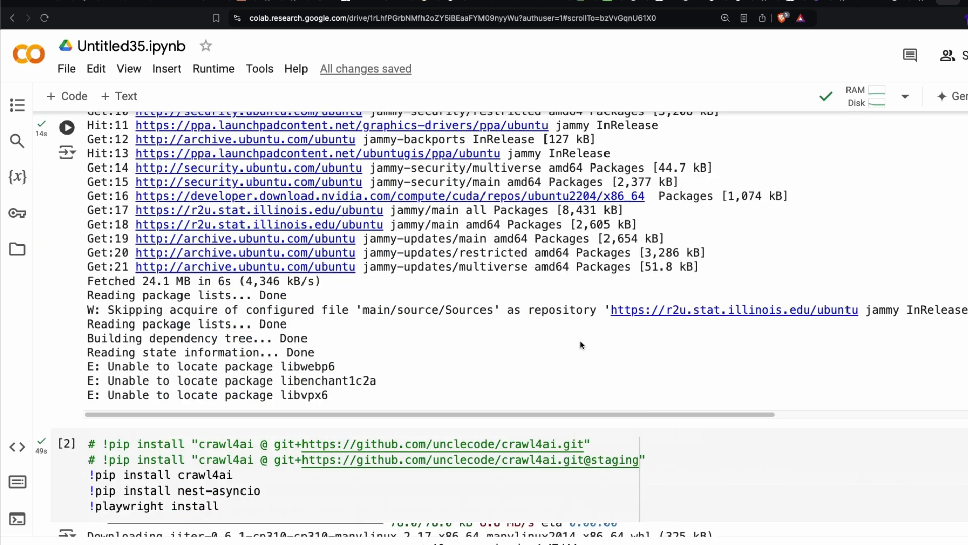
pyautogui.scroll(-3)
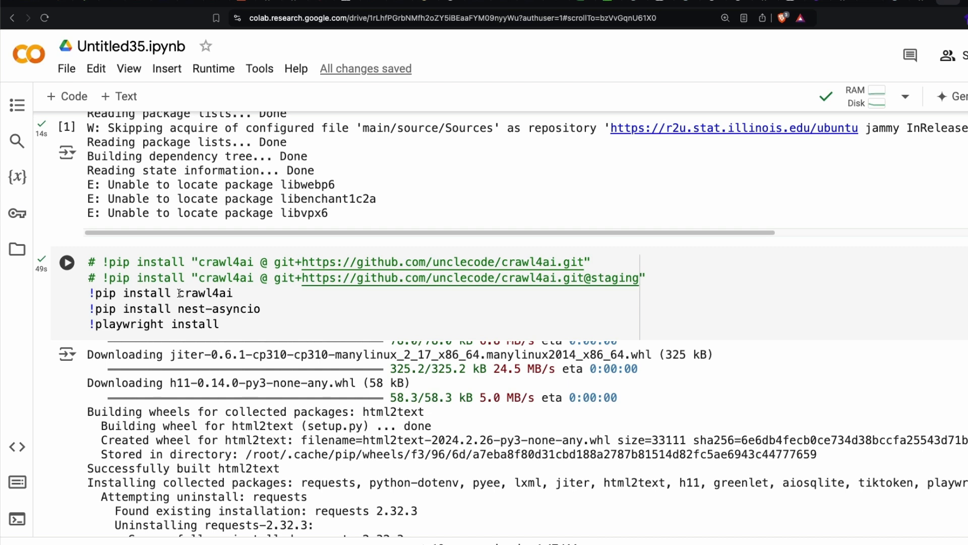
pyautogui.click(233, 293)
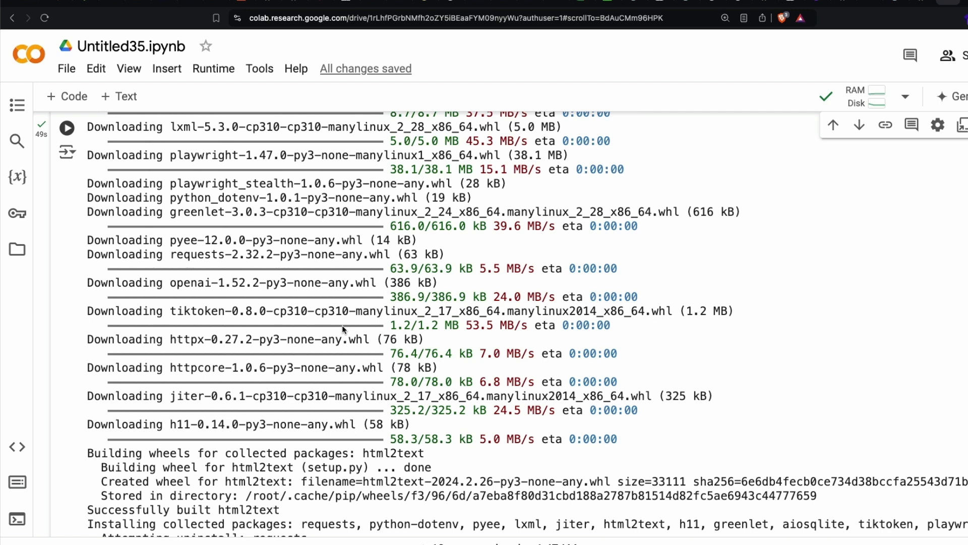
pyautogui.scroll(3)
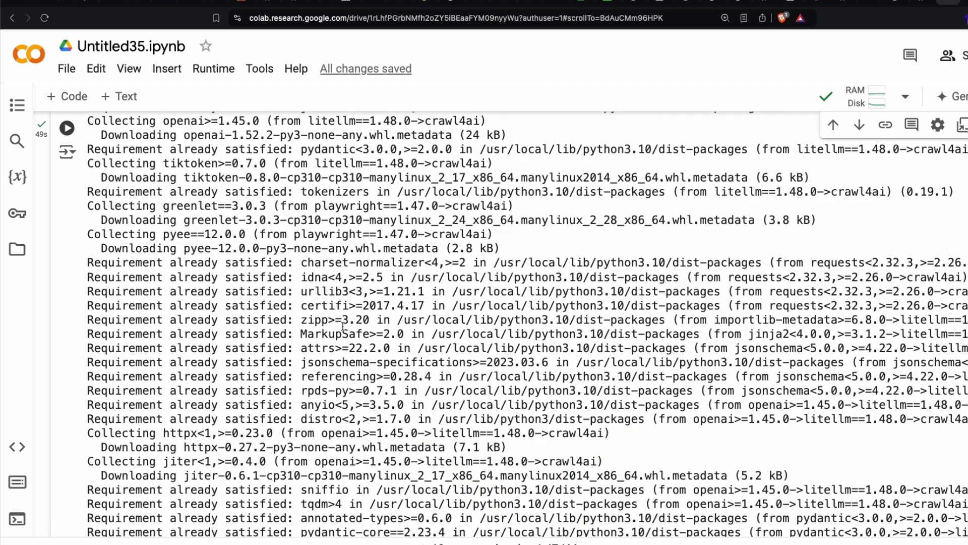
pyautogui.scroll(3)
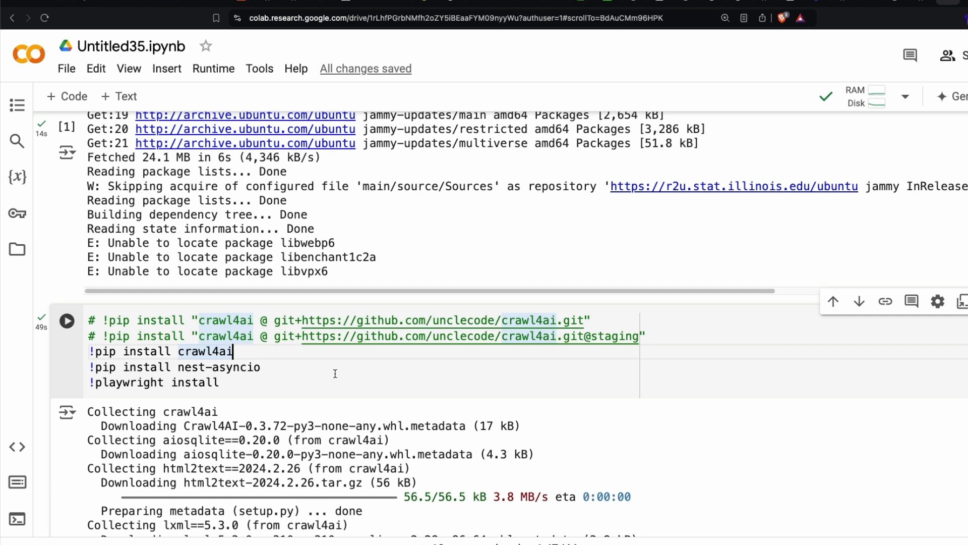
pyautogui.moveTo(349, 200)
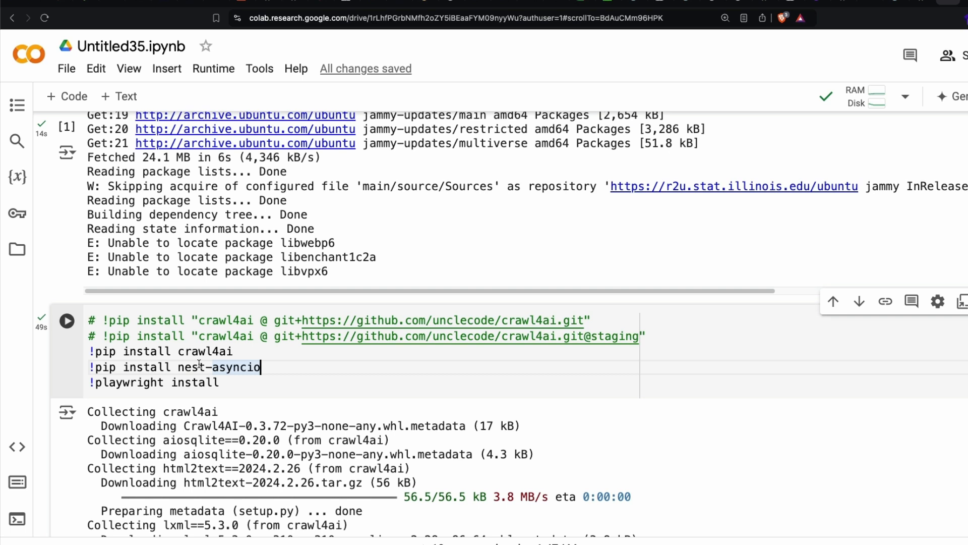
pyautogui.doubleClick(126, 382)
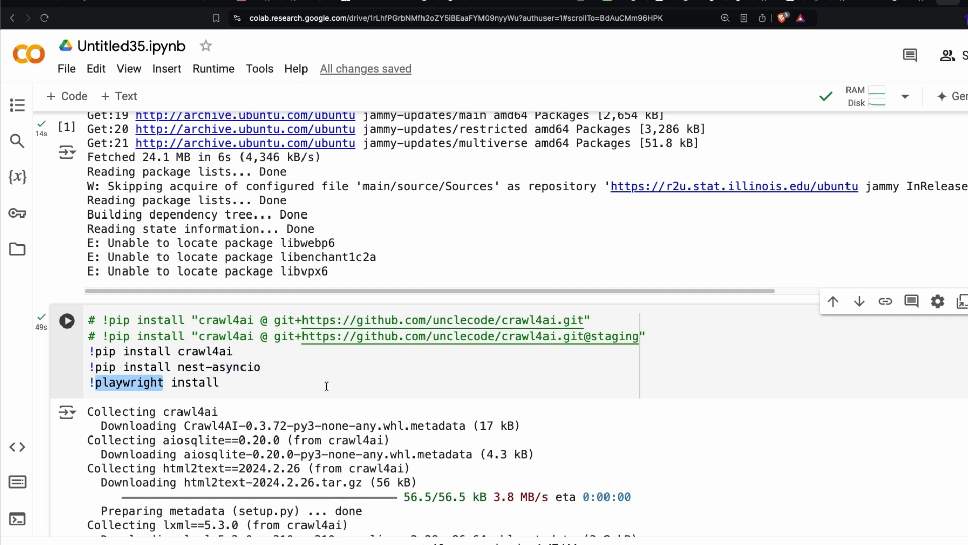
# Step: Review the imports cell: crawl4ai, AsyncWebCrawler and the crawl4ai[sync] install advice
pyautogui.scroll(-3)
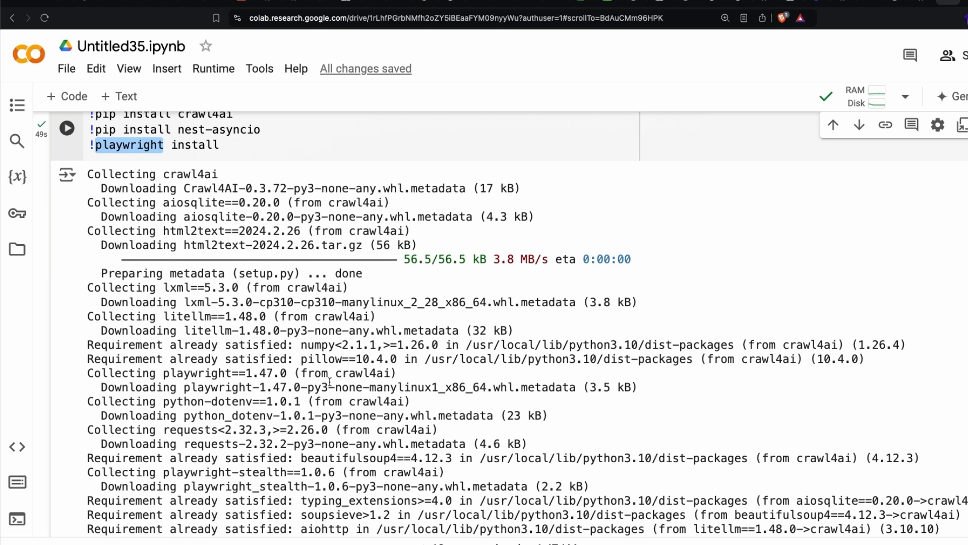
pyautogui.scroll(-3)
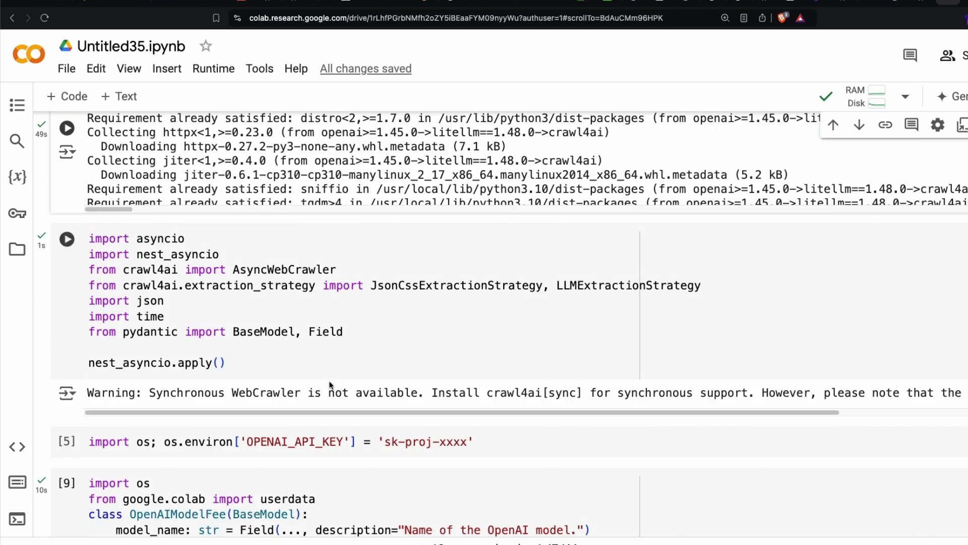
pyautogui.click(156, 238)
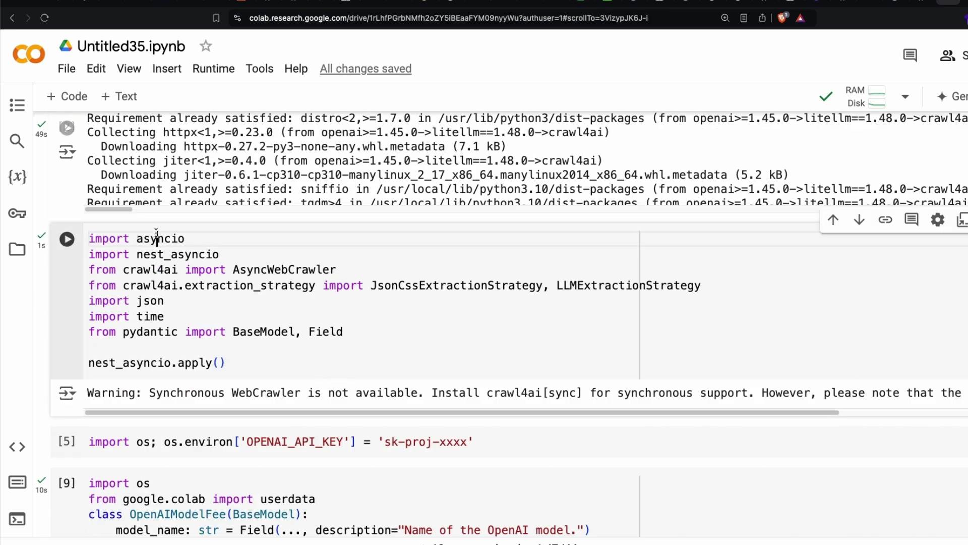
pyautogui.doubleClick(150, 269)
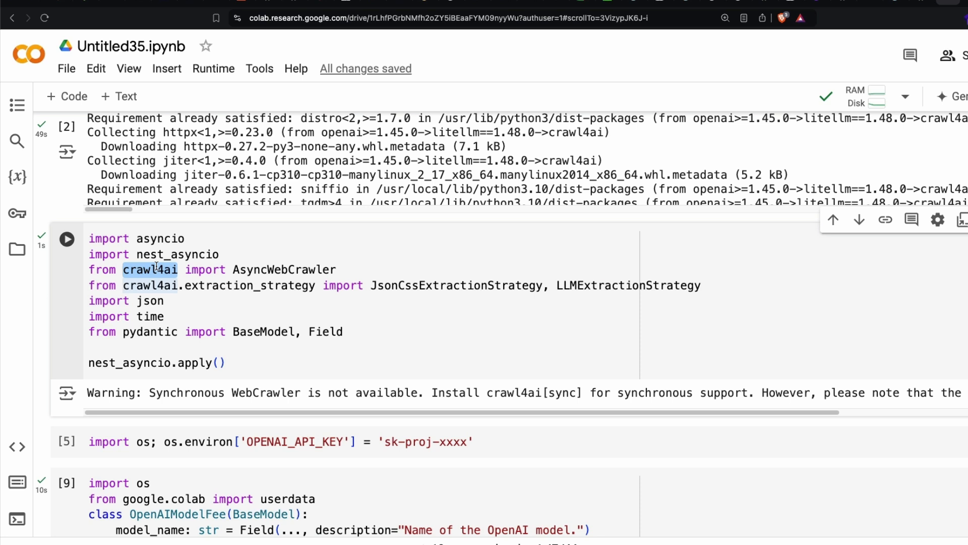
pyautogui.doubleClick(285, 269)
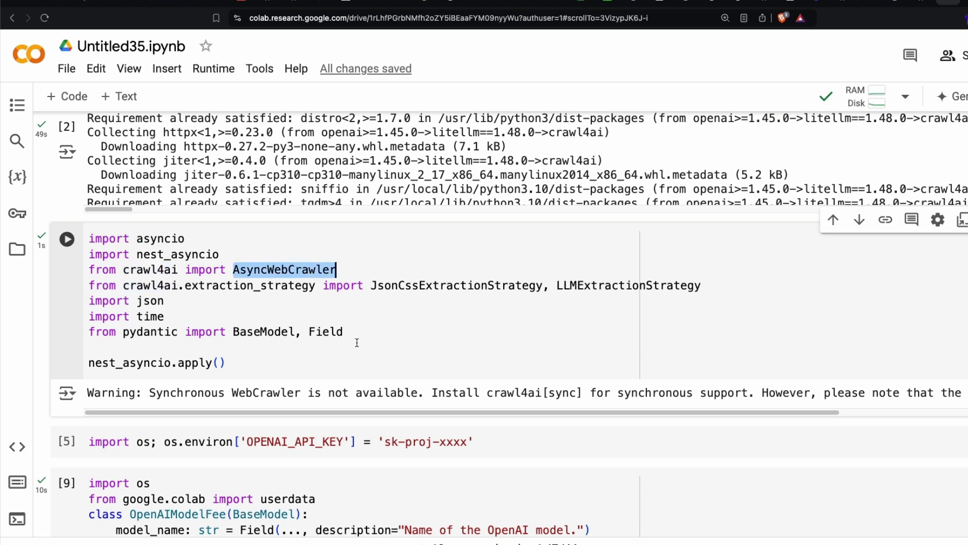
pyautogui.scroll(-3)
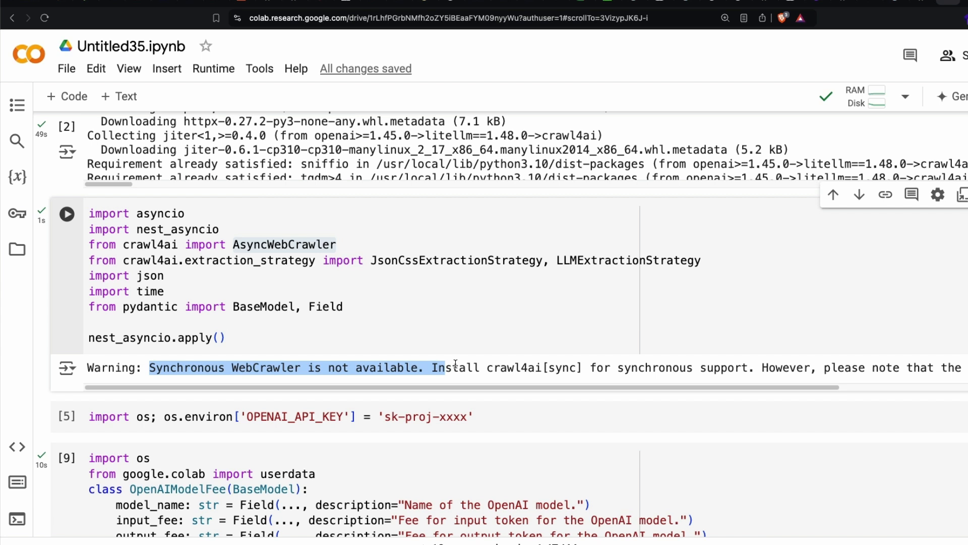
pyautogui.click(506, 368)
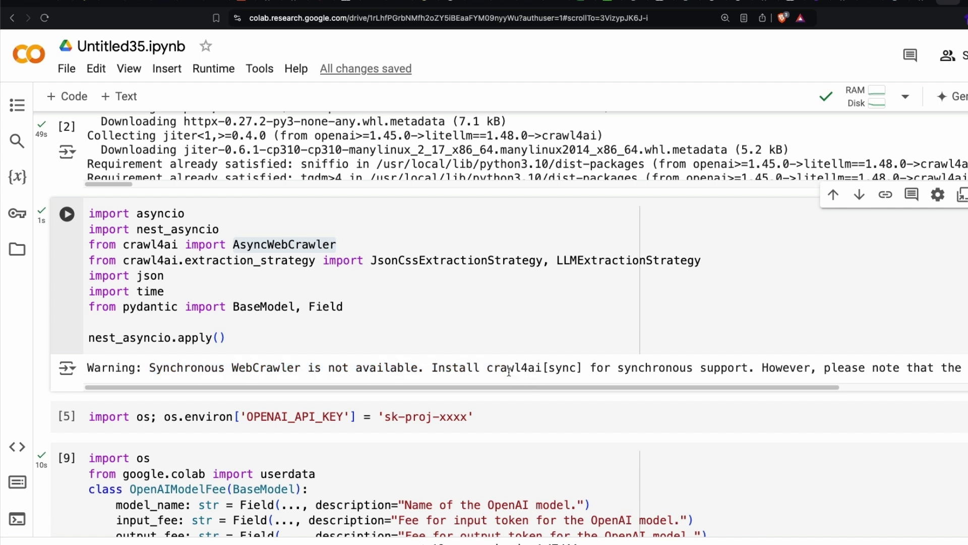
pyautogui.doubleClick(535, 368)
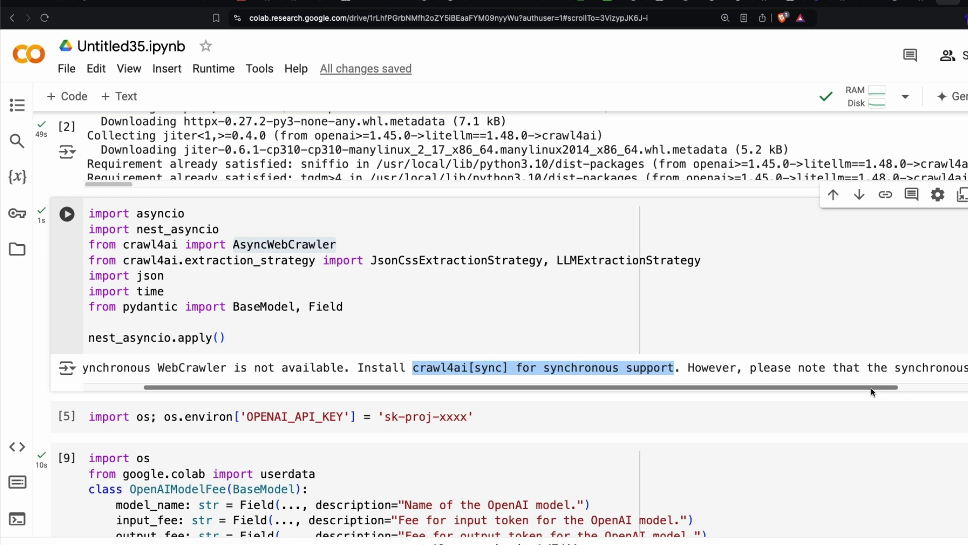
# Step: Review the schema class fields, noting input_fee and its field description
pyautogui.hscroll(3)
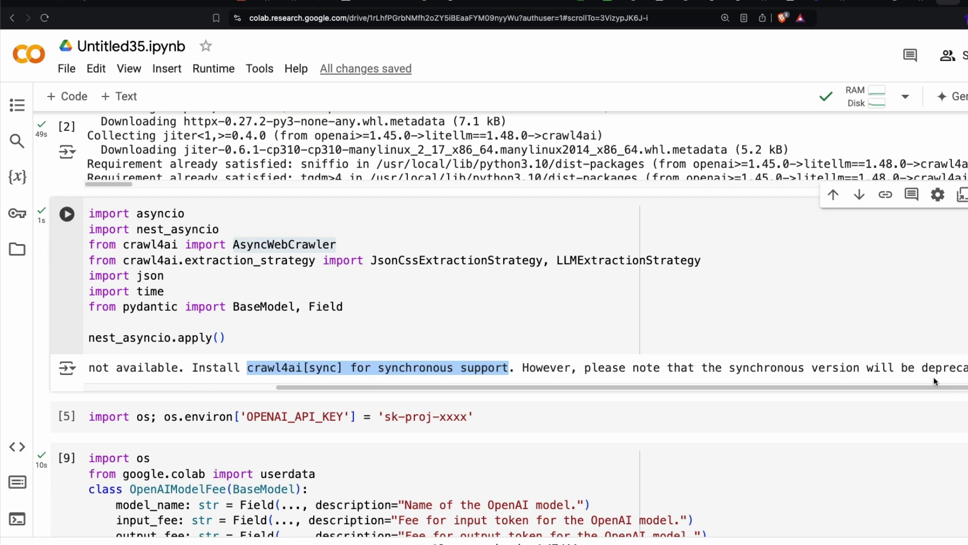
pyautogui.moveTo(411, 334)
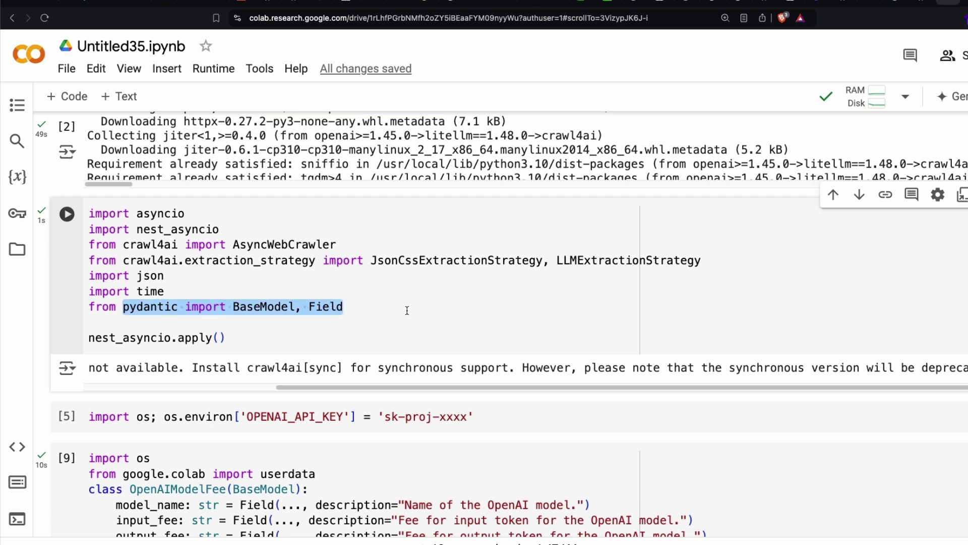
pyautogui.scroll(-3)
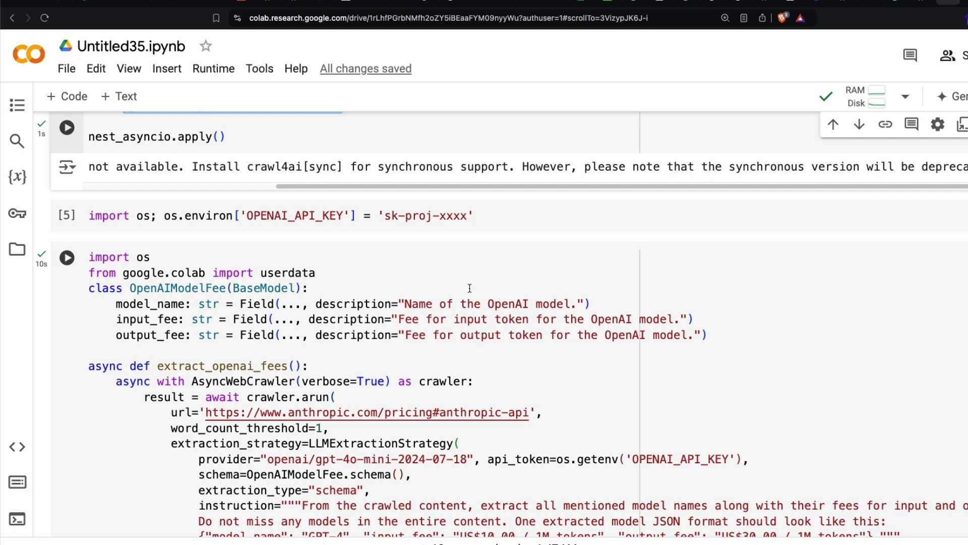
pyautogui.moveTo(518, 288)
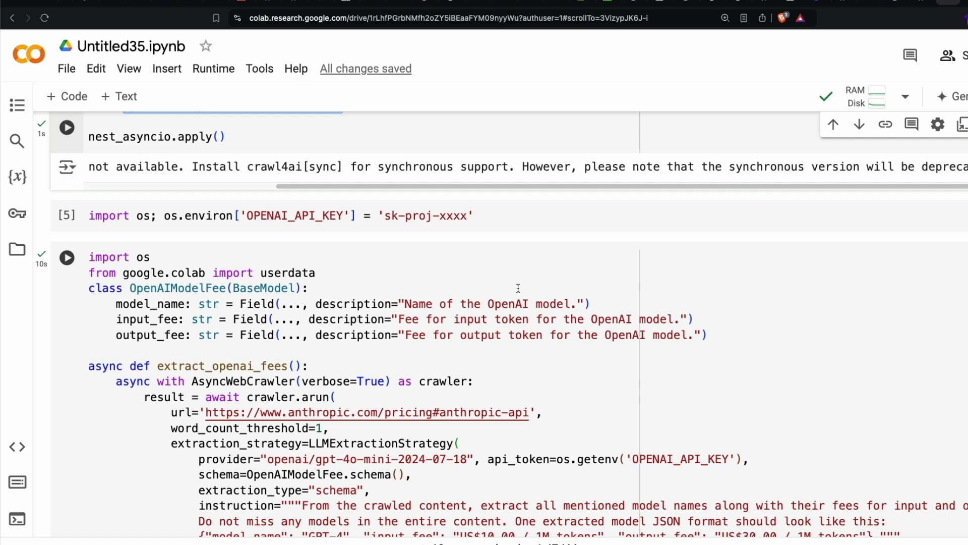
pyautogui.hscroll(3)
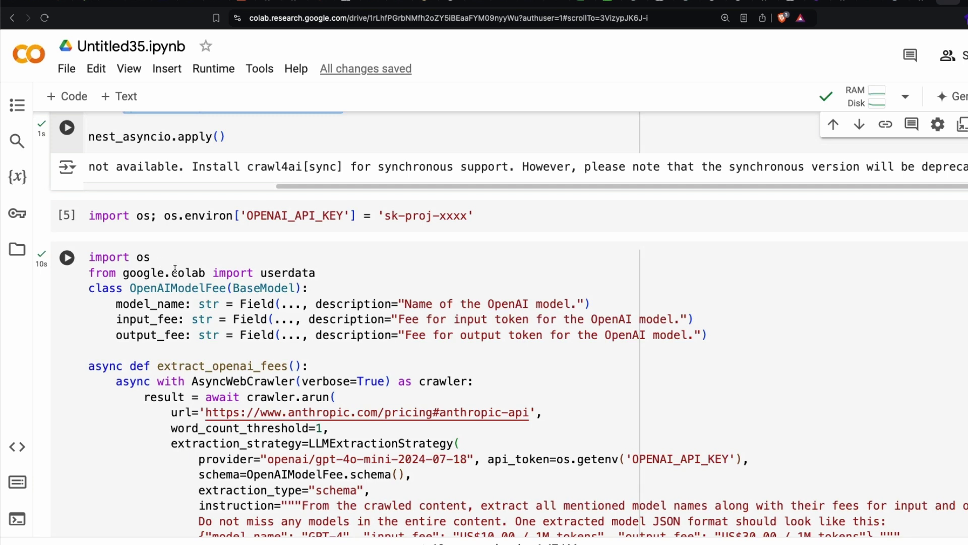
pyautogui.moveTo(335, 275)
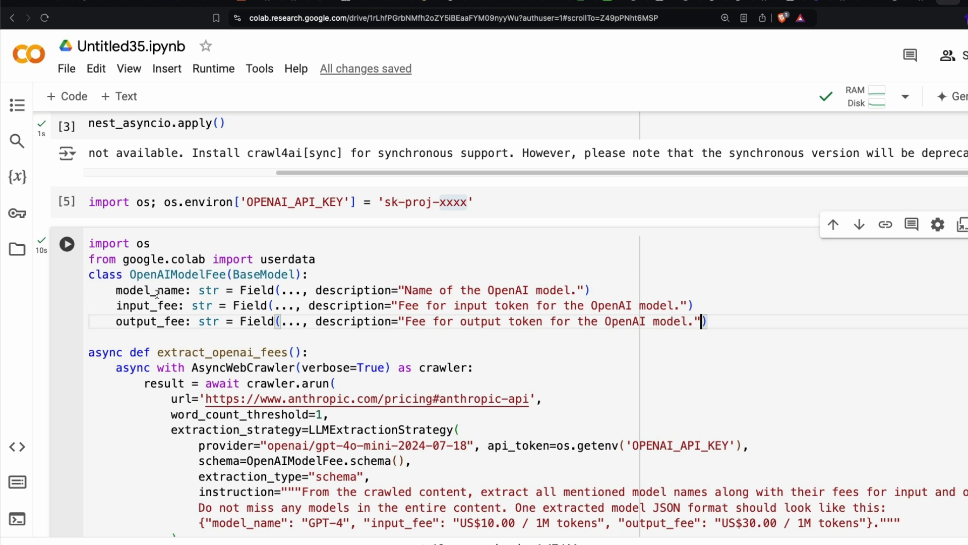
pyautogui.doubleClick(147, 305)
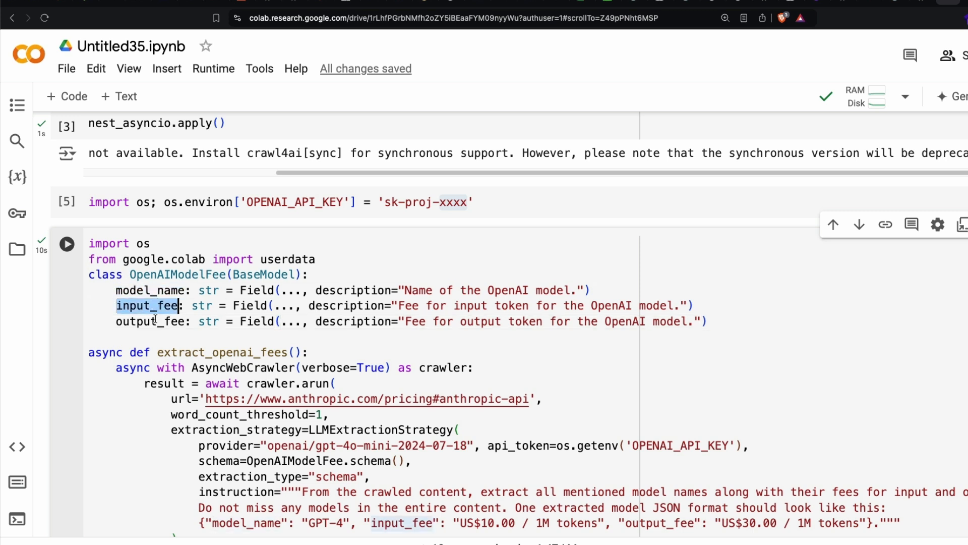
pyautogui.scroll(-3)
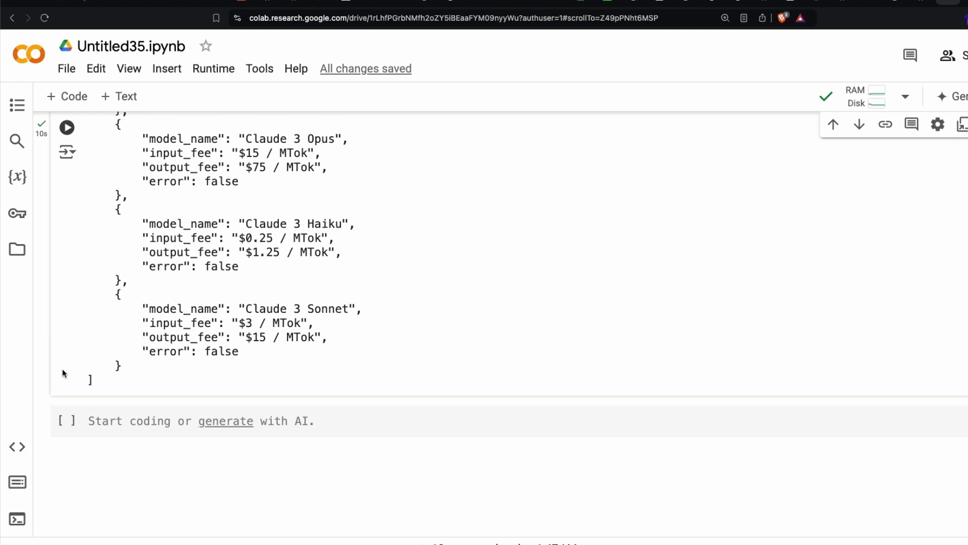
pyautogui.scroll(3)
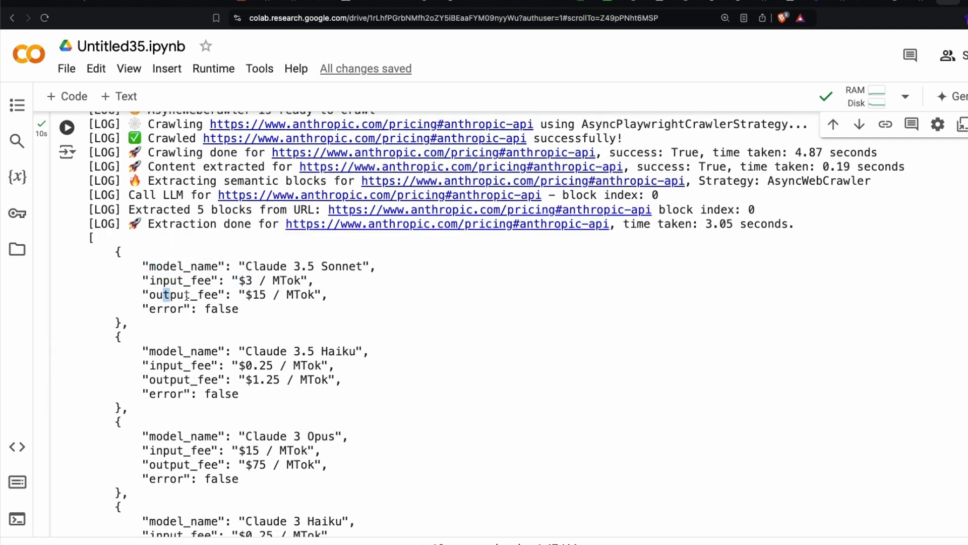
pyautogui.scroll(3)
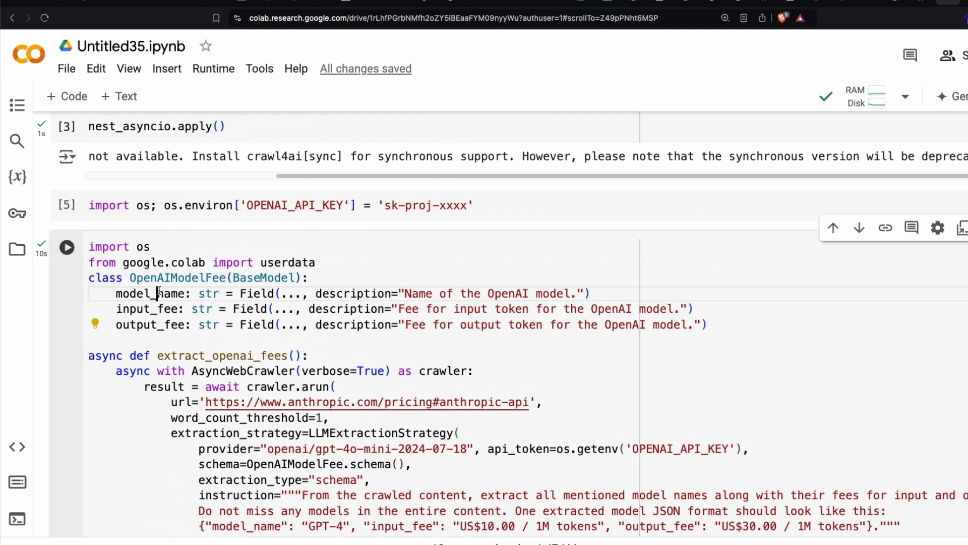
pyautogui.doubleClick(150, 324)
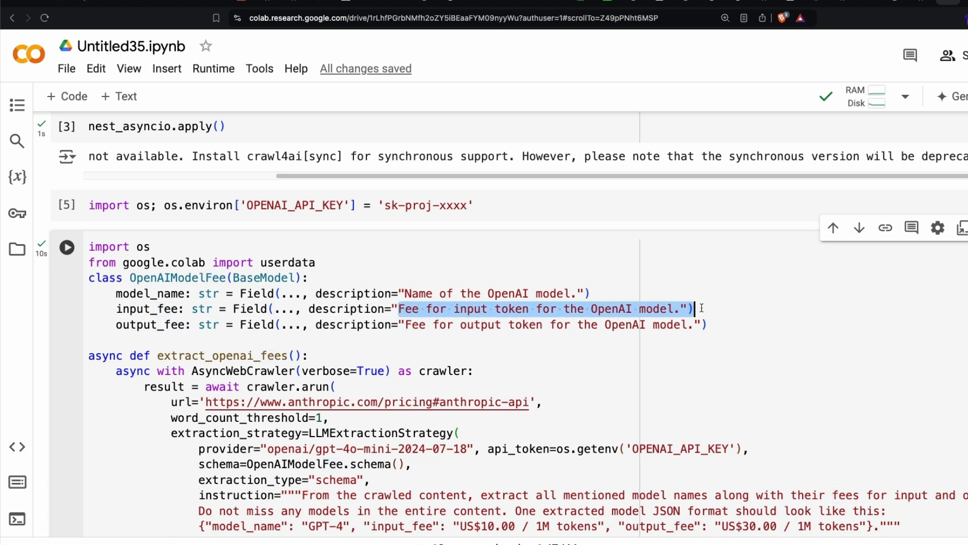
# Step: Replace OpenAI with Anthropic in the field description strings
pyautogui.click(406, 324)
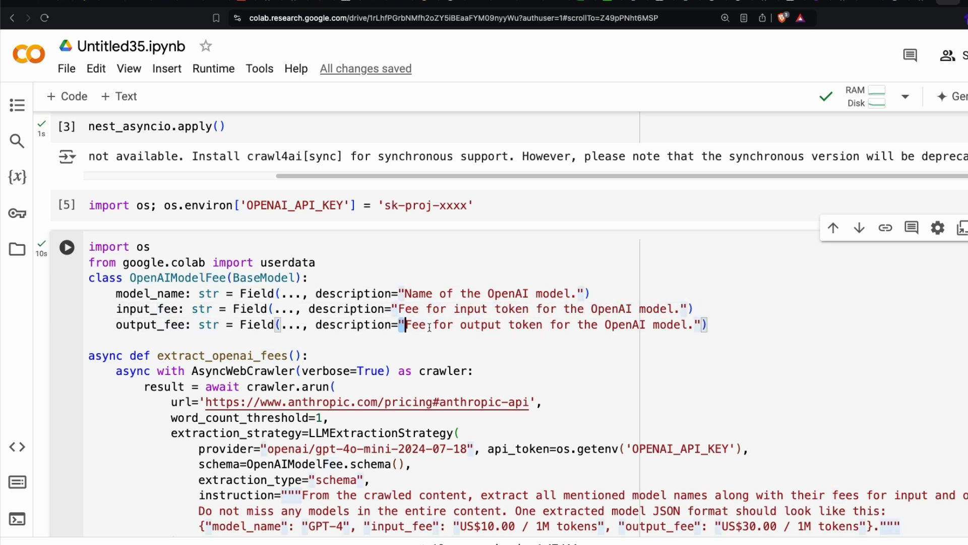
pyautogui.click(707, 324)
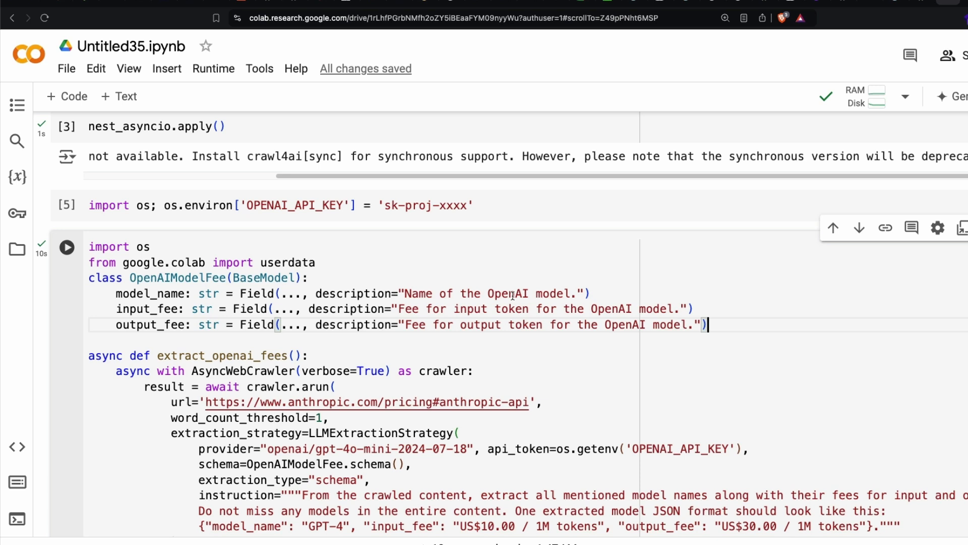
pyautogui.write('Anth')
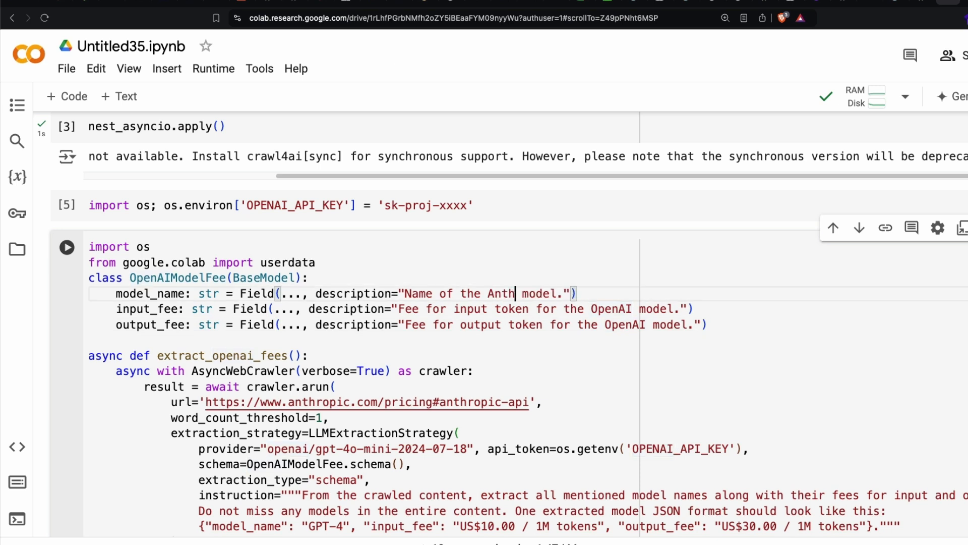
pyautogui.write('ropic')
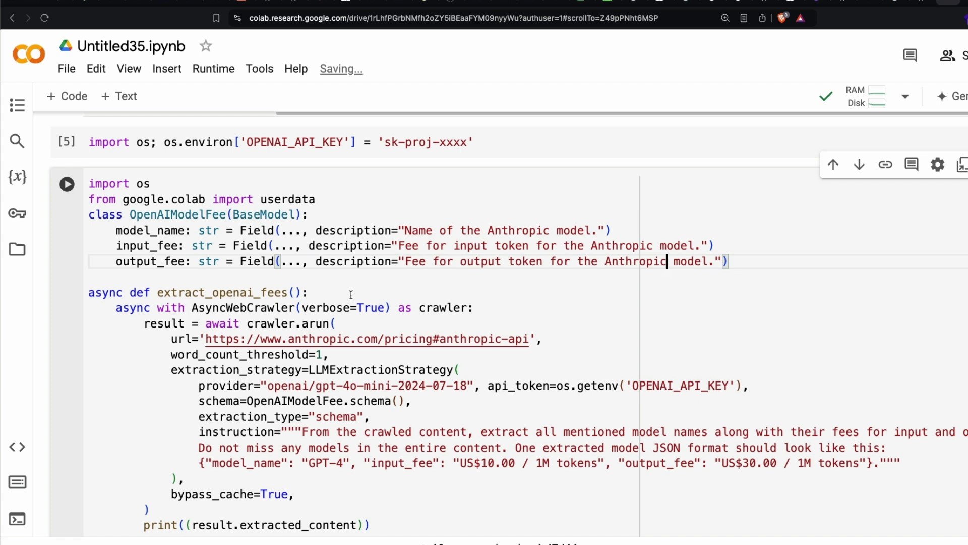
# Step: Check the anthropic-api crawl URL and the provider model setting in the extraction strategy
pyautogui.scroll(-3)
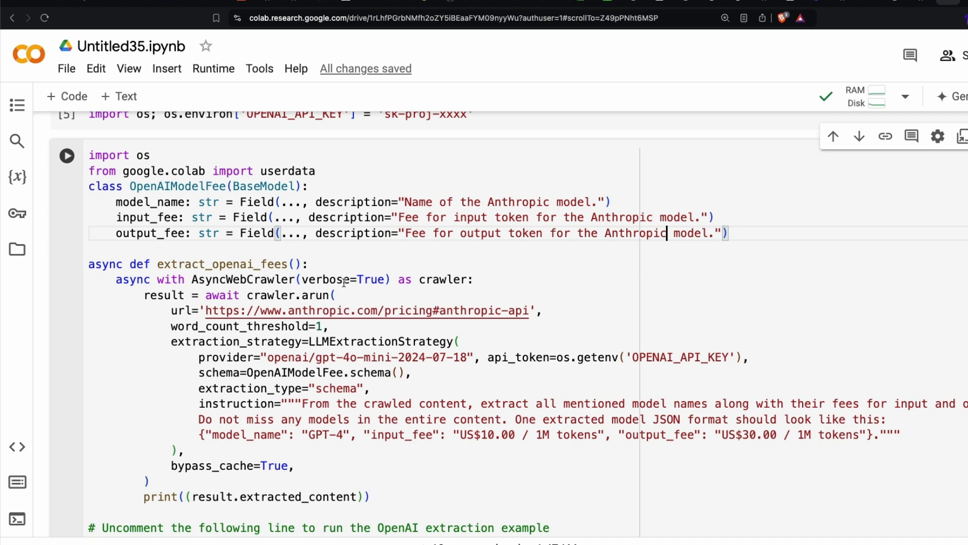
pyautogui.moveTo(398, 281)
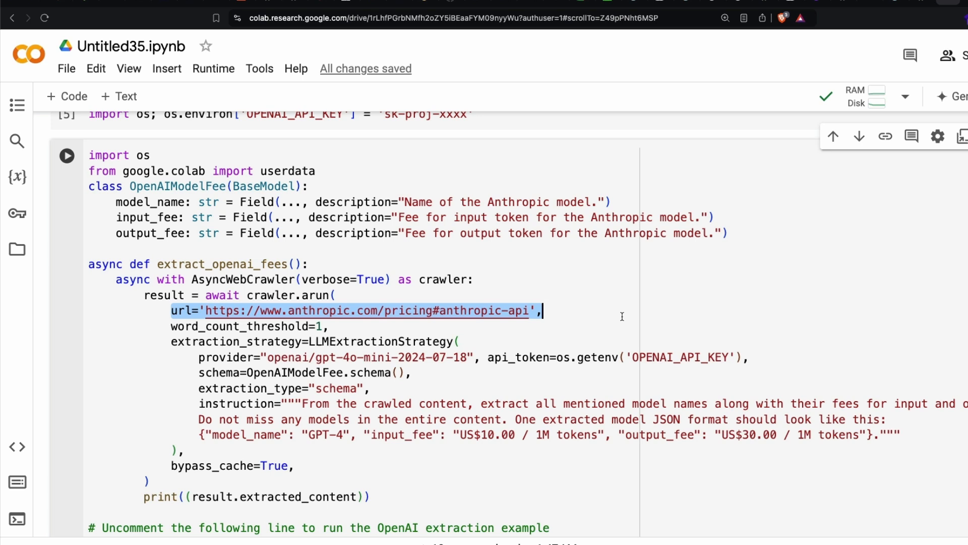
pyautogui.click(330, 326)
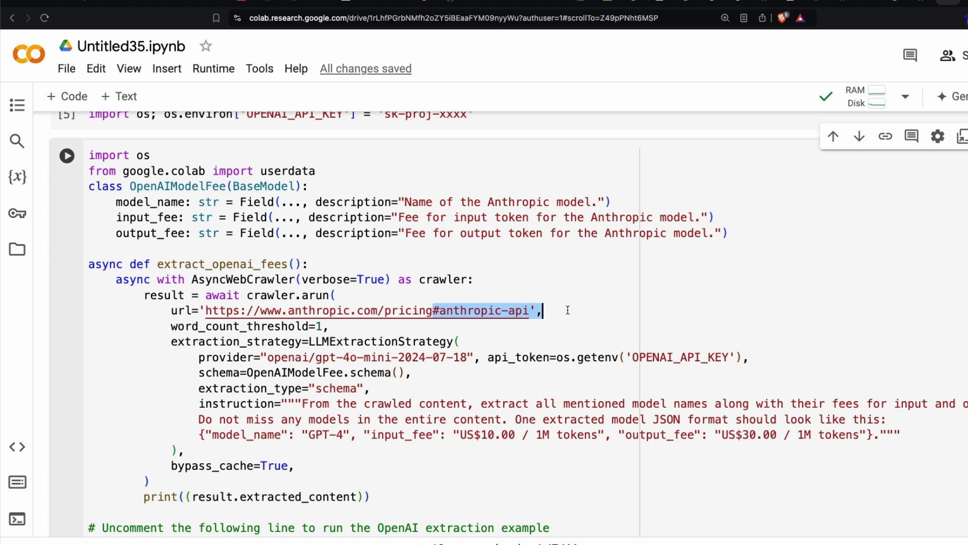
pyautogui.moveTo(431, 312)
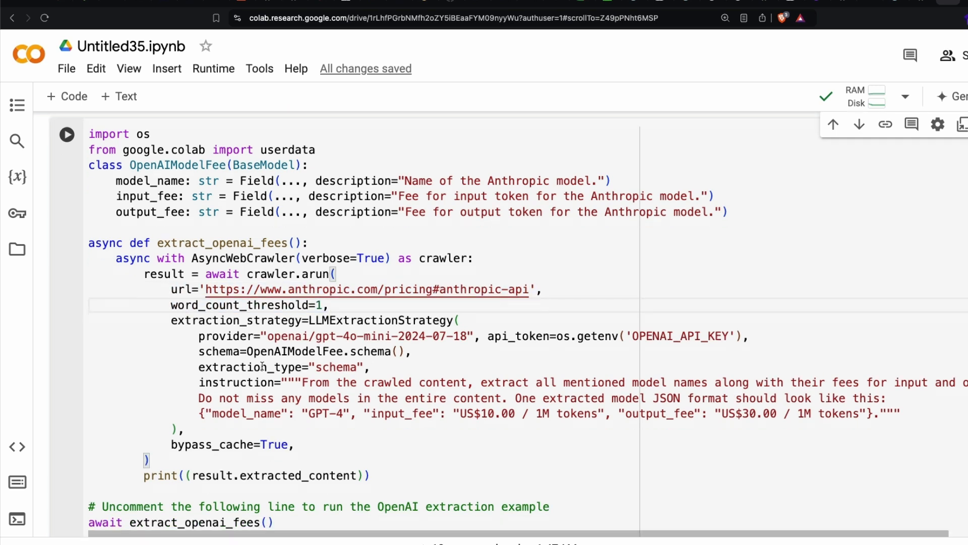
pyautogui.click(185, 429)
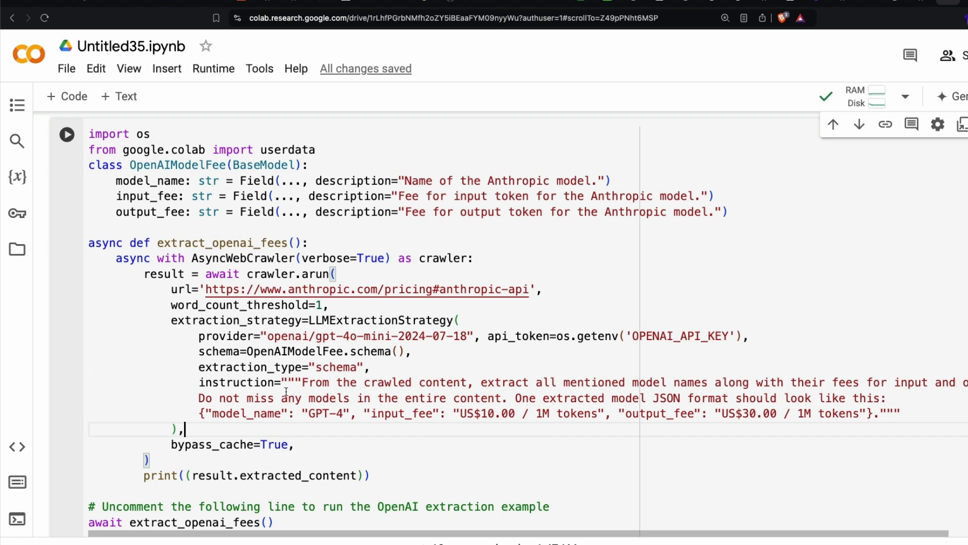
pyautogui.doubleClick(337, 336)
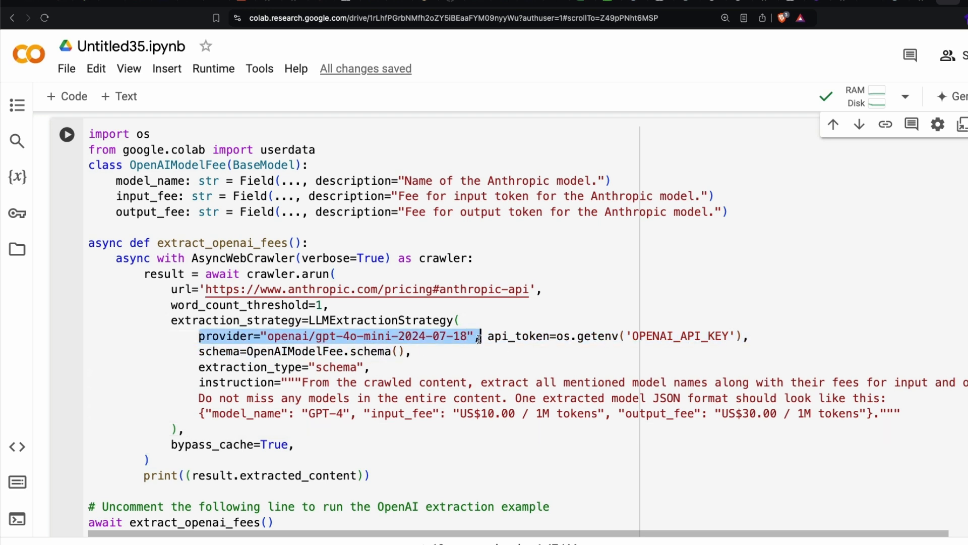
pyautogui.click(747, 336)
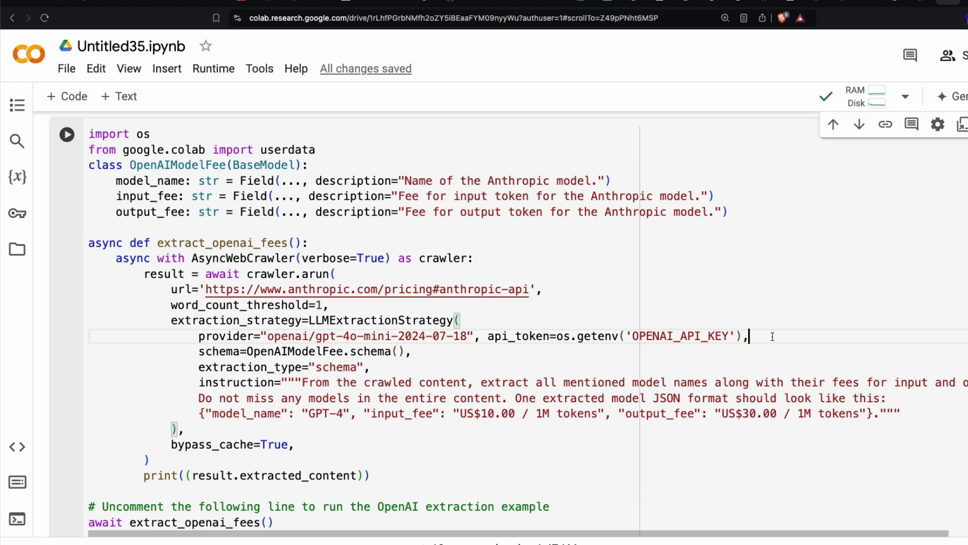
# Step: Run the extraction cell and view the crawler log for the Anthropic pricing page
pyautogui.click(497, 358)
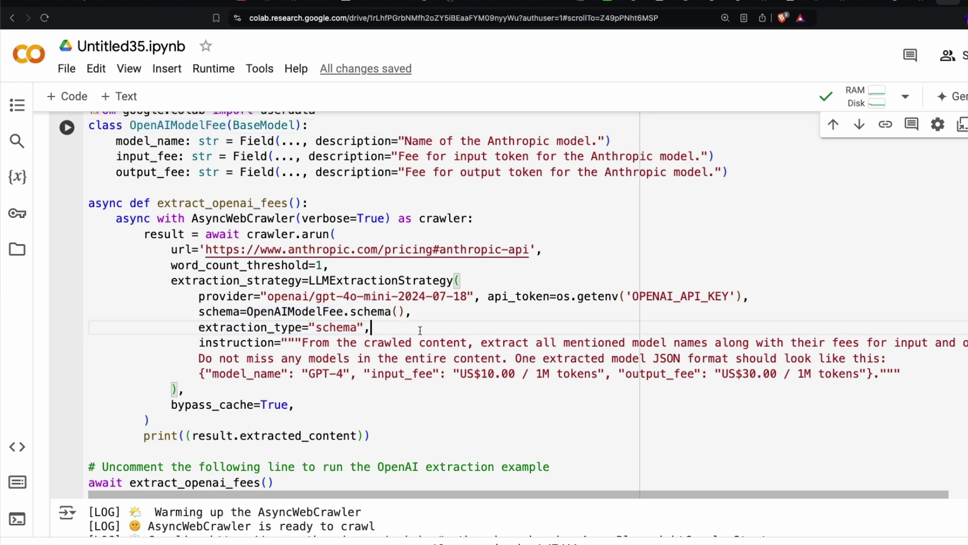
pyautogui.scroll(3)
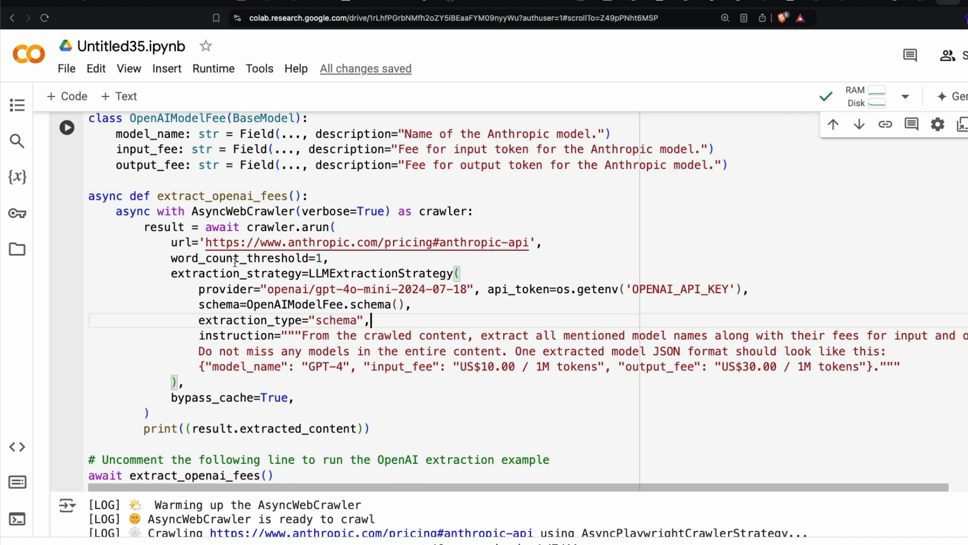
pyautogui.moveTo(248, 259)
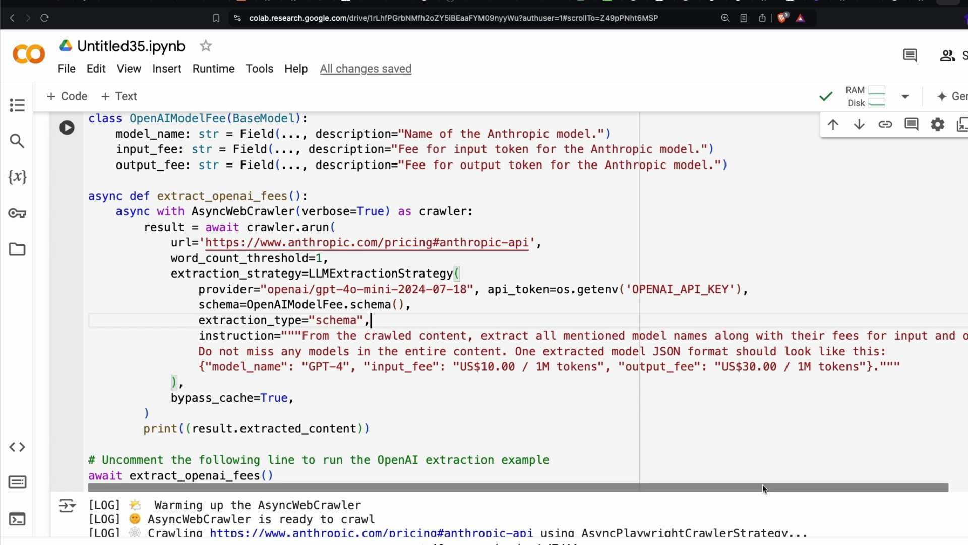
pyautogui.hscroll(-3)
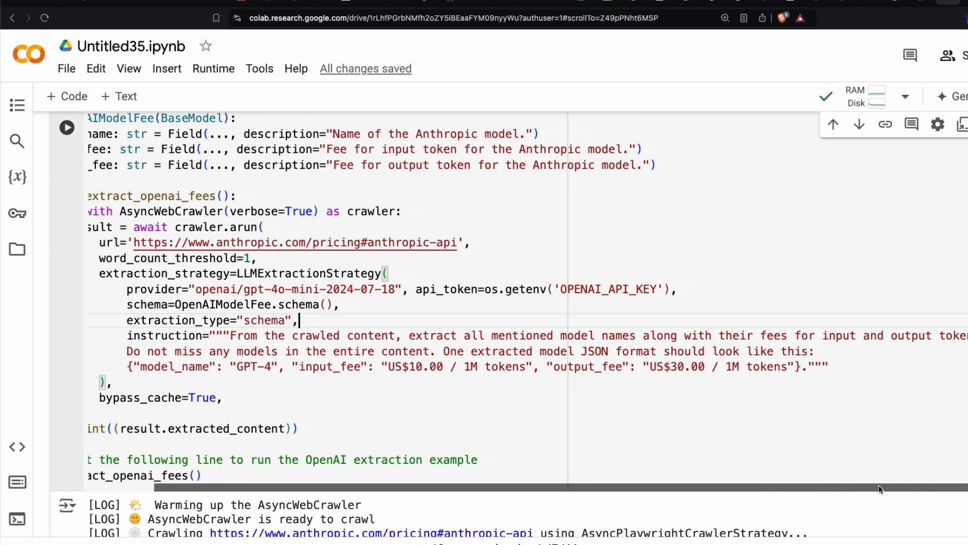
pyautogui.hscroll(-3)
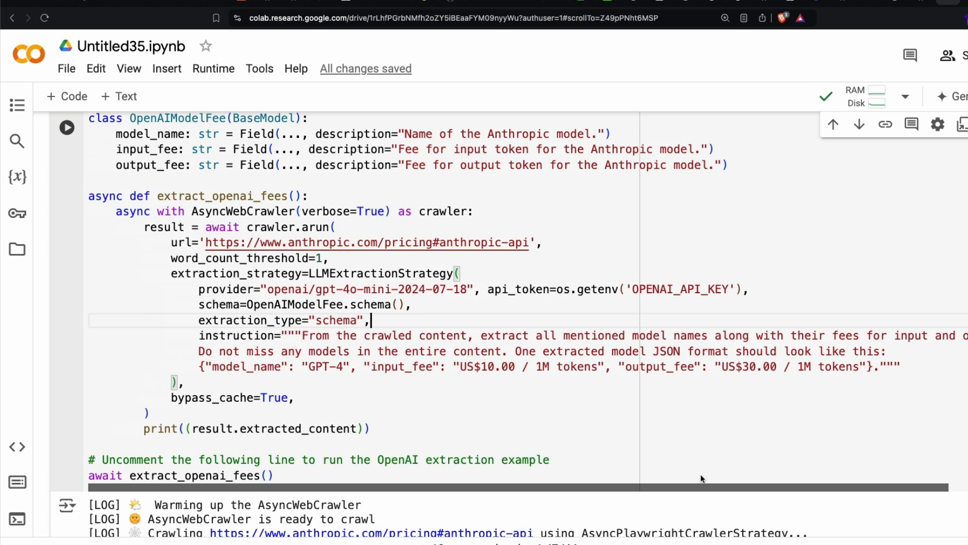
pyautogui.moveTo(604, 491)
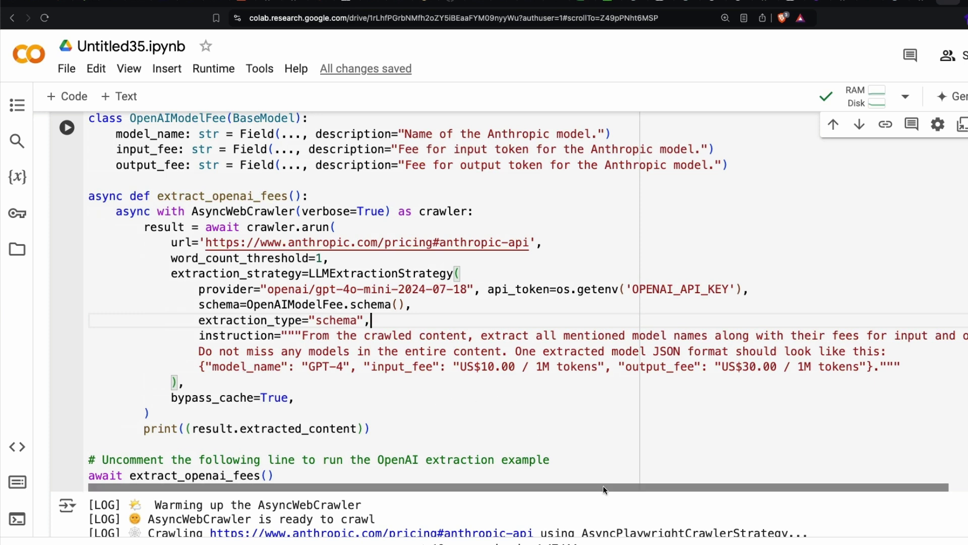
pyautogui.hscroll(-3)
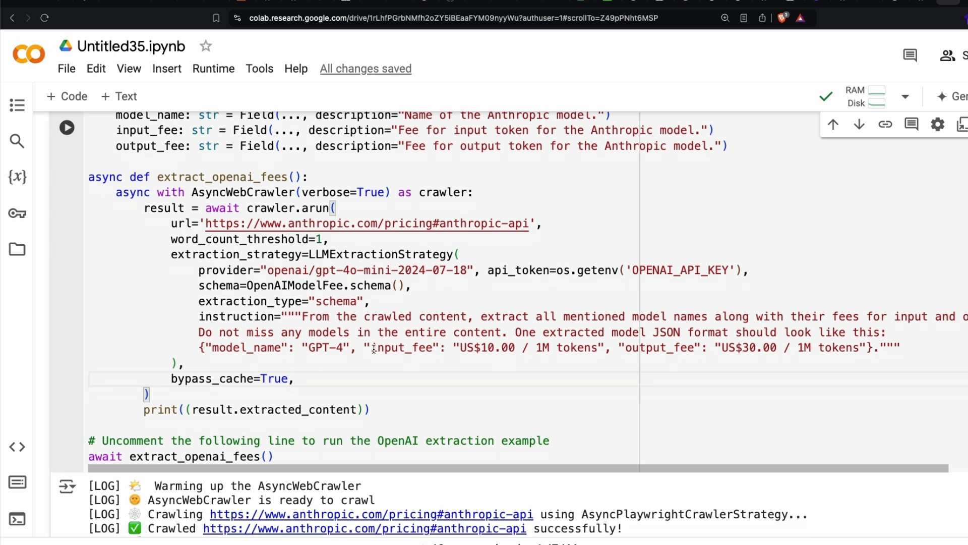
# Step: Inspect the cell output log, noting the content extraction time and extracted Claude fees
pyautogui.scroll(-3)
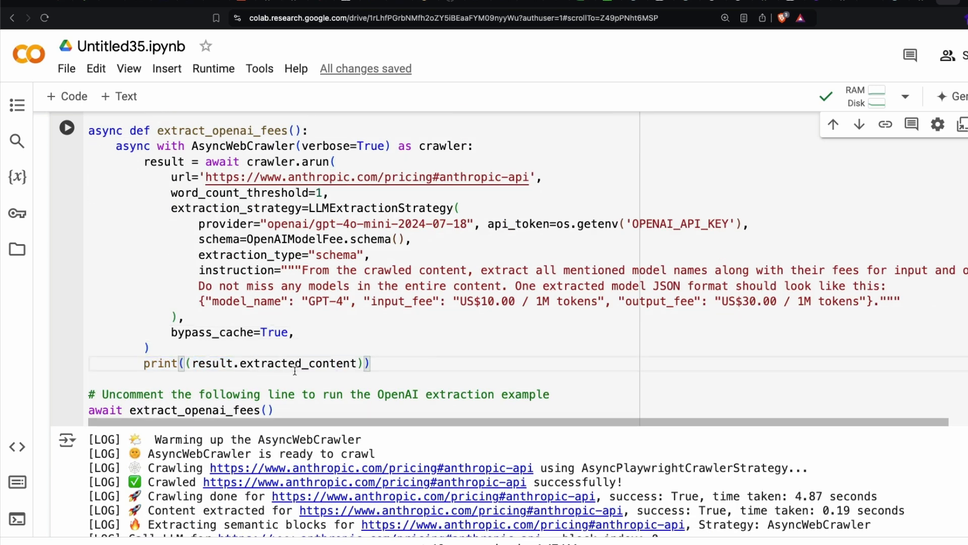
pyautogui.scroll(-3)
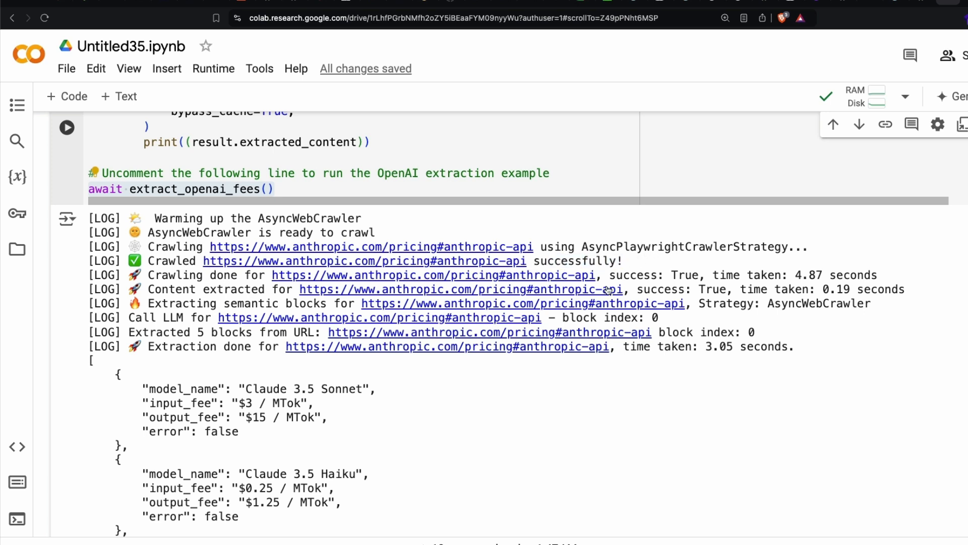
pyautogui.doubleClick(835, 274)
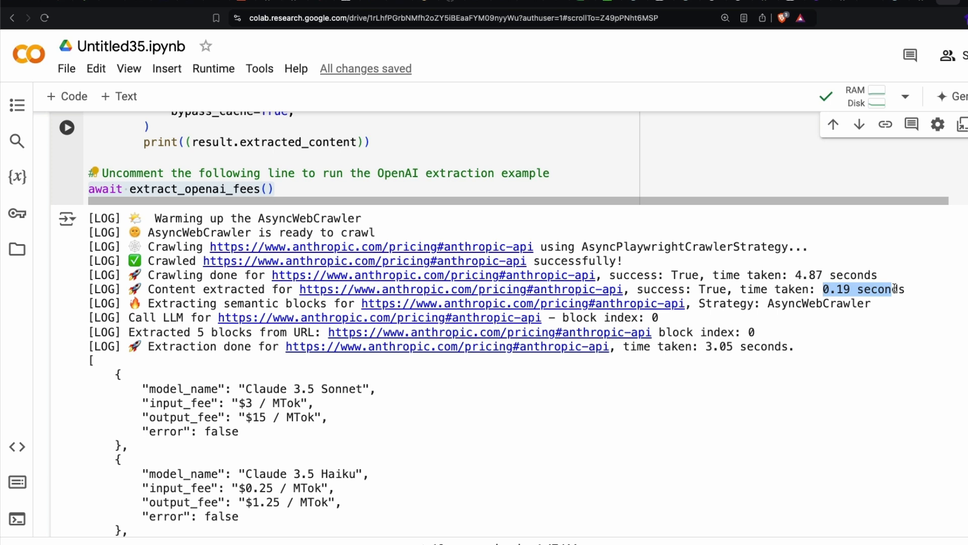
pyautogui.moveTo(264, 316)
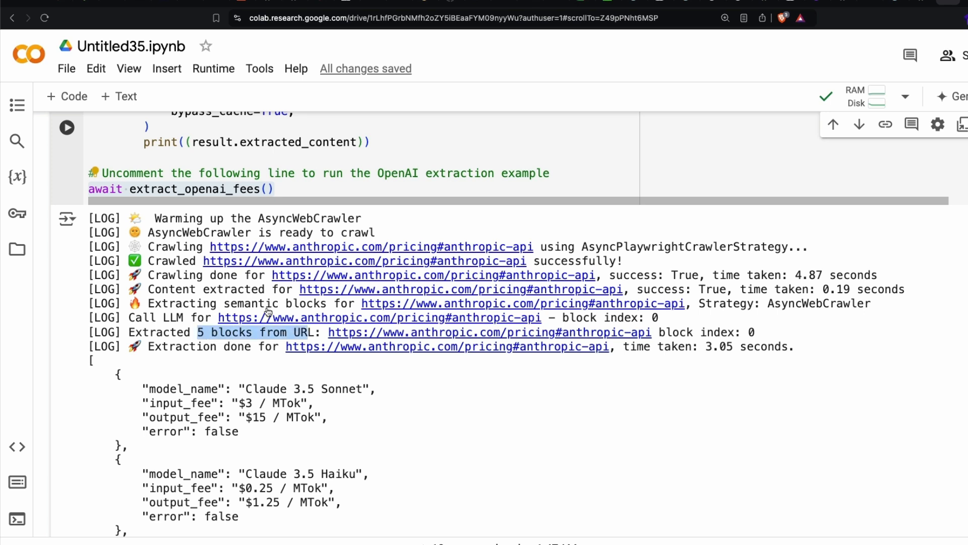
# Step: Switch to the Anthropic API pricing page and browse the Claude model prices
pyautogui.click(367, 246)
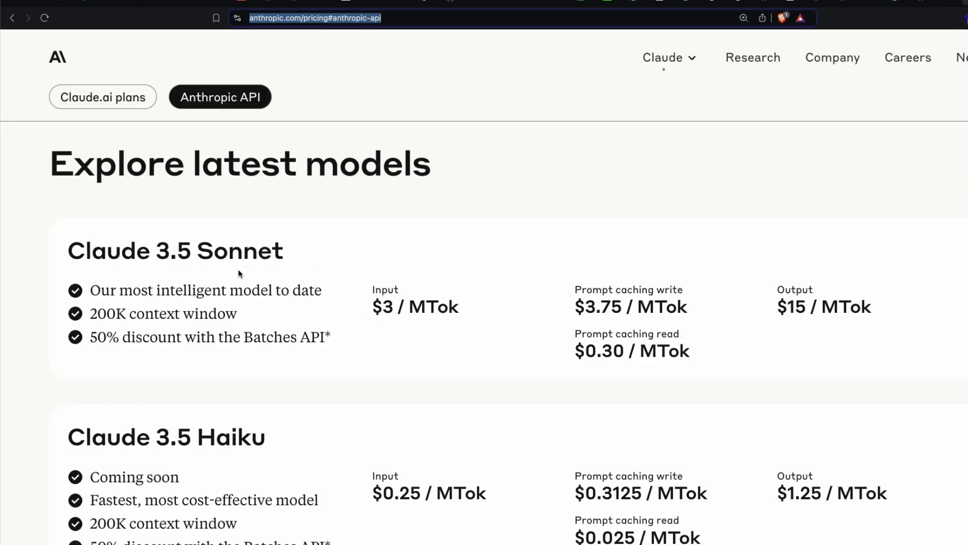
pyautogui.scroll(-3)
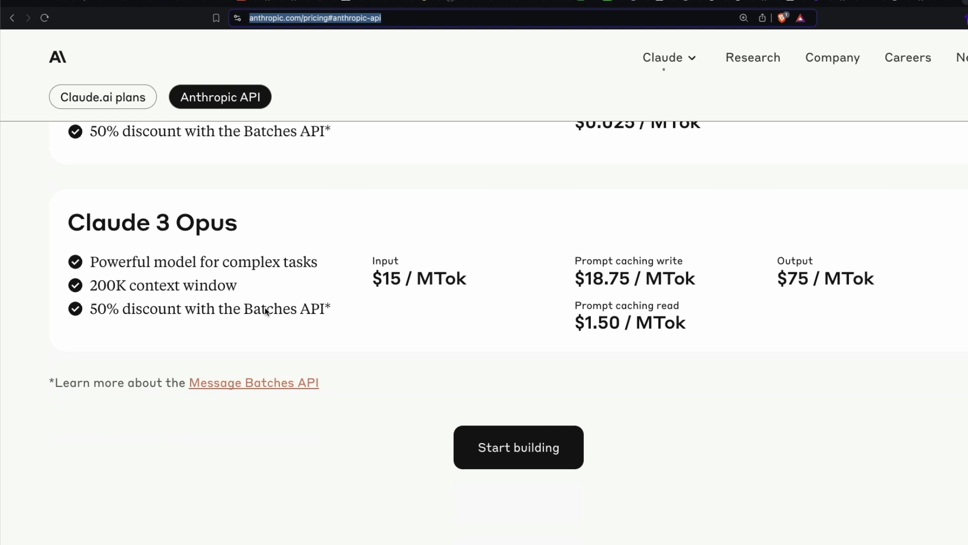
pyautogui.scroll(3)
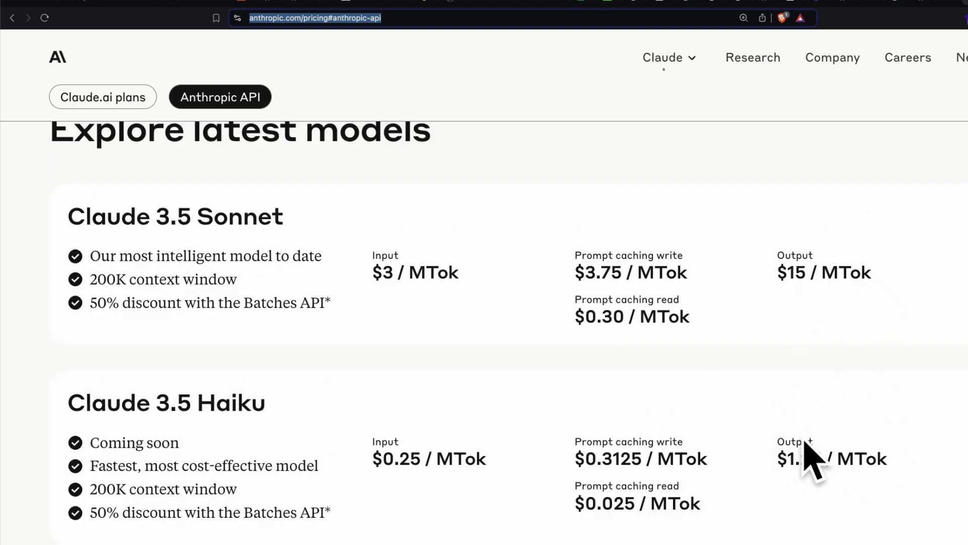
pyautogui.scroll(3)
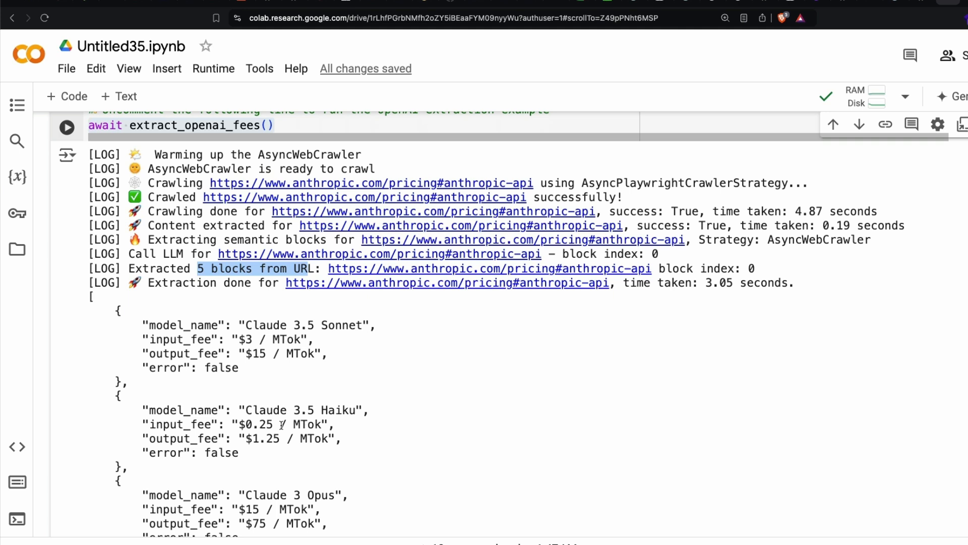
pyautogui.scroll(-3)
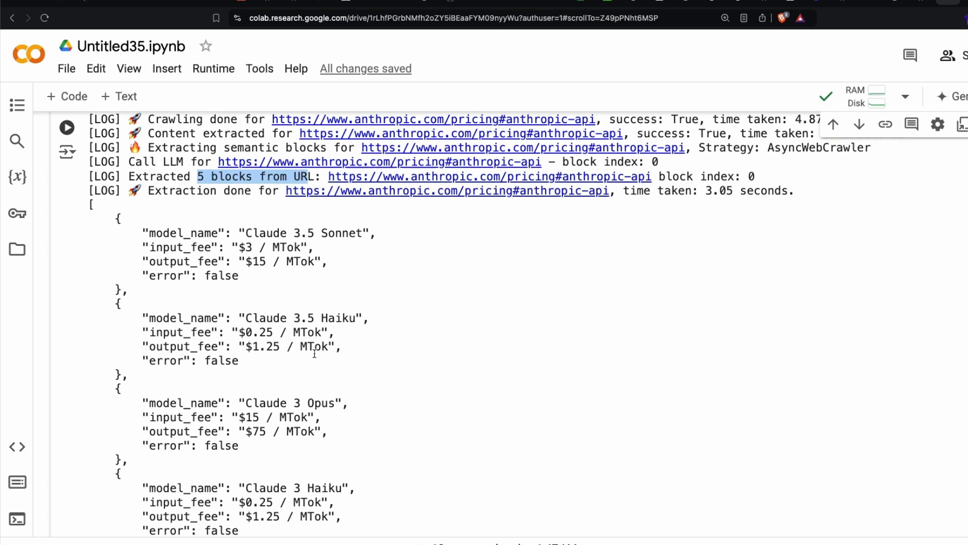
pyautogui.scroll(-3)
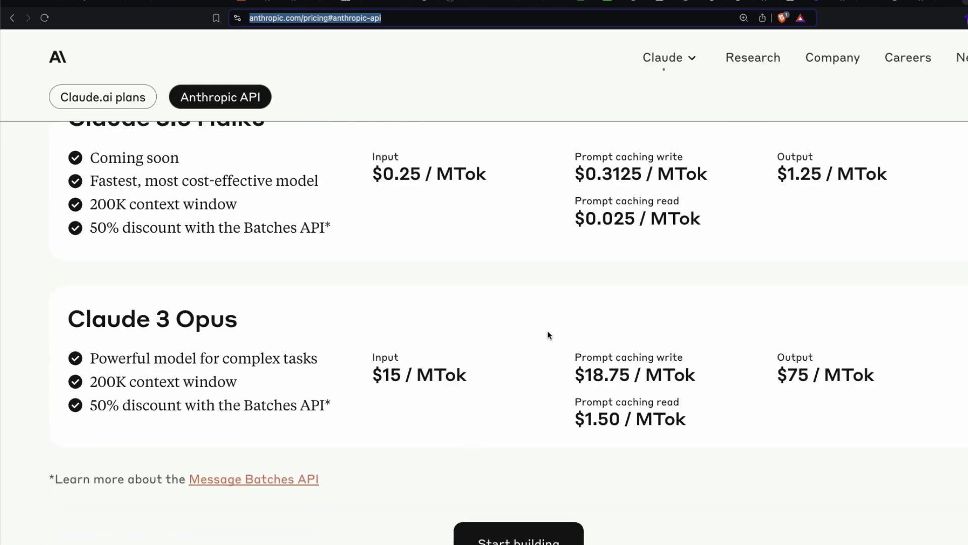
pyautogui.scroll(-3)
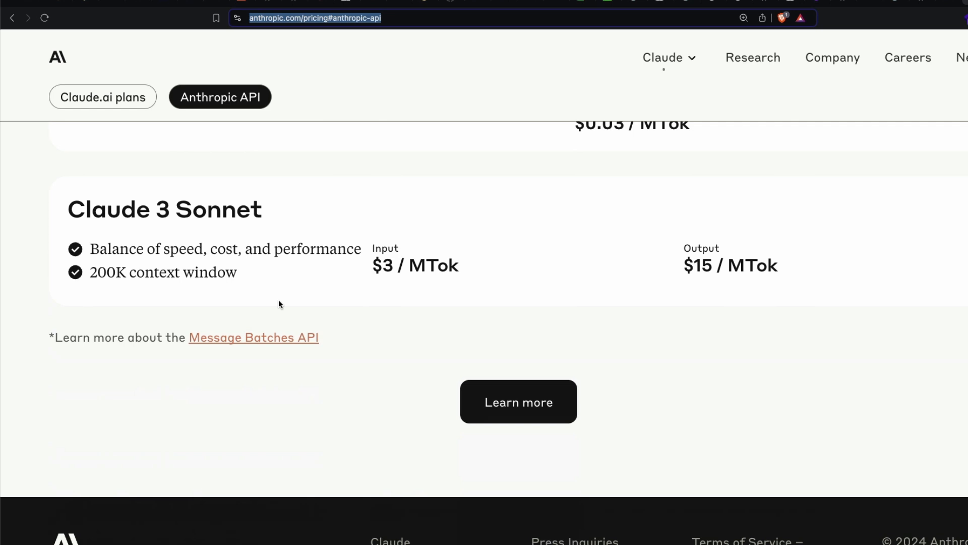
pyautogui.scroll(3)
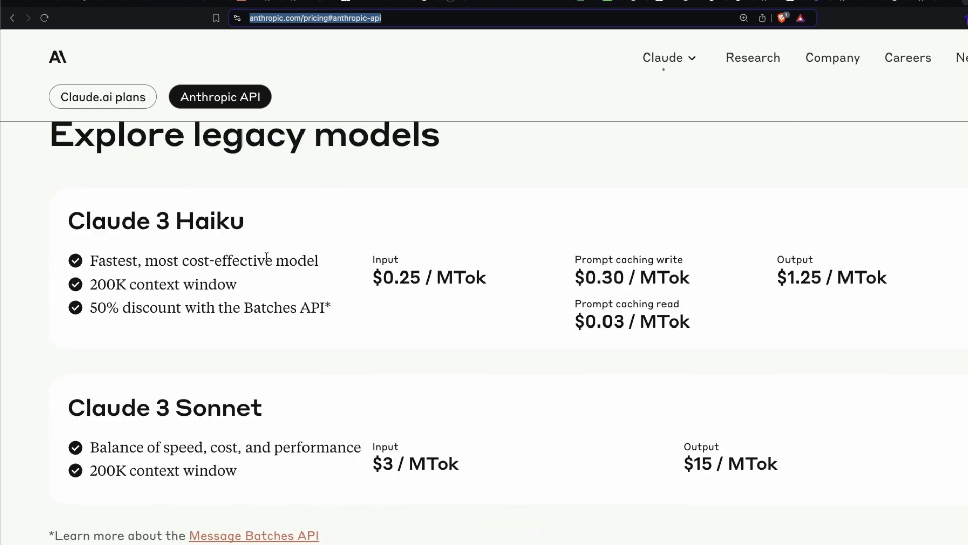
pyautogui.scroll(3)
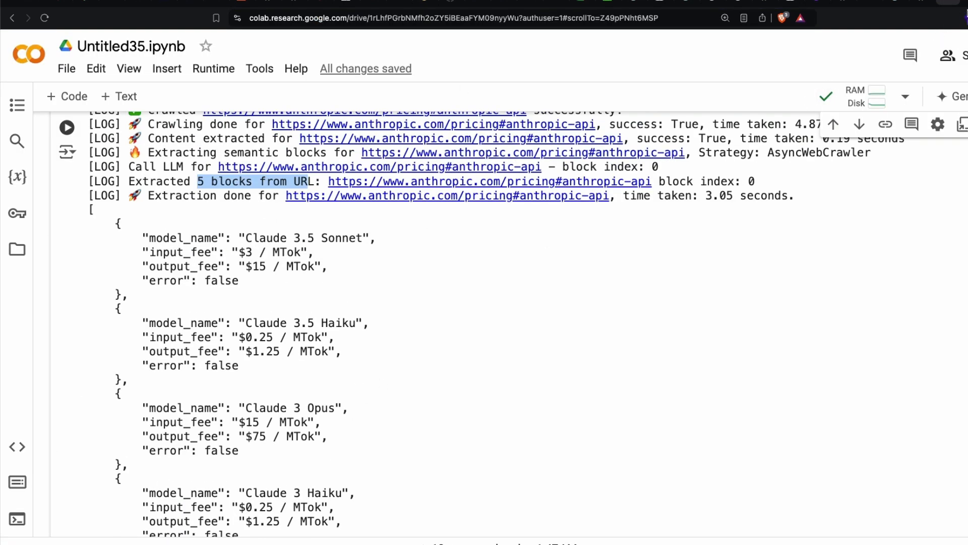
# Step: Compare each model's input and output fees with the notebook's extracted JSON
pyautogui.scroll(-3)
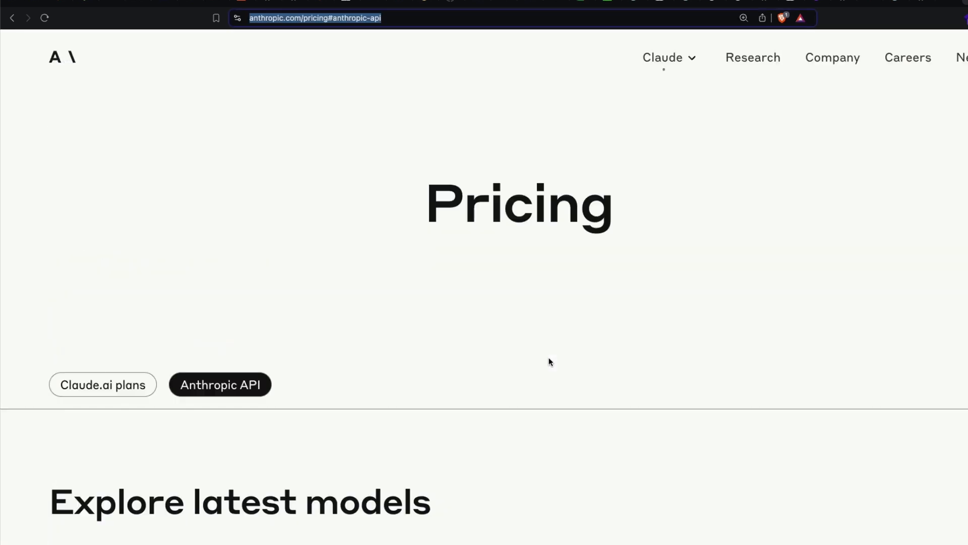
pyautogui.scroll(-3)
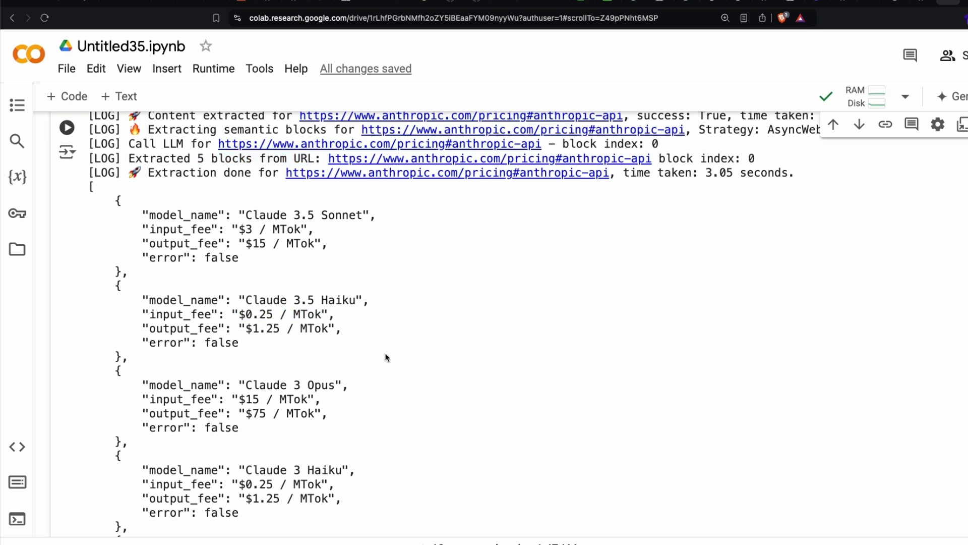
pyautogui.scroll(-3)
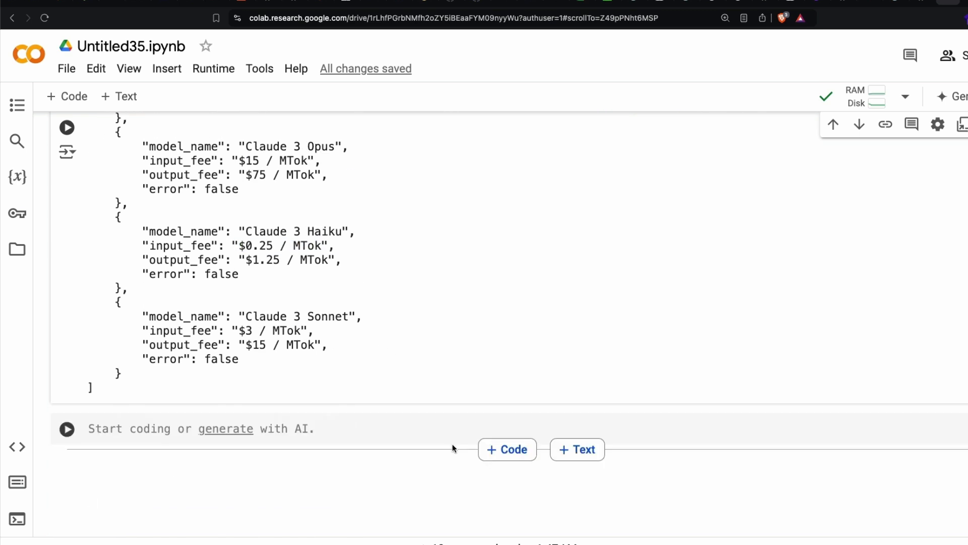
pyautogui.doubleClick(298, 316)
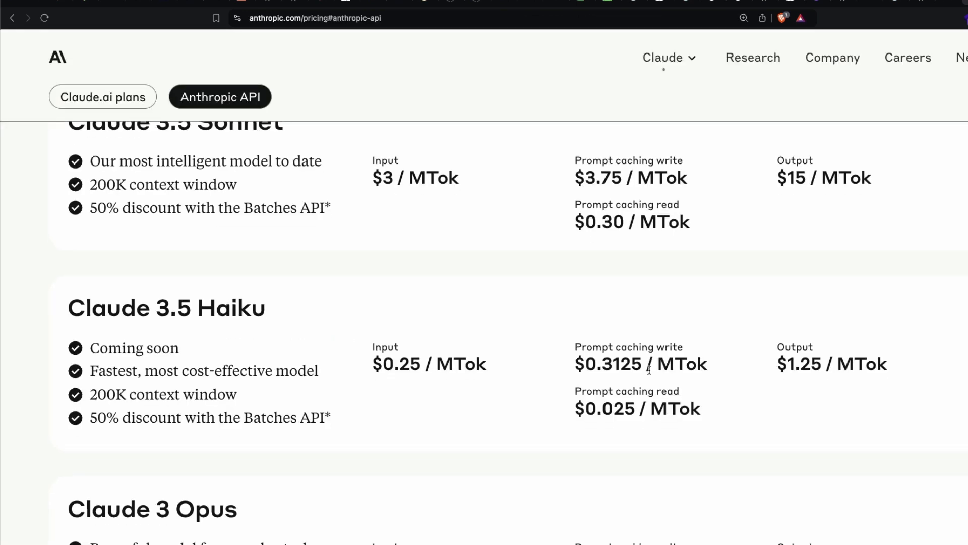
pyautogui.scroll(-3)
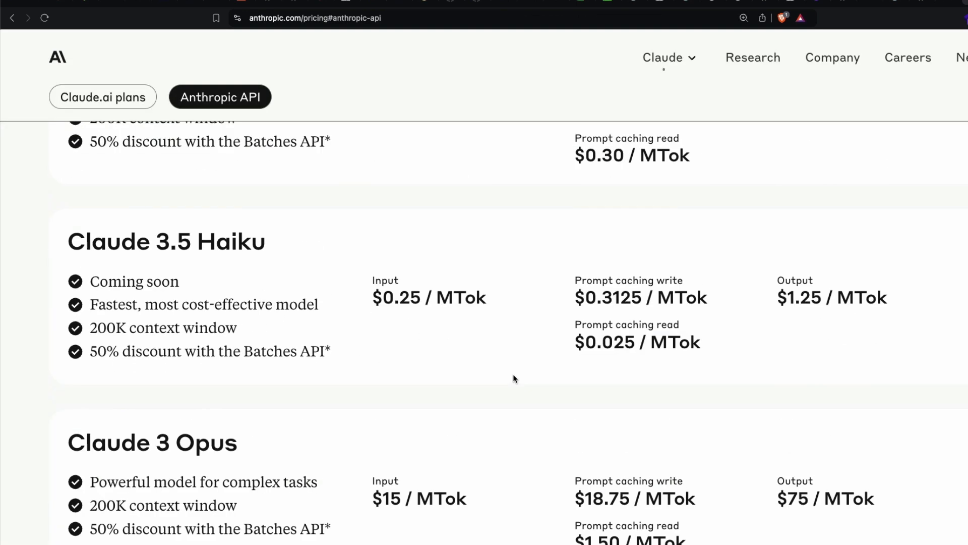
pyautogui.scroll(-3)
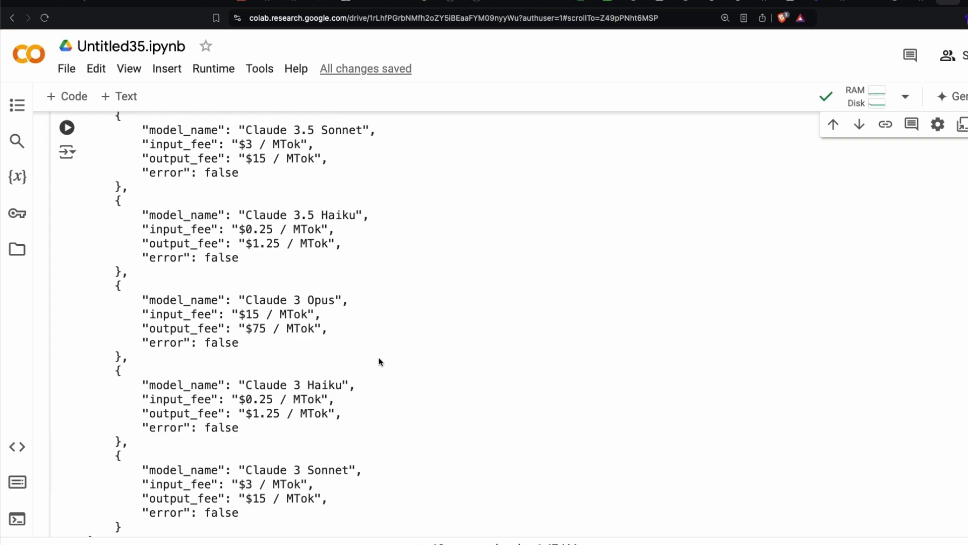
pyautogui.scroll(3)
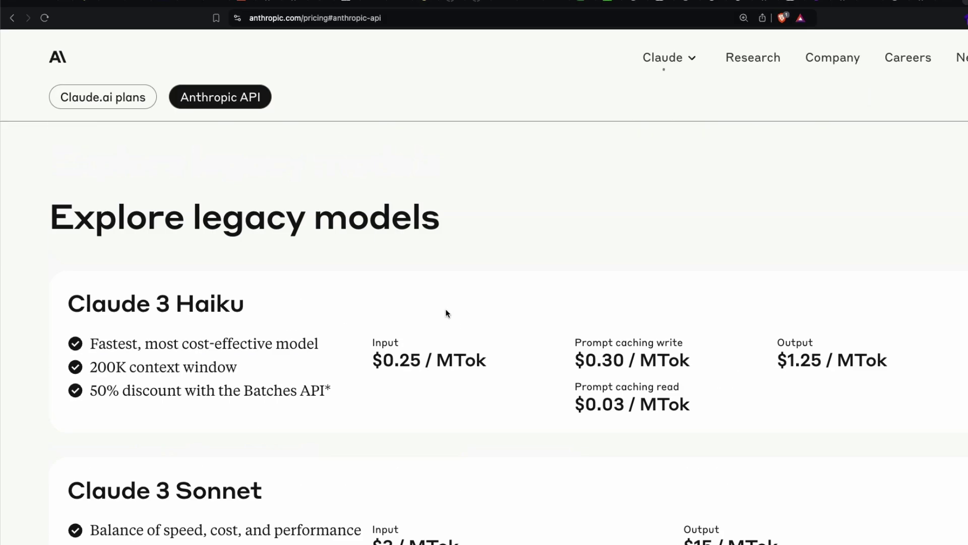
pyautogui.scroll(3)
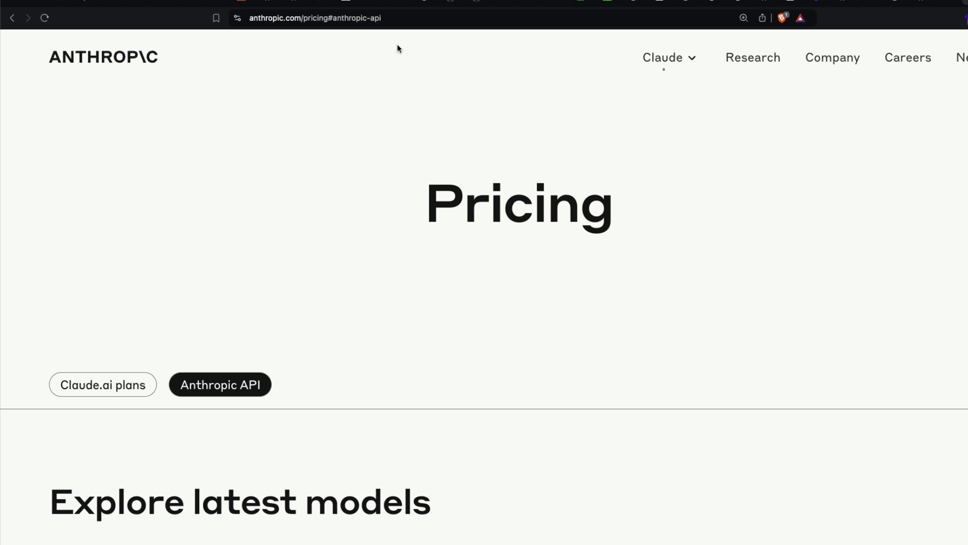
pyautogui.moveTo(432, 125)
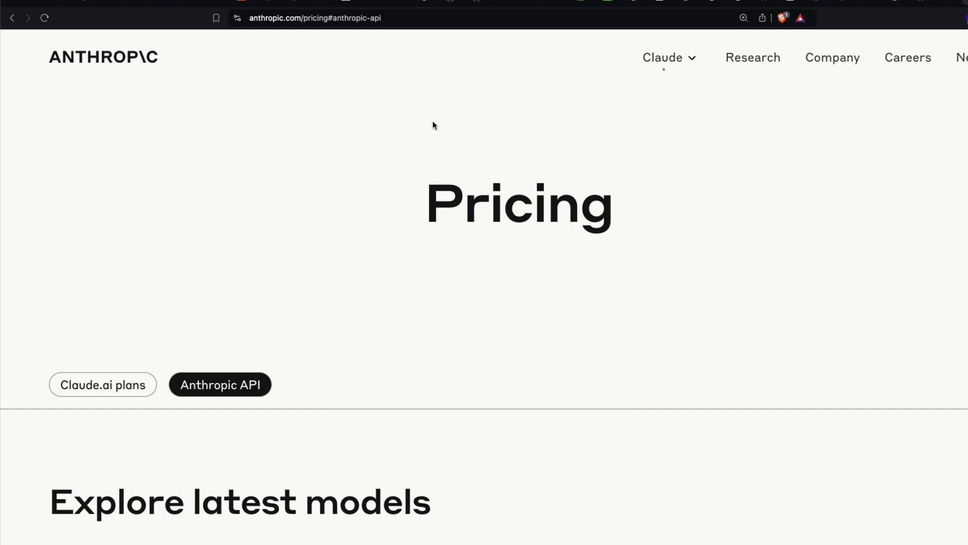
# Step: Search Google for google ai studio pricing and open the Gemini API Pricing result
pyautogui.click(314, 18)
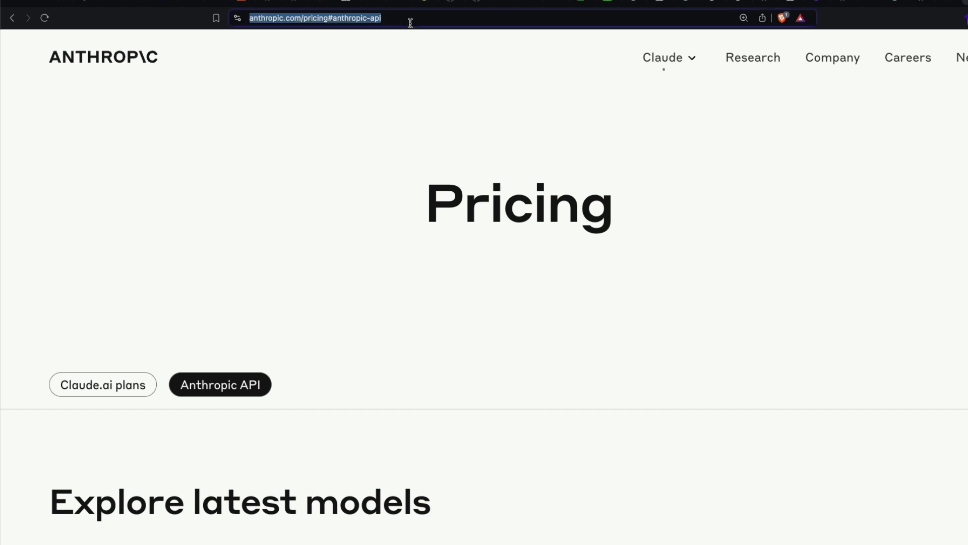
pyautogui.write('gooo')
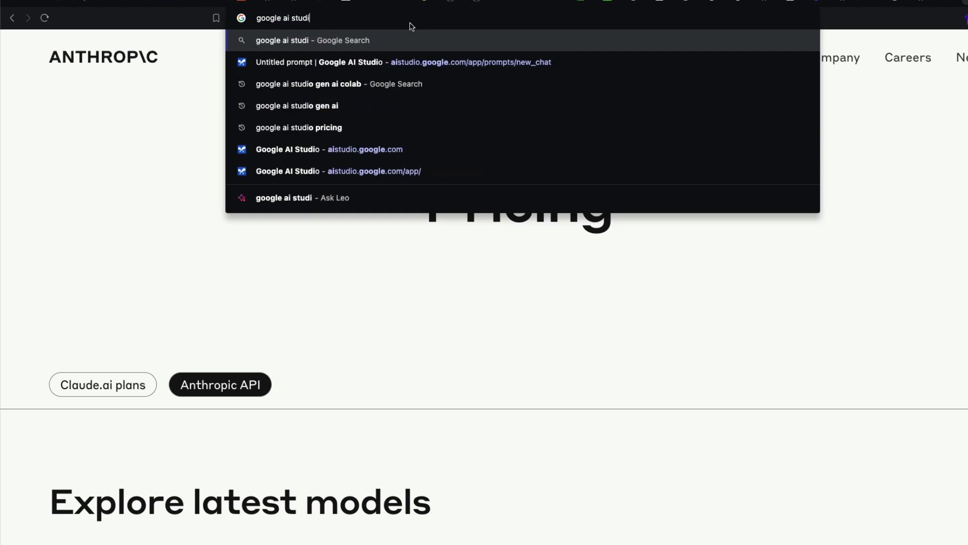
pyautogui.press('Backspace')
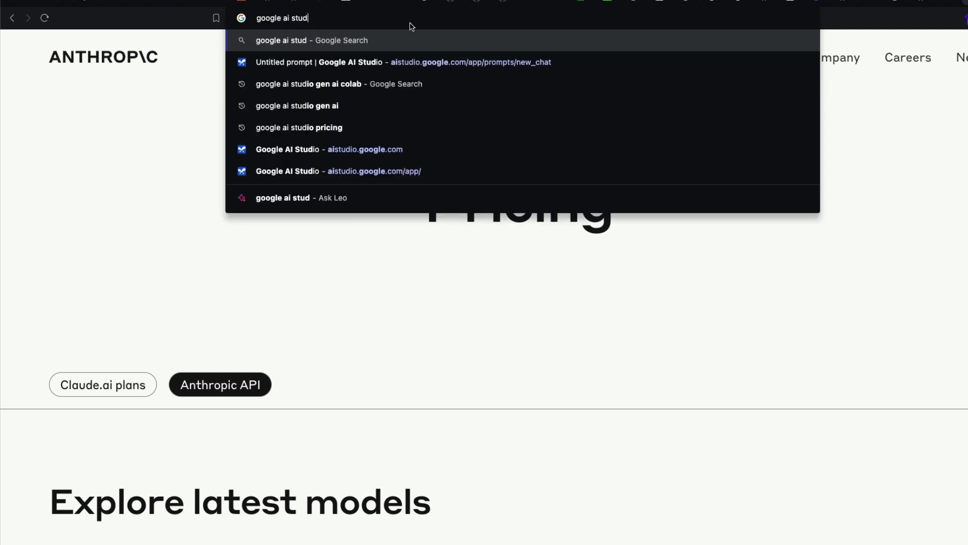
pyautogui.click(299, 127)
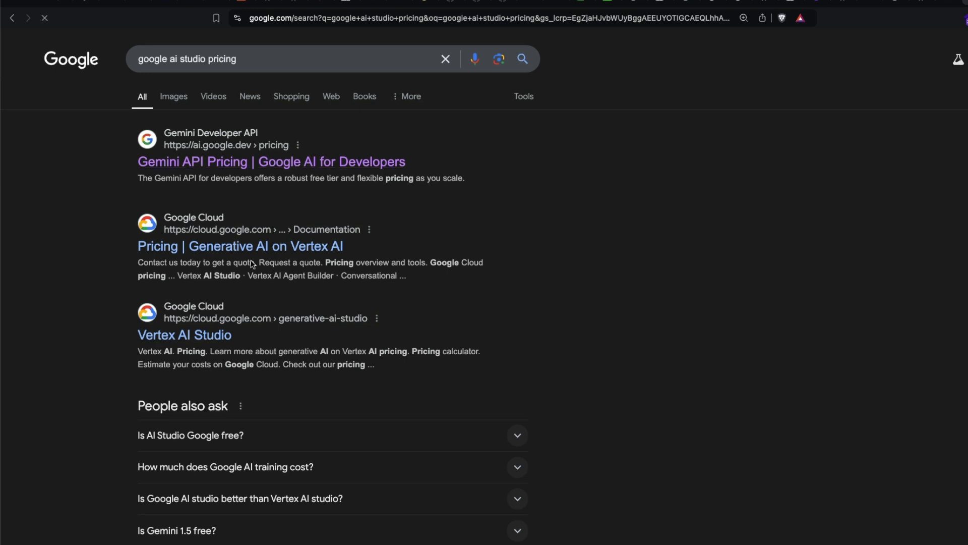
pyautogui.click(271, 162)
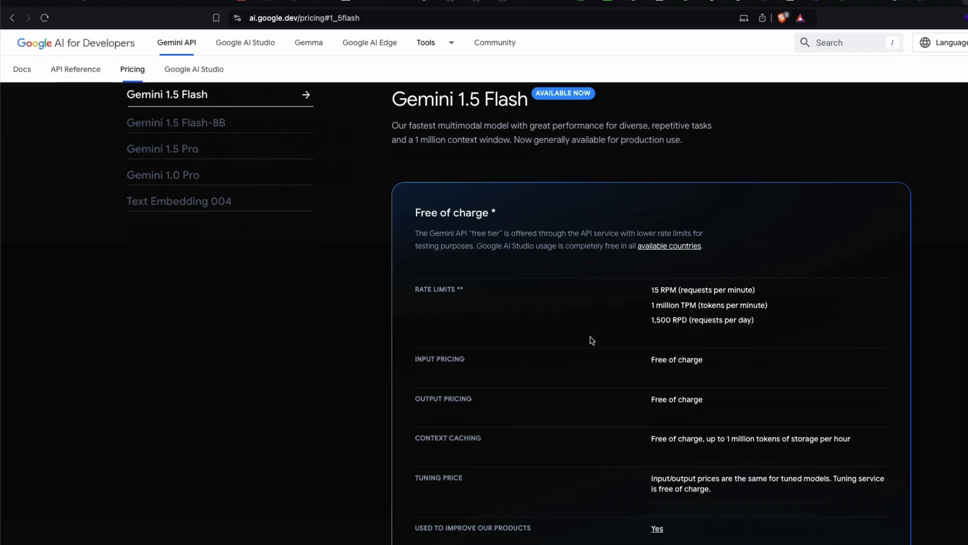
# Step: Browse the Gemini pricing page model tabs, including Gemini 1.0 Pro
pyautogui.scroll(-3)
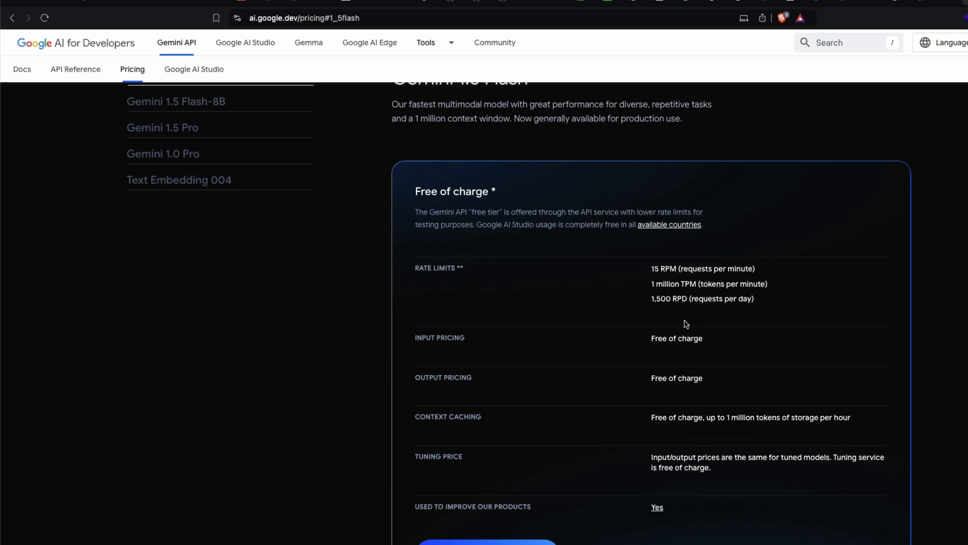
pyautogui.scroll(-3)
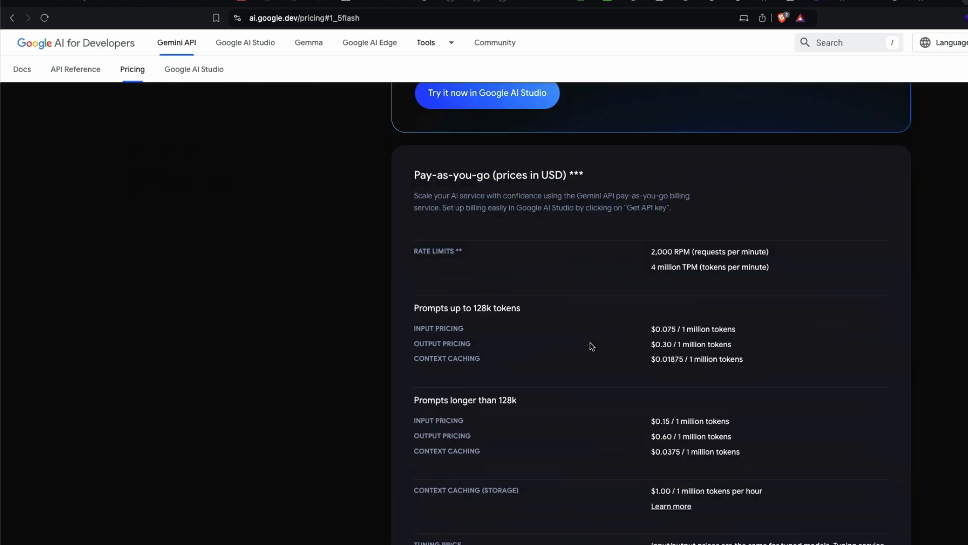
pyautogui.scroll(3)
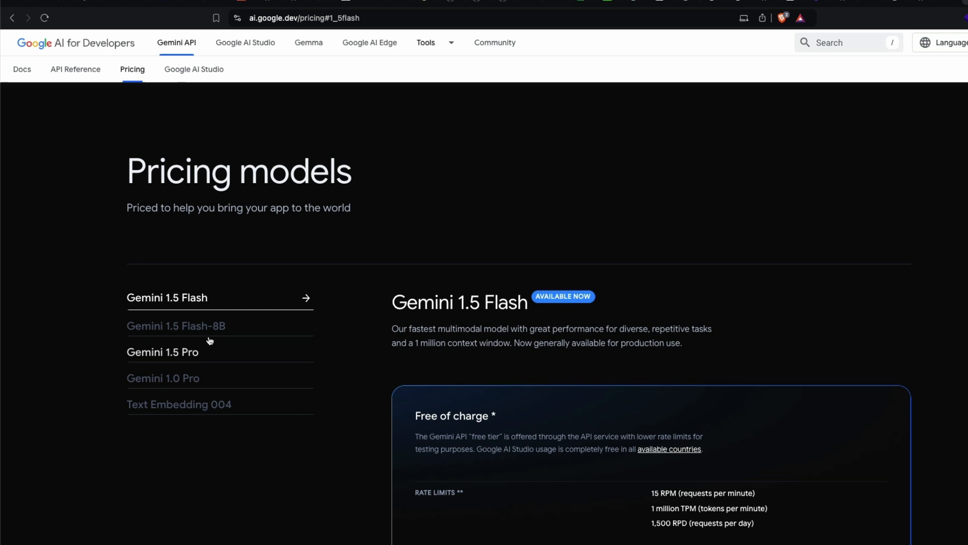
pyautogui.click(162, 378)
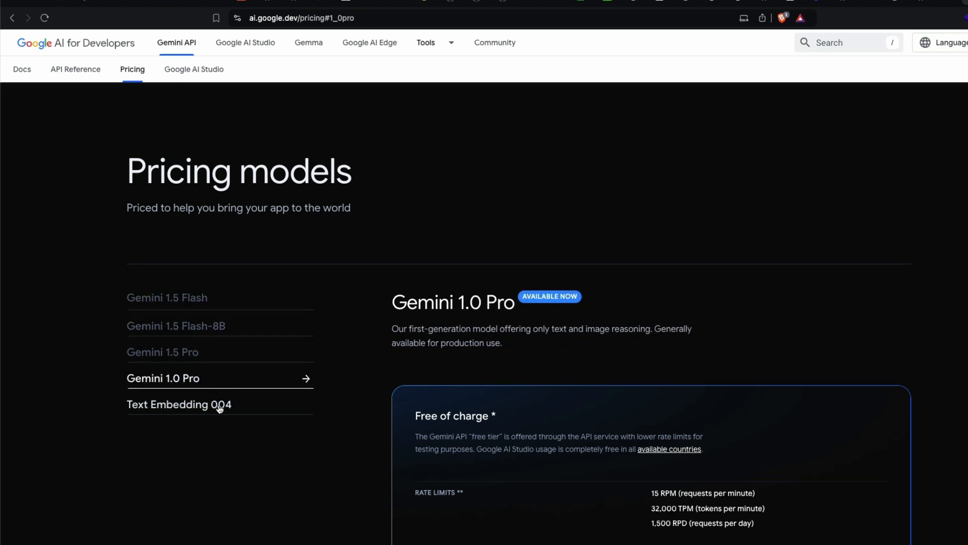
pyautogui.click(166, 297)
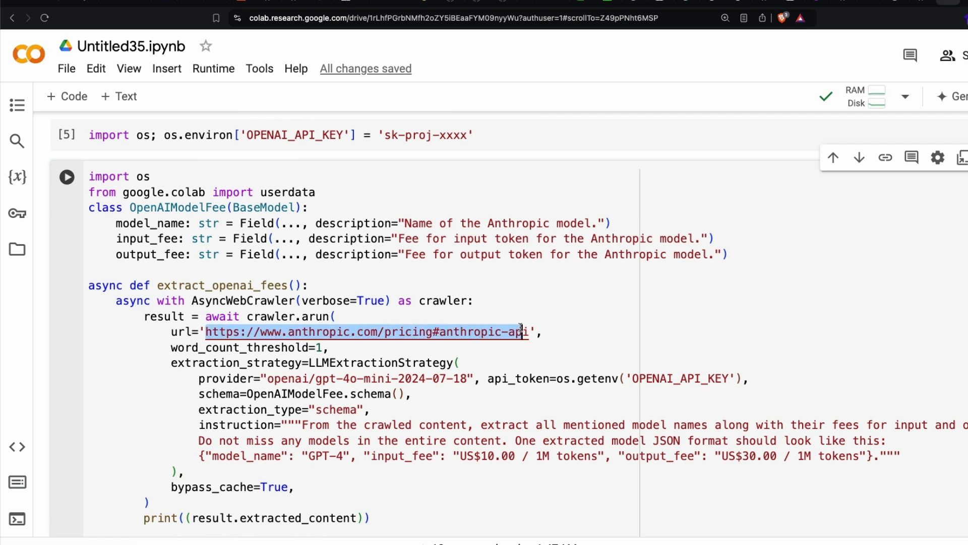
pyautogui.write('https://ai.google.dev/pricing#1_5flash')
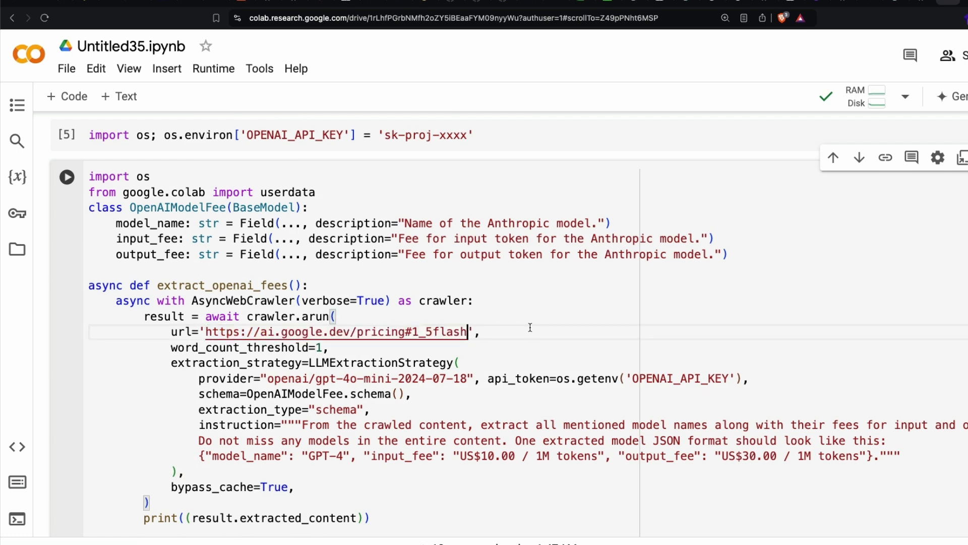
pyautogui.click(66, 176)
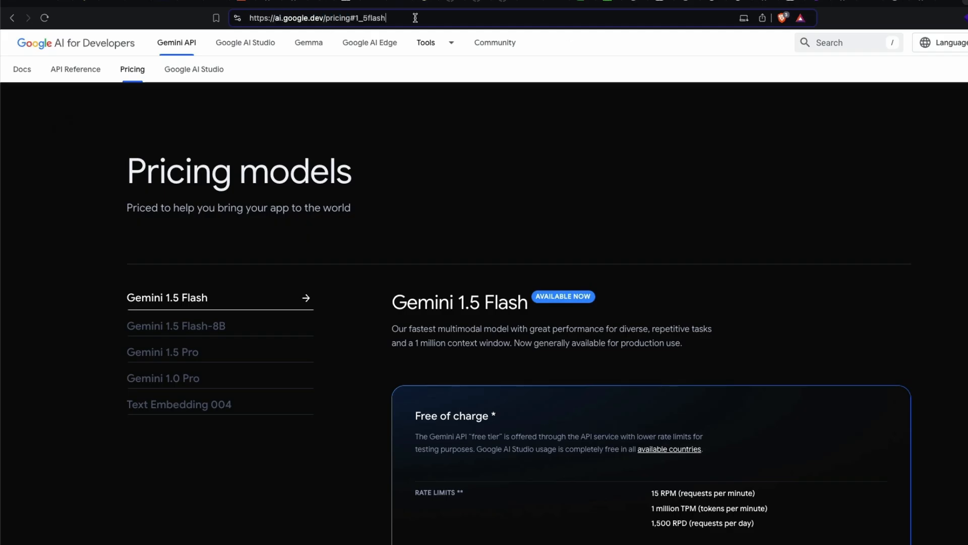
pyautogui.press('Return')
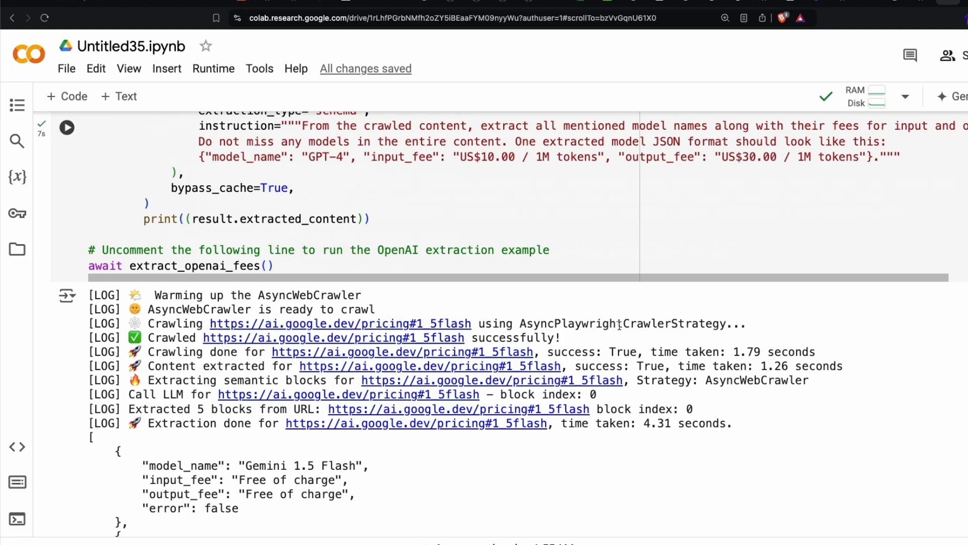
# Step: Scroll through the extracted Gemini fees output, including Gemini 1.5 Pro at $1.25 per million input tokens
pyautogui.scroll(-3)
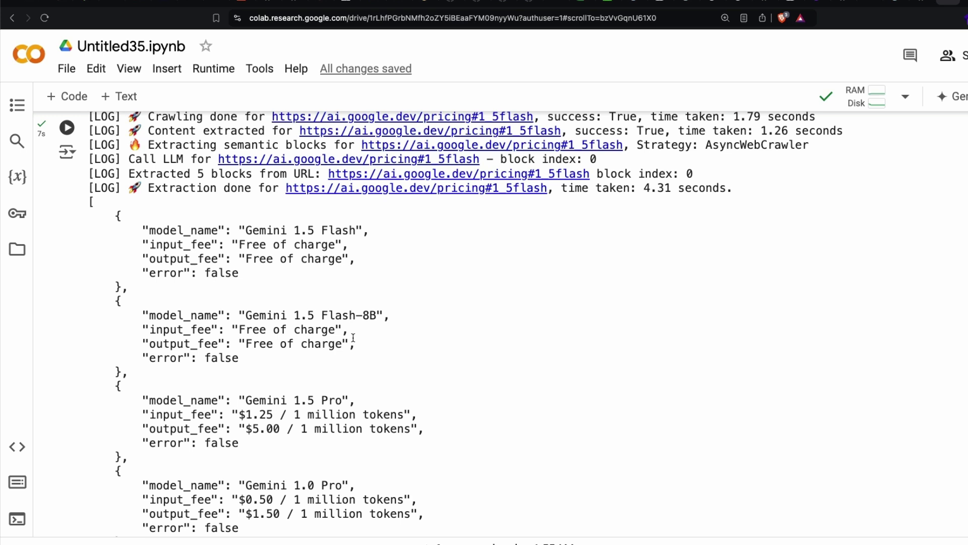
pyautogui.scroll(3)
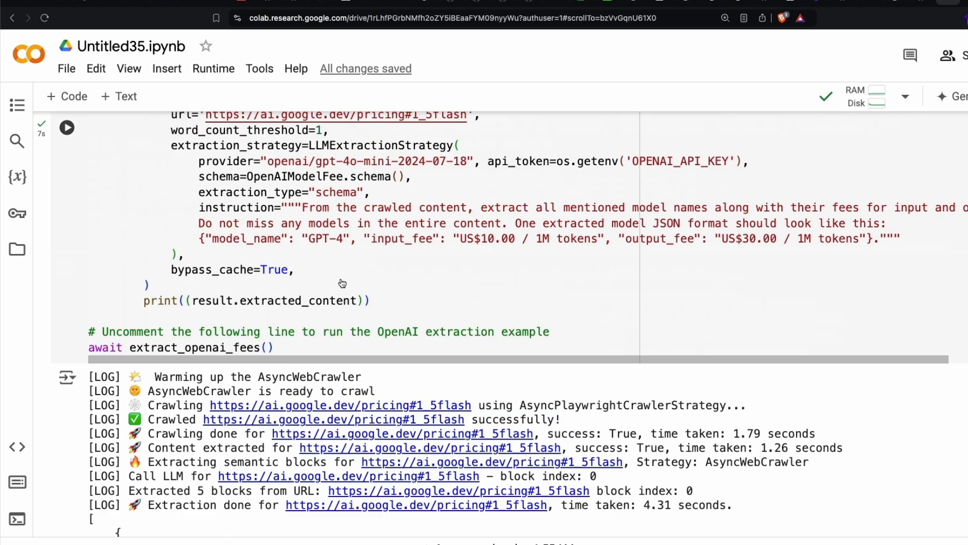
pyautogui.scroll(3)
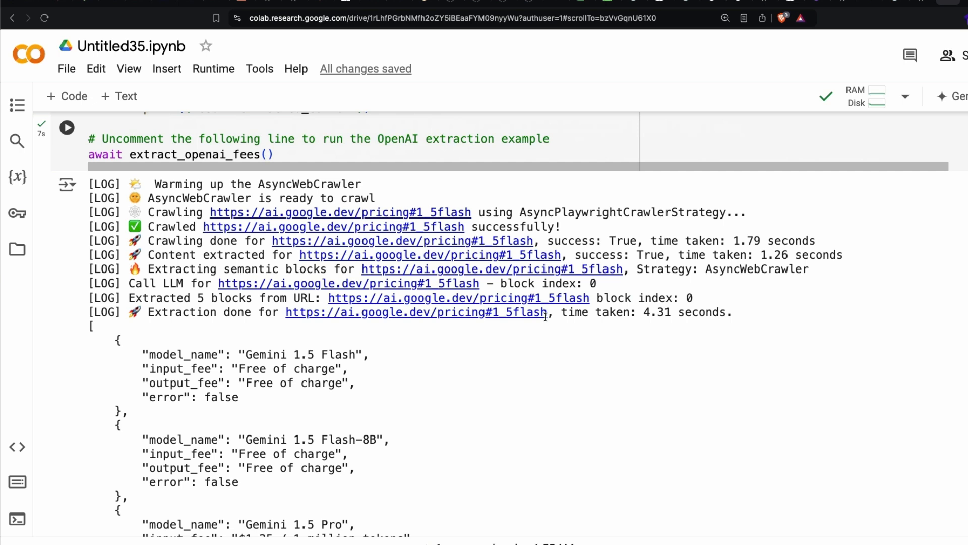
pyautogui.scroll(-3)
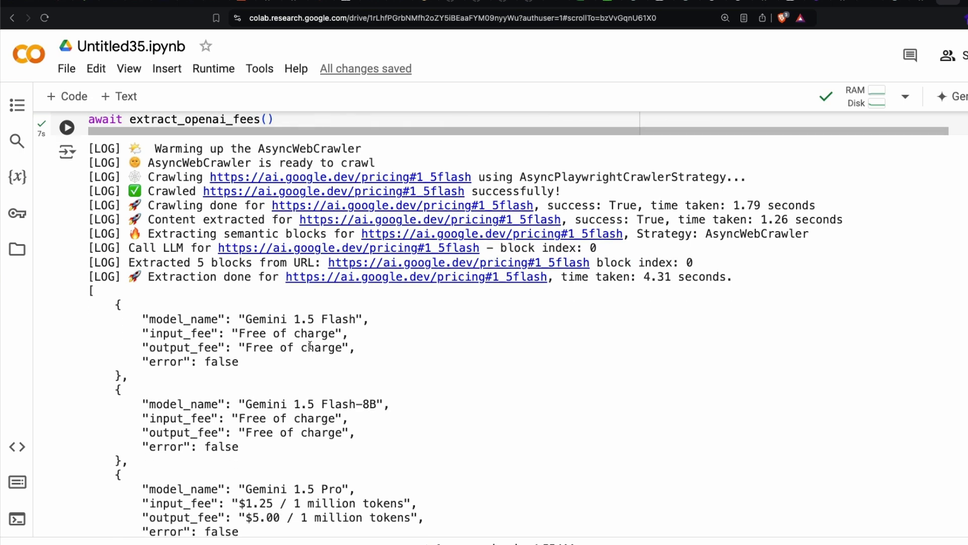
pyautogui.scroll(-3)
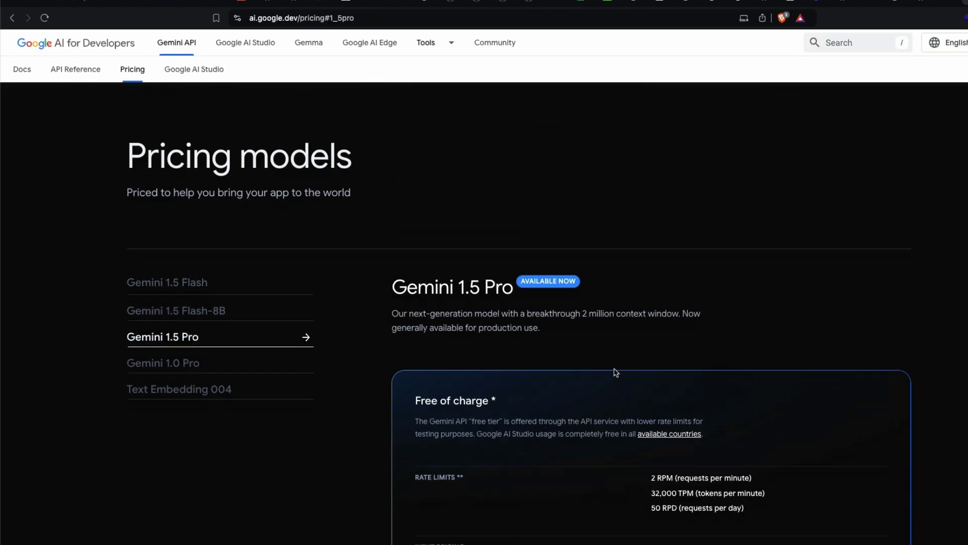
# Step: Show the Text Embedding 004 pricing tab, free of charge for input and output
pyautogui.scroll(-3)
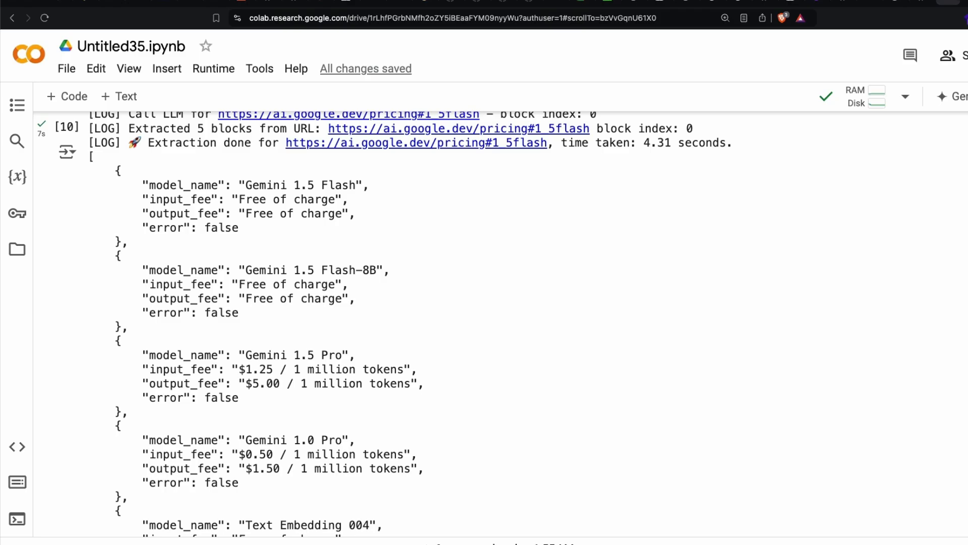
pyautogui.scroll(-3)
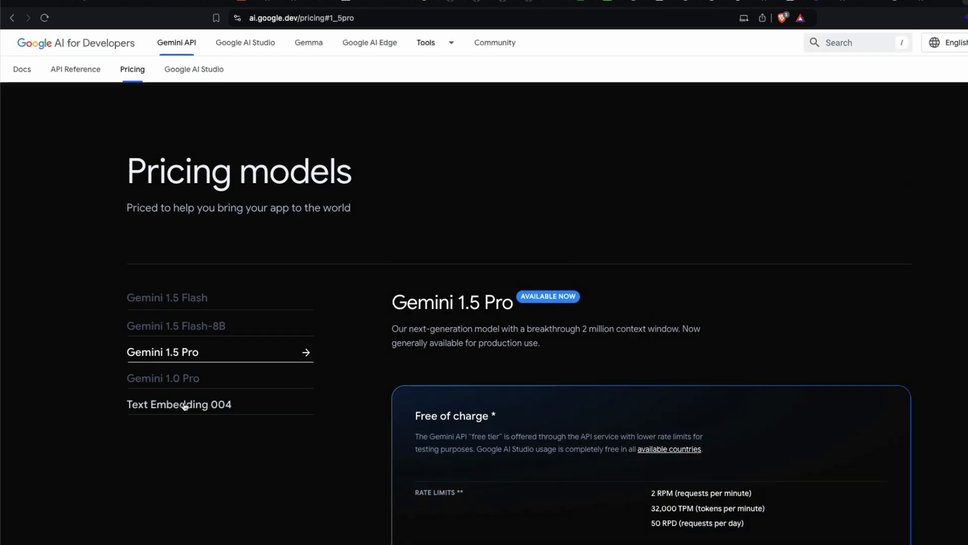
pyautogui.click(180, 404)
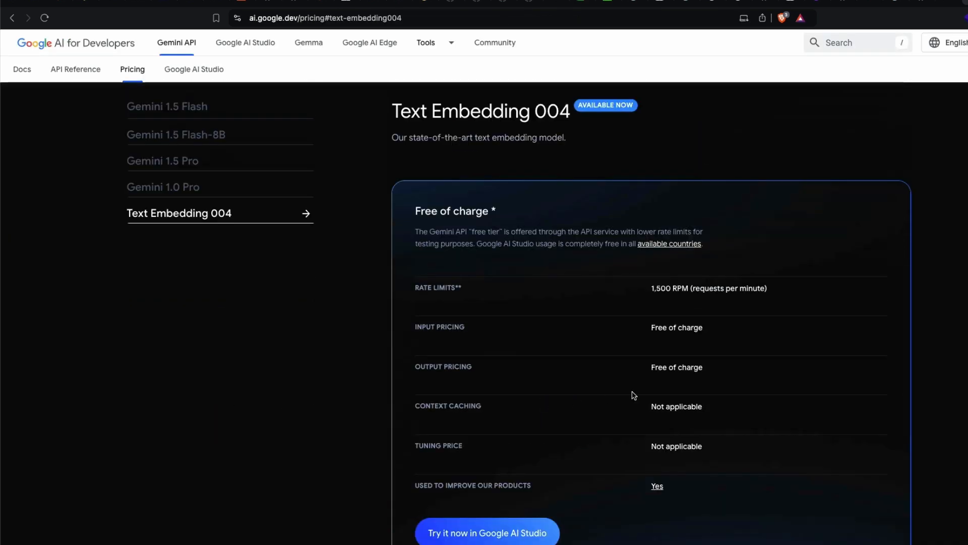
pyautogui.moveTo(654, 391)
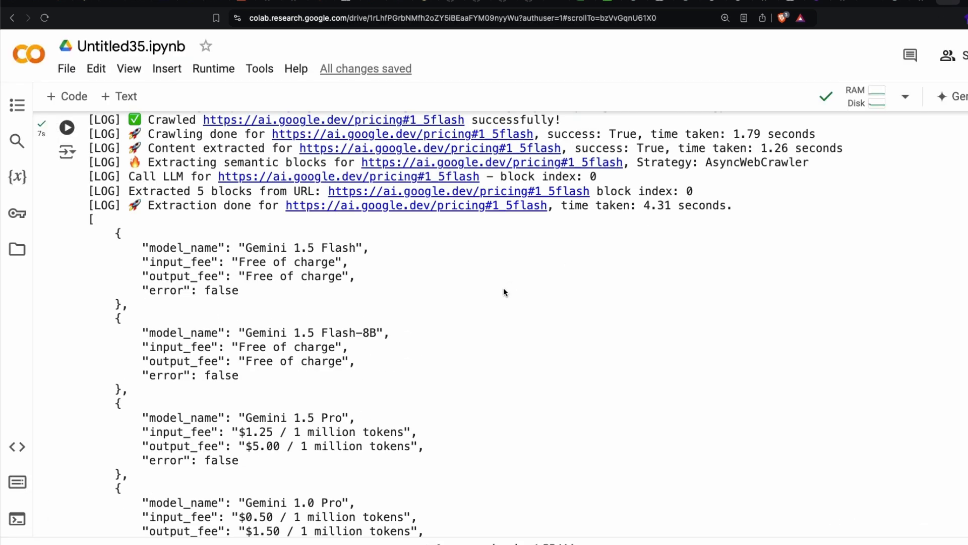
# Step: Look again at the Gemini extraction log and JSON output in Colab
pyautogui.scroll(3)
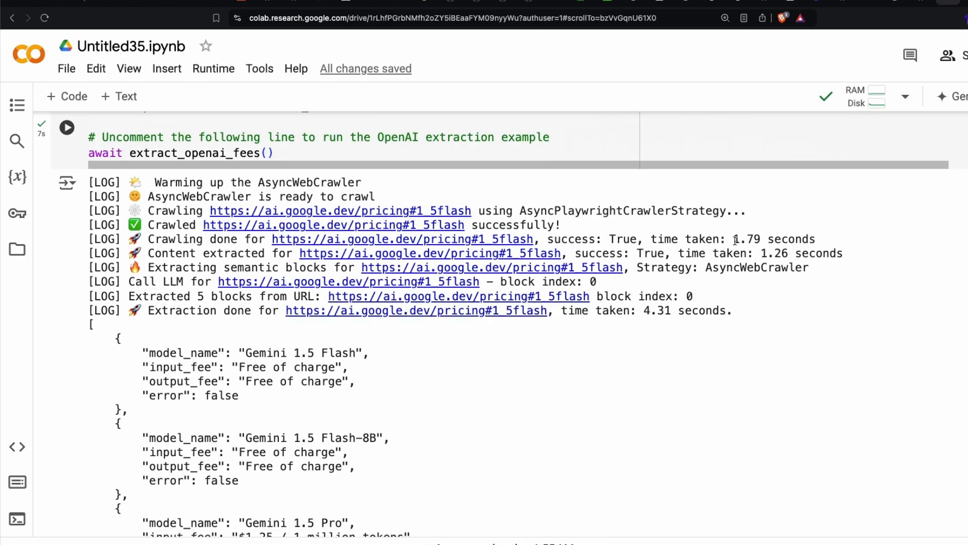
pyautogui.doubleClick(774, 240)
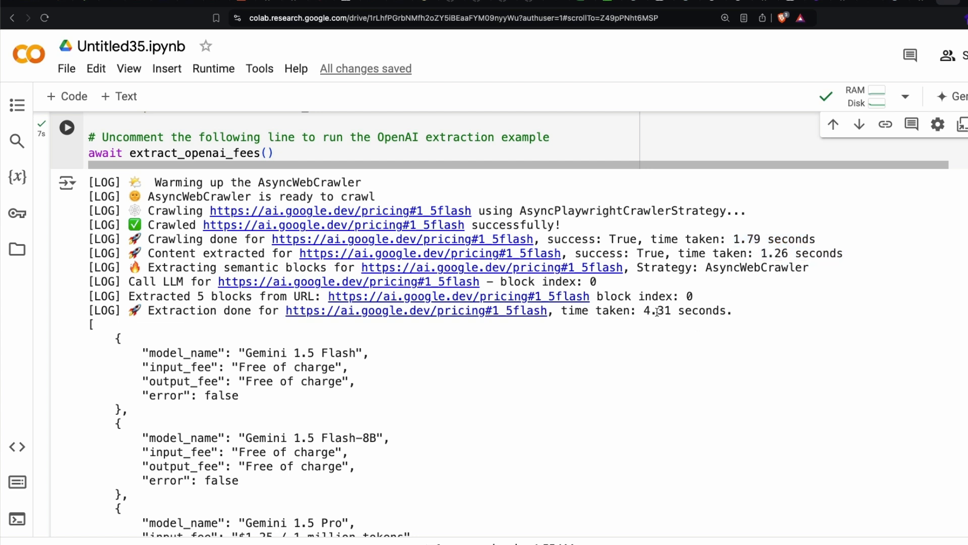
pyautogui.moveTo(674, 331)
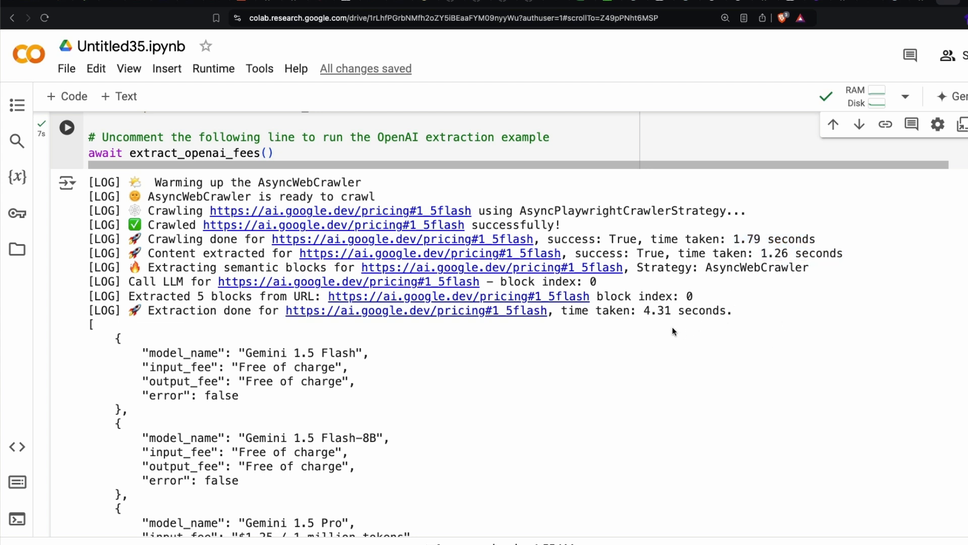
pyautogui.moveTo(772, 317)
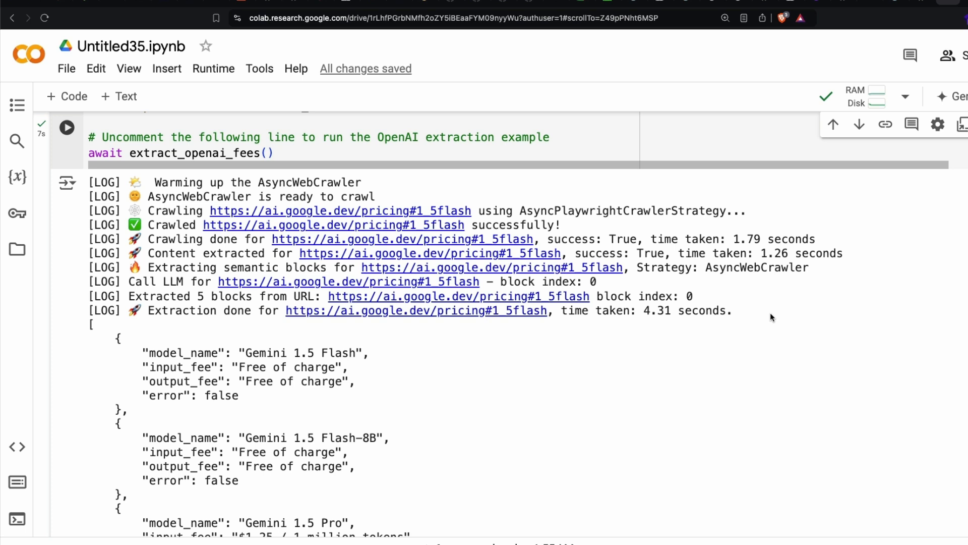
pyautogui.moveTo(725, 290)
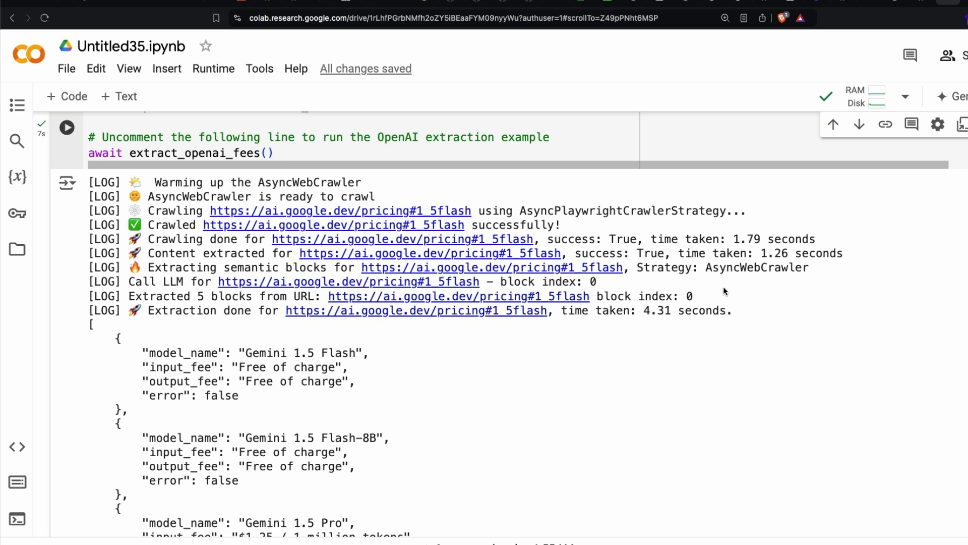
pyautogui.scroll(3)
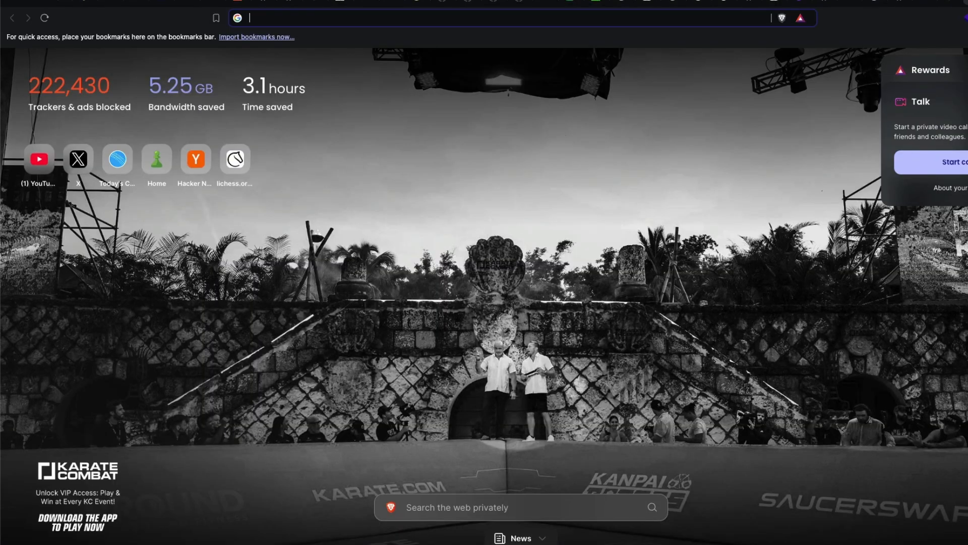
# Step: Open Lichess broadcasts, the FIDE World Youth Chess Championships 2024, and its Players list
pyautogui.click(234, 158)
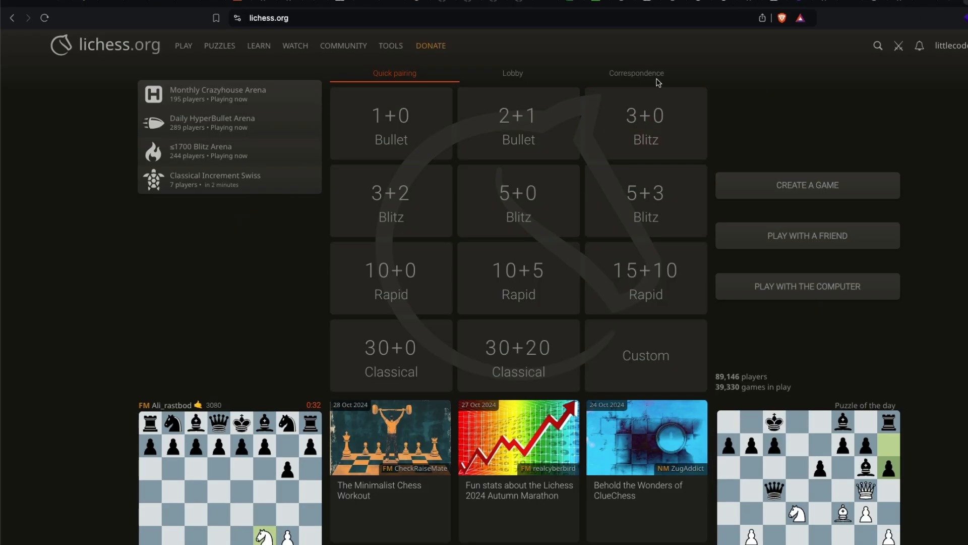
pyautogui.click(343, 45)
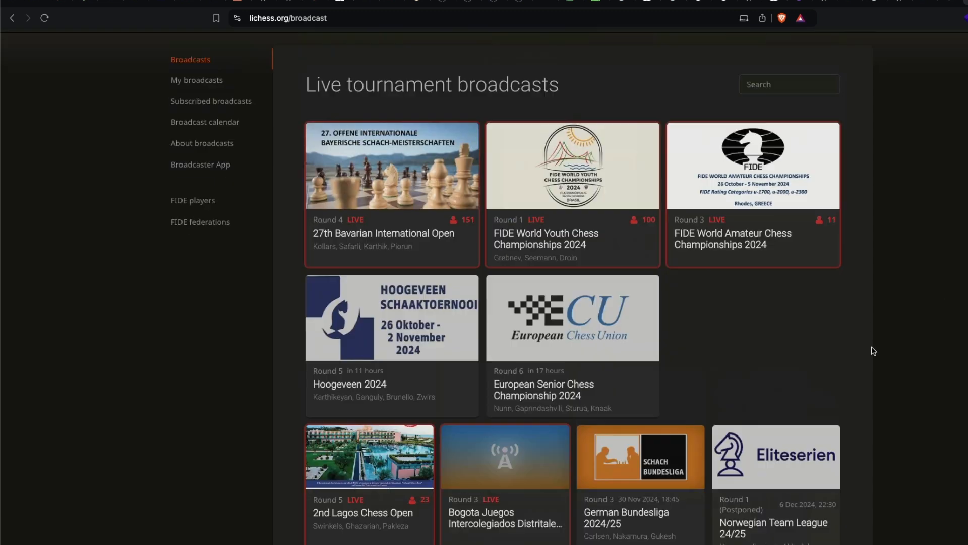
pyautogui.scroll(3)
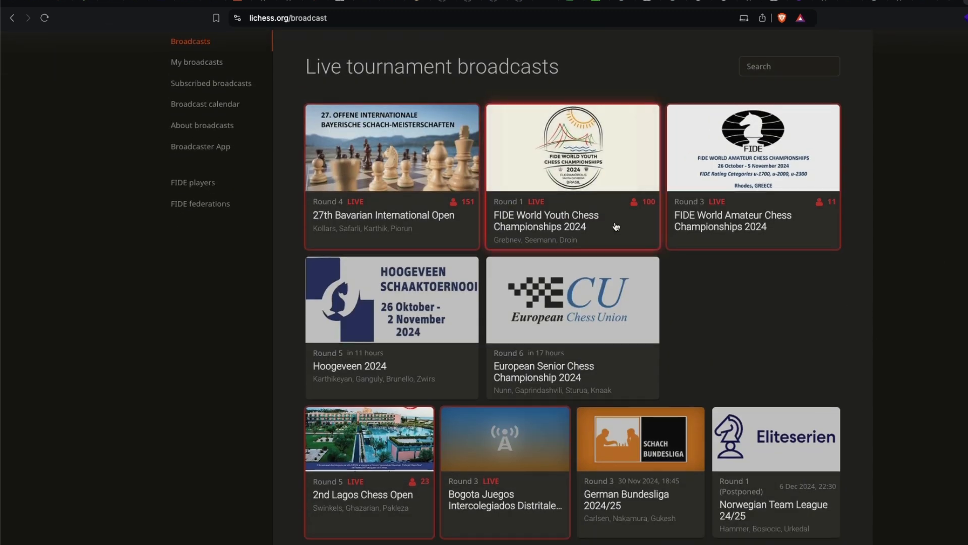
pyautogui.click(546, 221)
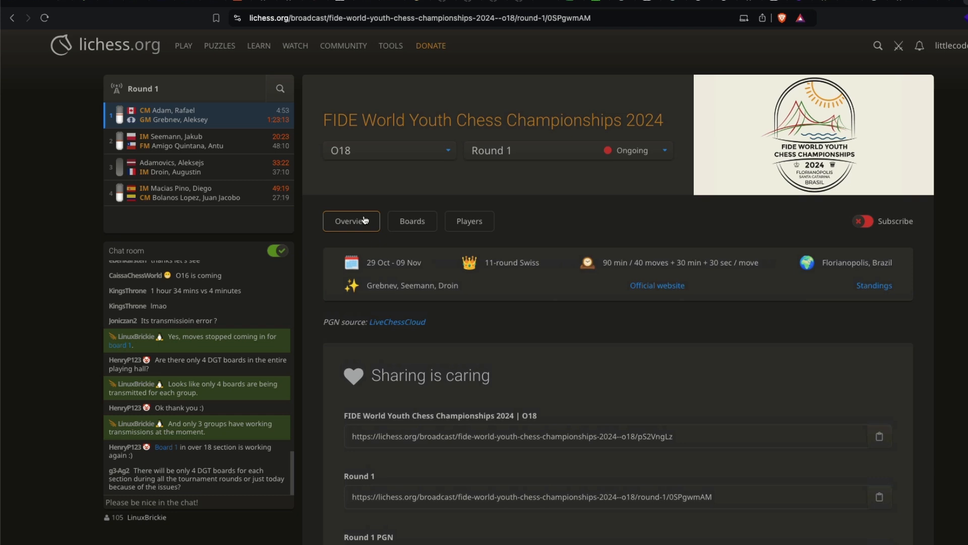
pyautogui.click(469, 221)
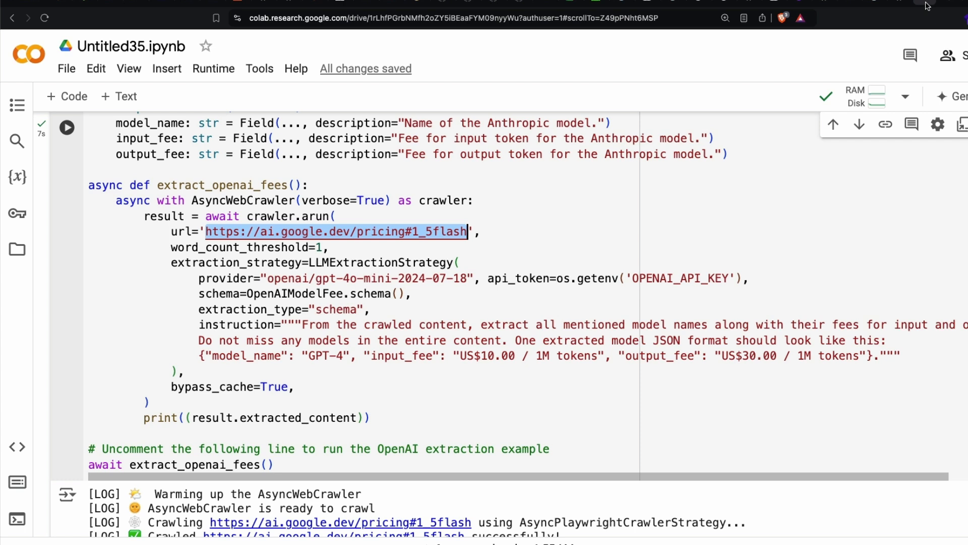
# Step: Point crawler.arun's url= at the Lichess FIDE World Youth round-1 players page
pyautogui.write('https://lichess.org/broadcast/fide-world-youth-chess-championships-2024--o18/round-1/0SPgwmAM#players')
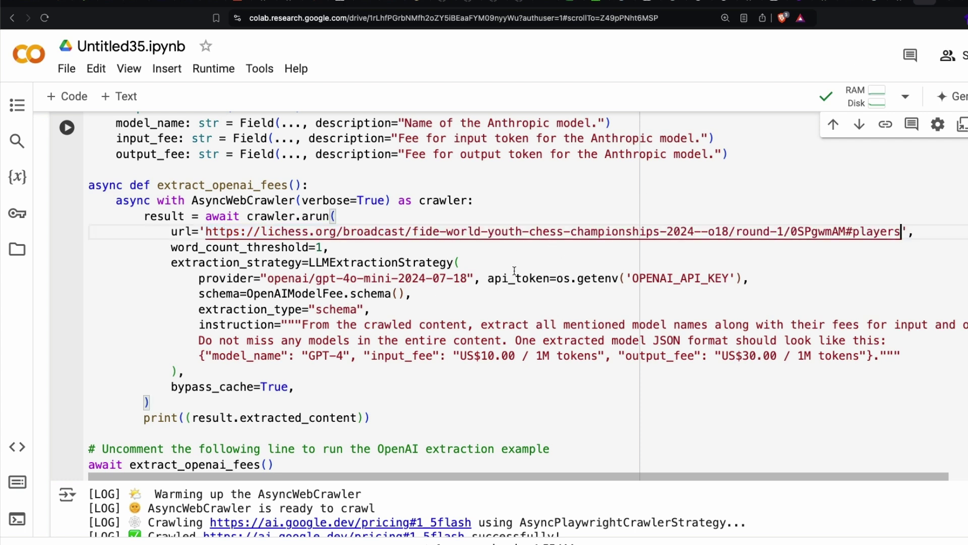
pyautogui.scroll(3)
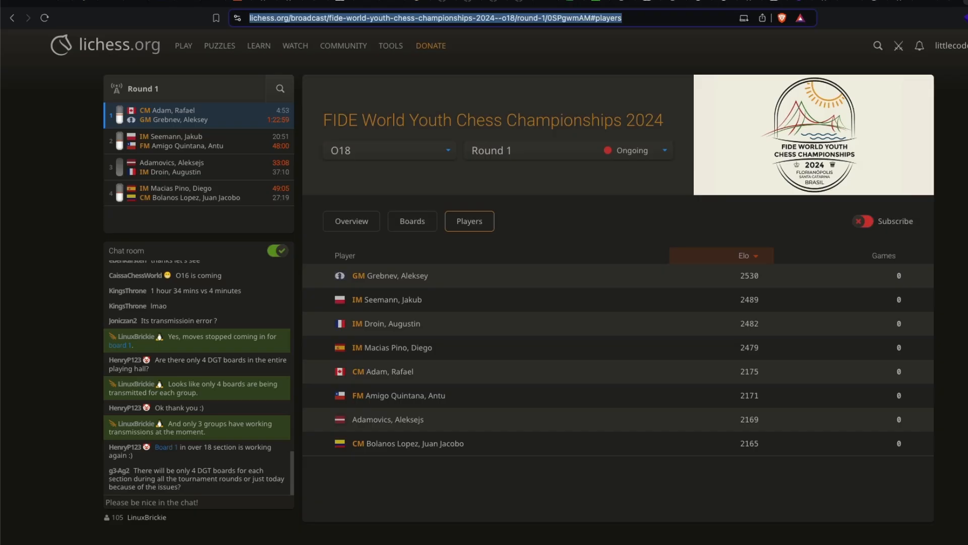
pyautogui.moveTo(925, 4)
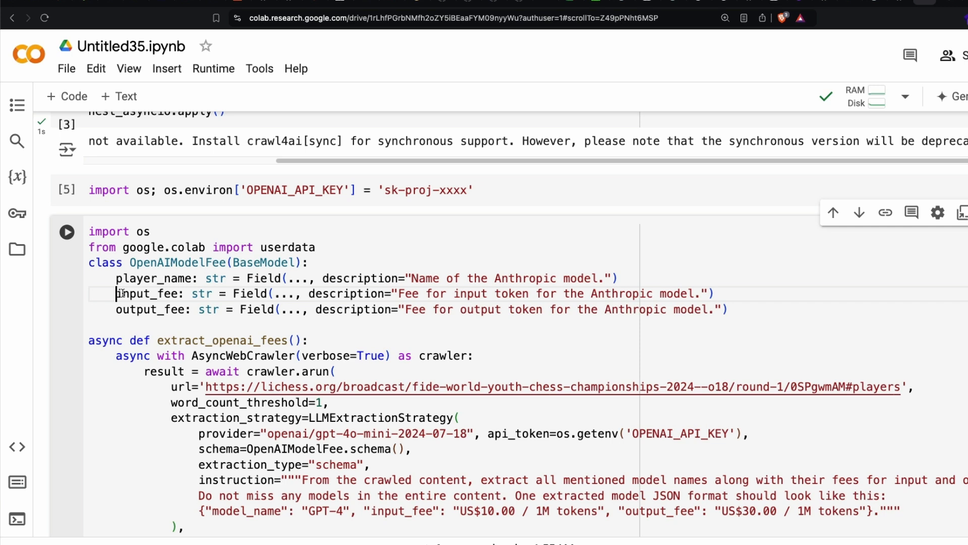
# Step: Rename the schema fields to player_name, elo_score and games_number
pyautogui.write('elo')
pyautogui.click(409, 309)
pyautogui.write('g')
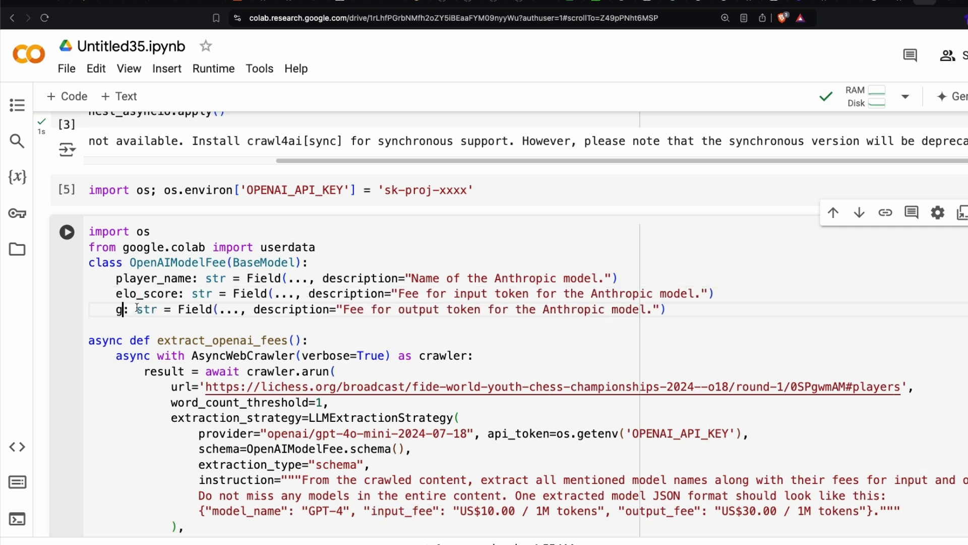
pyautogui.write('ames_num')
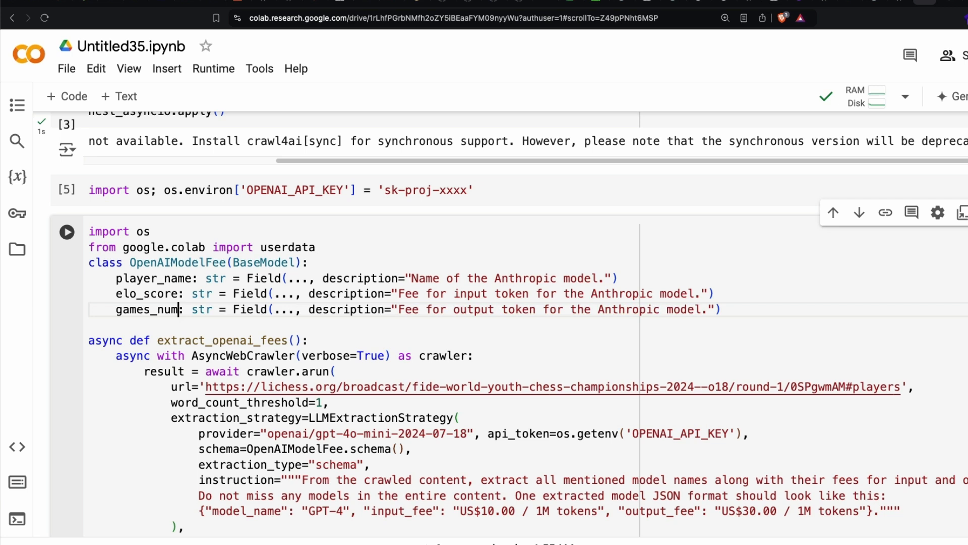
pyautogui.write('ber')
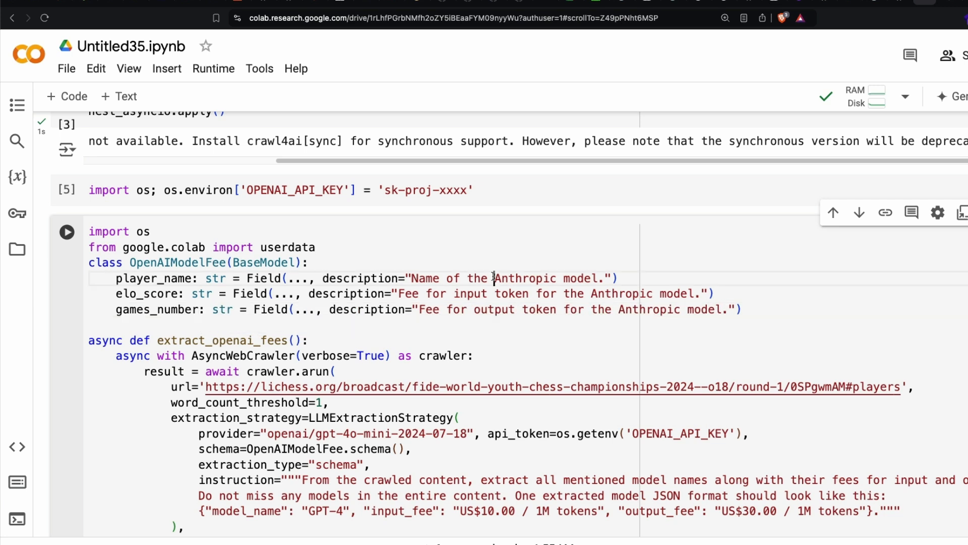
pyautogui.write('playe')
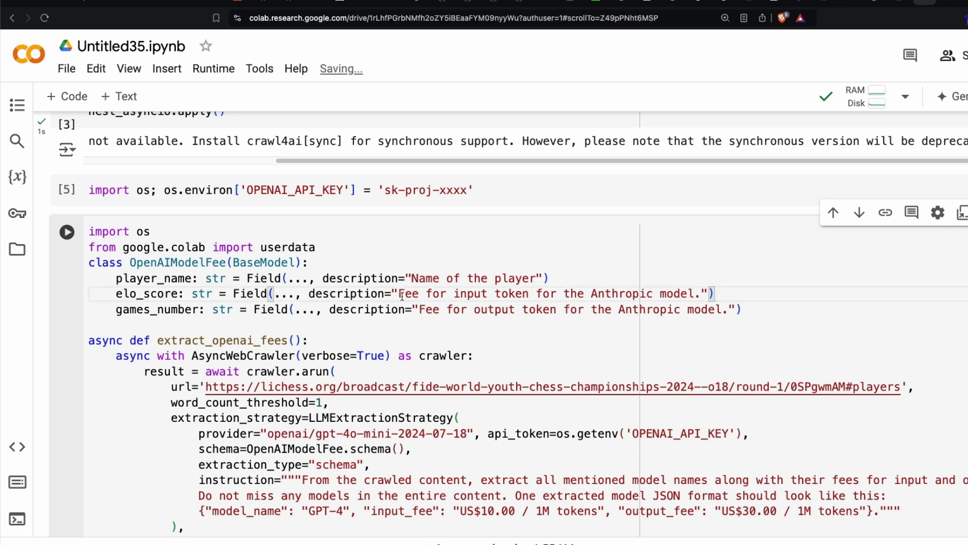
# Step: Describe the fields as the player's Elo Score and Number of games
pyautogui.write('Elo Score')
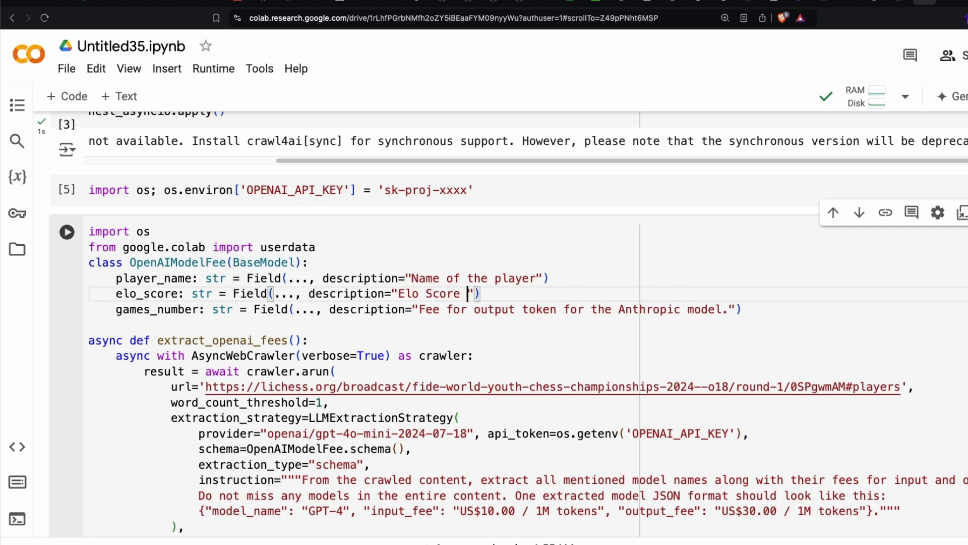
pyautogui.write('of the player')
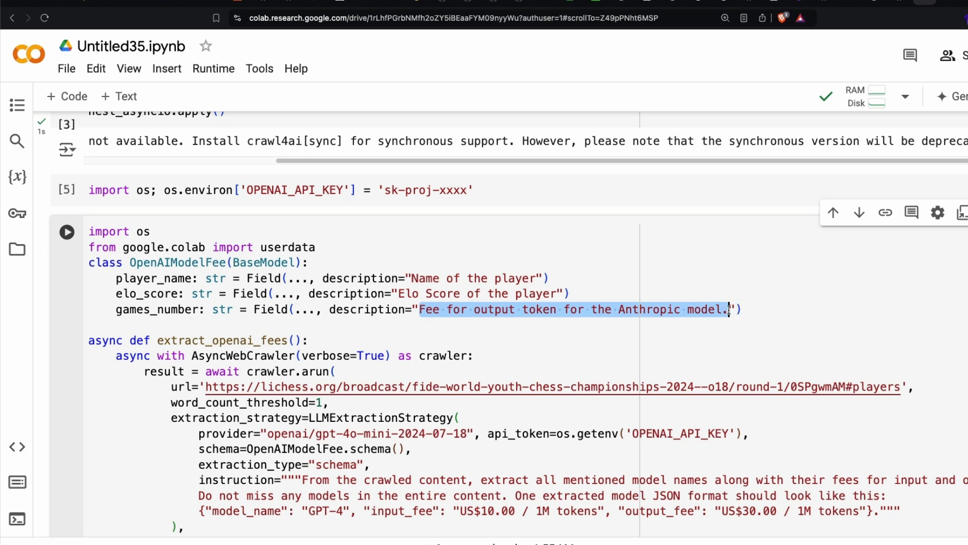
pyautogui.write('Number of games')
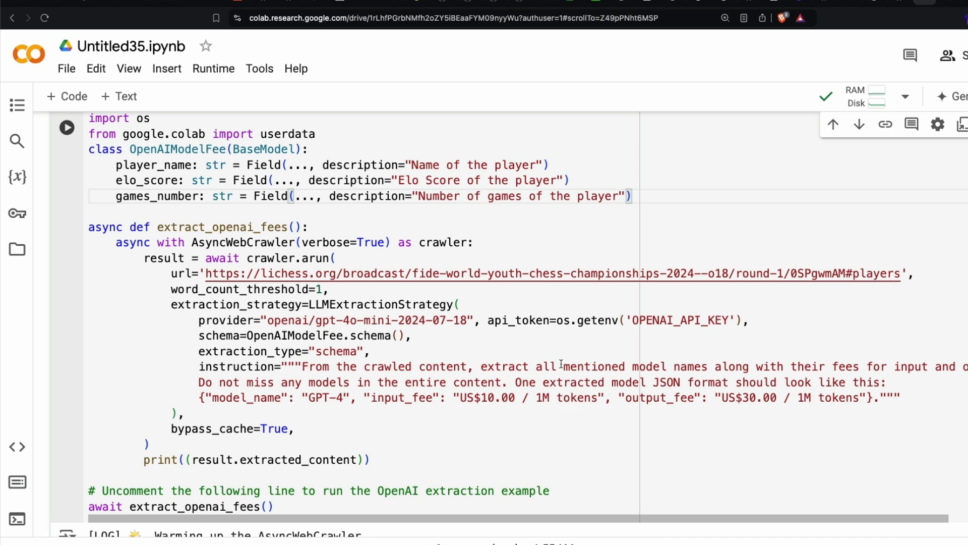
# Step: Reword the instruction string to ask for player names along with their scores and games
pyautogui.doubleClick(634, 366)
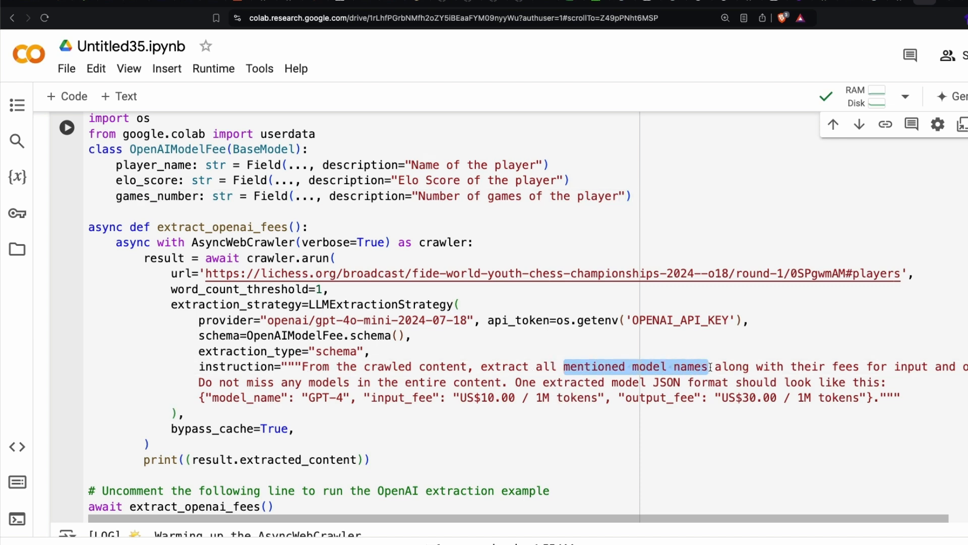
pyautogui.write('player na')
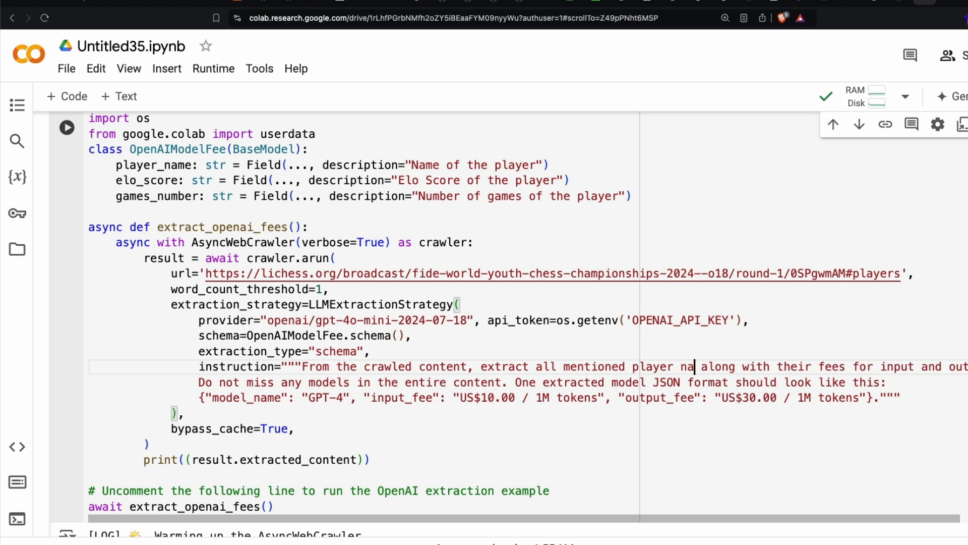
pyautogui.write('mes along with their scor')
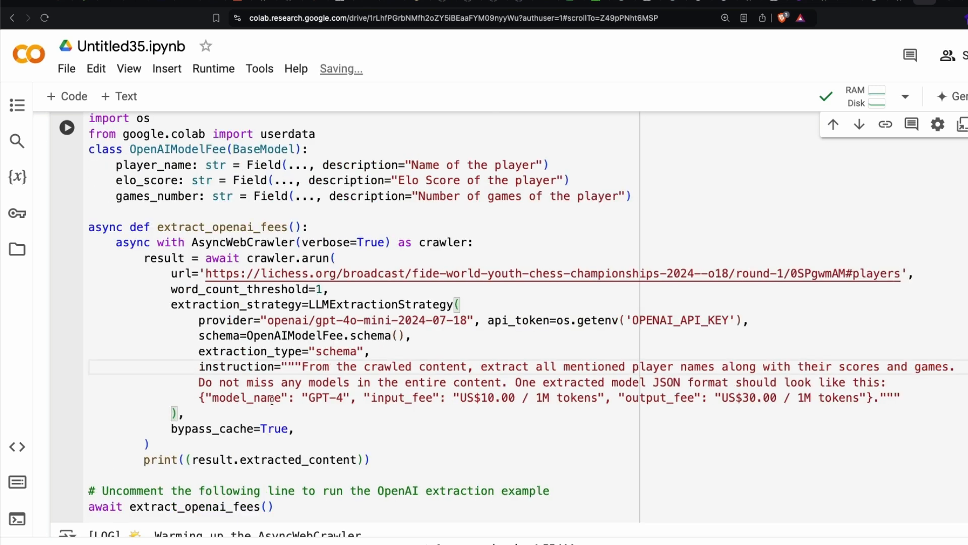
# Step: Change the example JSON keys to player_name and elo_score with value 1400
pyautogui.doubleClick(324, 398)
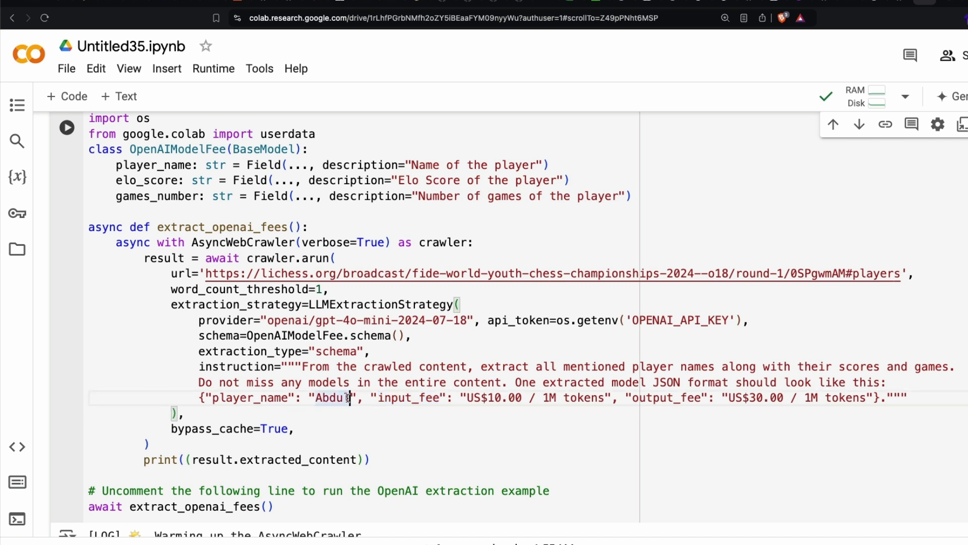
pyautogui.write('M')
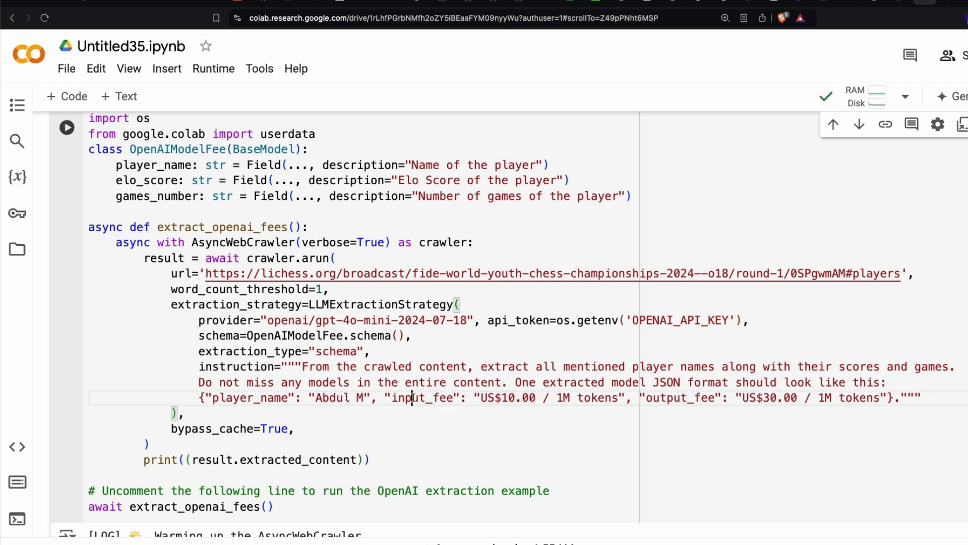
pyautogui.write('elo_score')
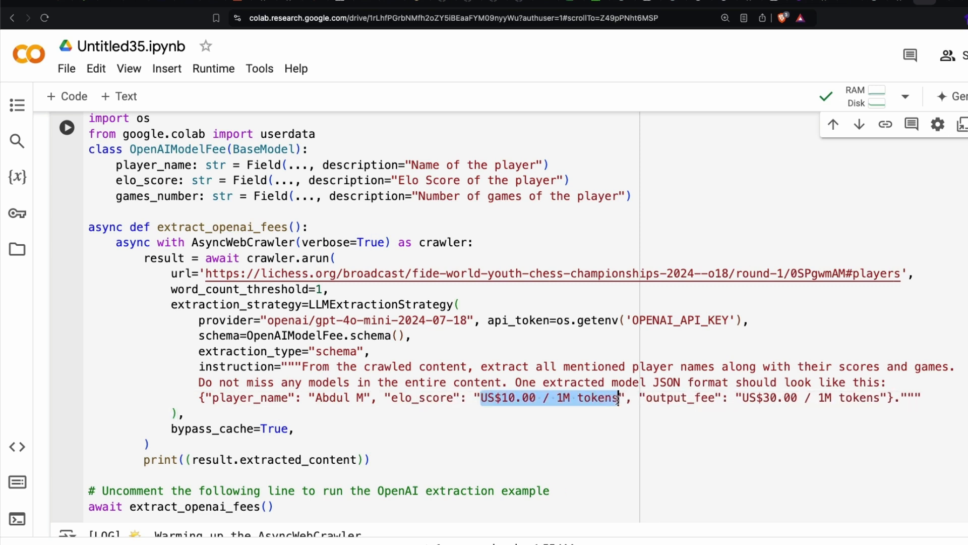
pyautogui.write('1400')
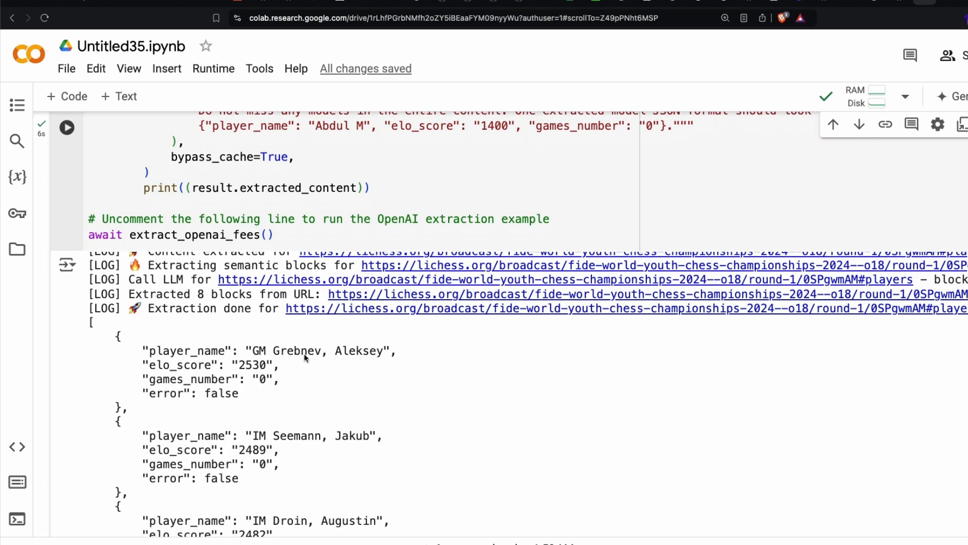
pyautogui.moveTo(306, 358)
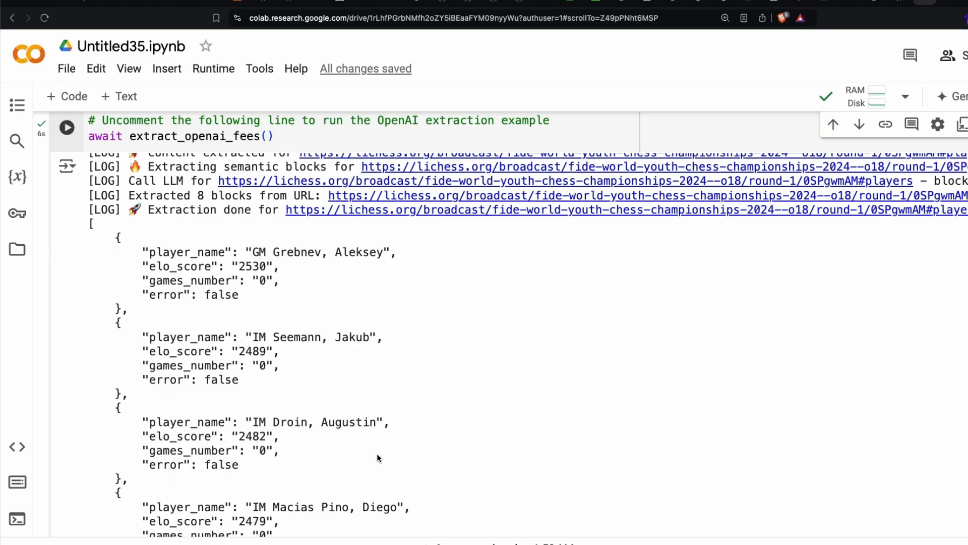
pyautogui.moveTo(365, 348)
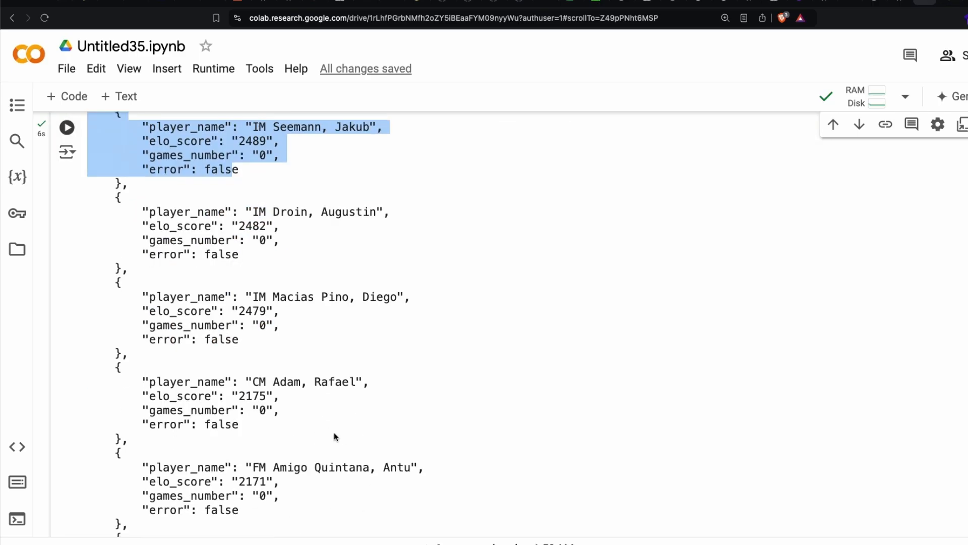
# Step: Scroll through the extracted player JSON output listing names and Elo scores
pyautogui.scroll(-3)
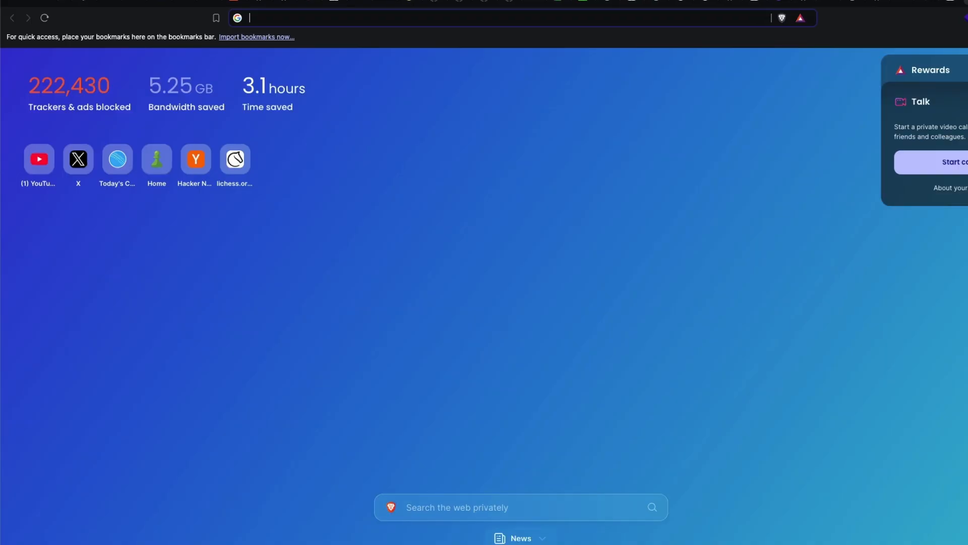
# Step: Search Brave for 'json parser' and go to the JSON Formatter parser result
pyautogui.write('json')
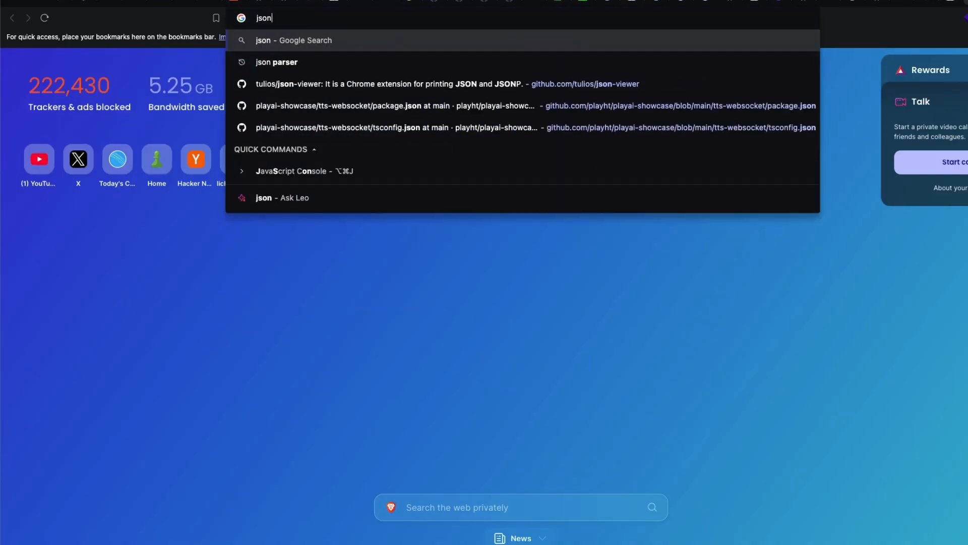
pyautogui.click(277, 61)
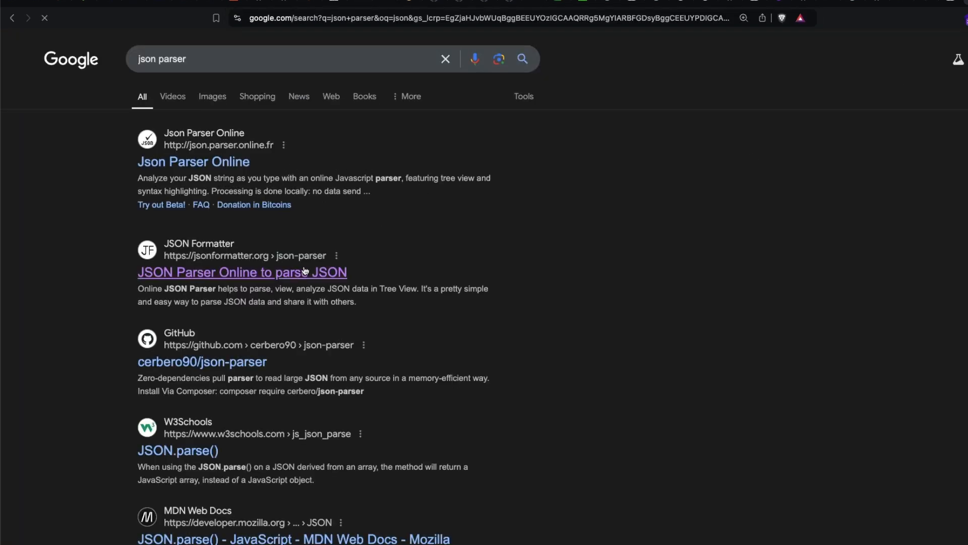
pyautogui.click(242, 271)
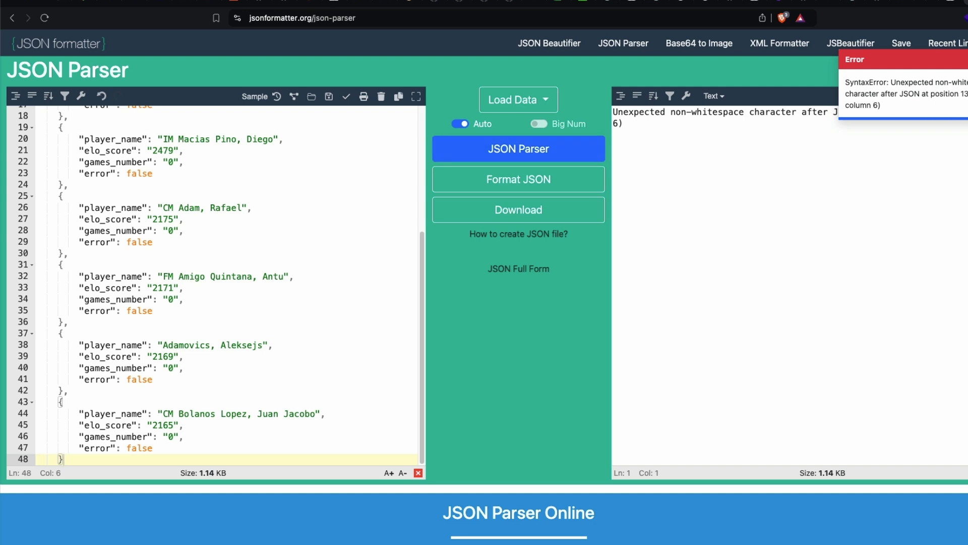
# Step: Inspect the player objects' brace lines in JSON Formatter around the Expecting EOF error
pyautogui.scroll(3)
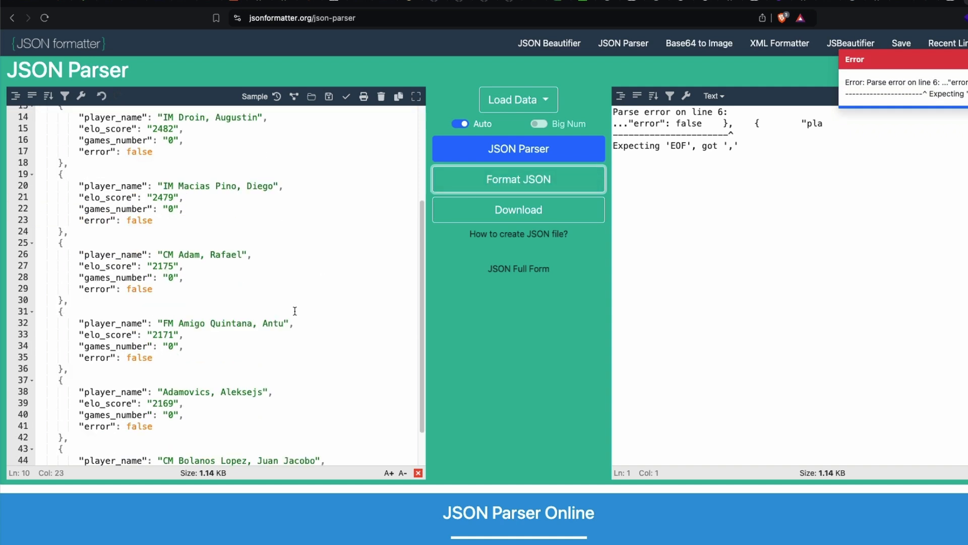
pyautogui.scroll(3)
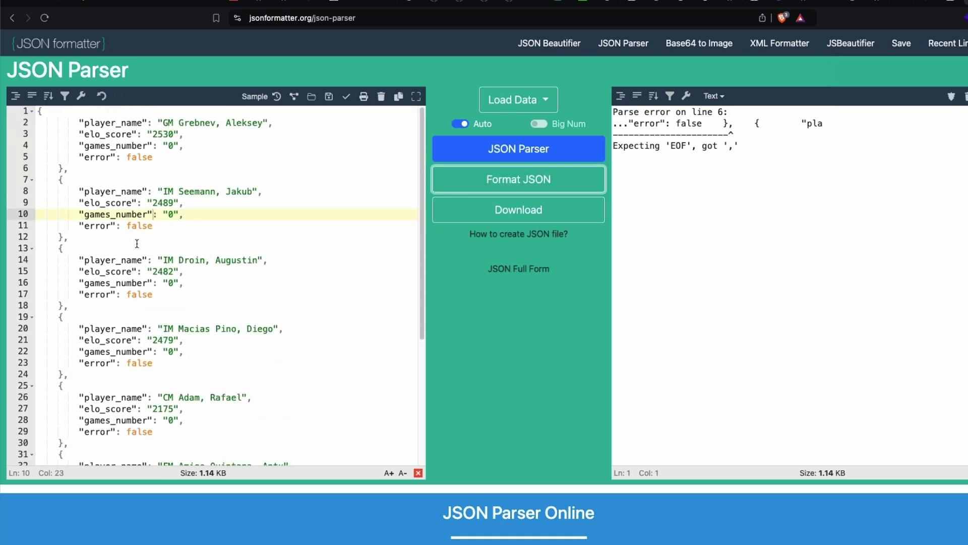
pyautogui.click(68, 169)
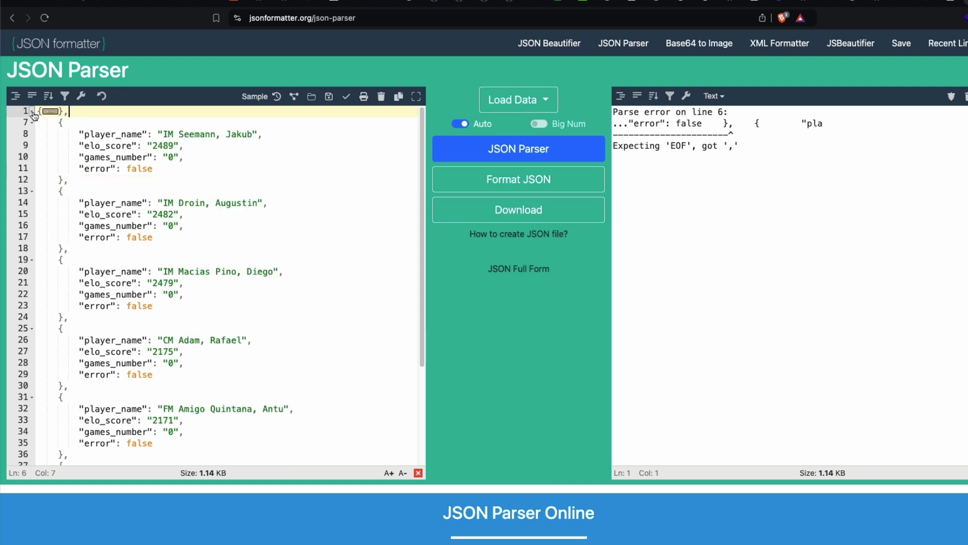
pyautogui.scroll(3)
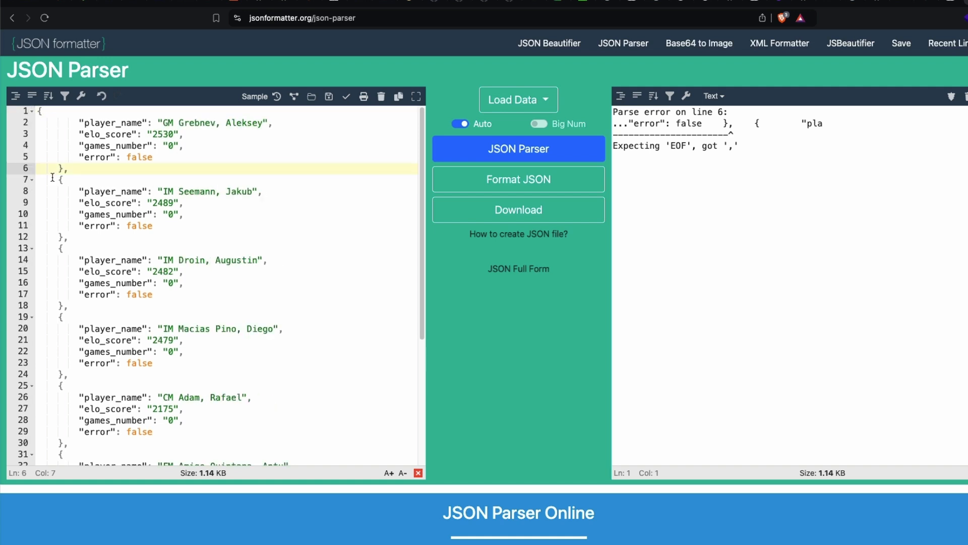
pyautogui.click(62, 236)
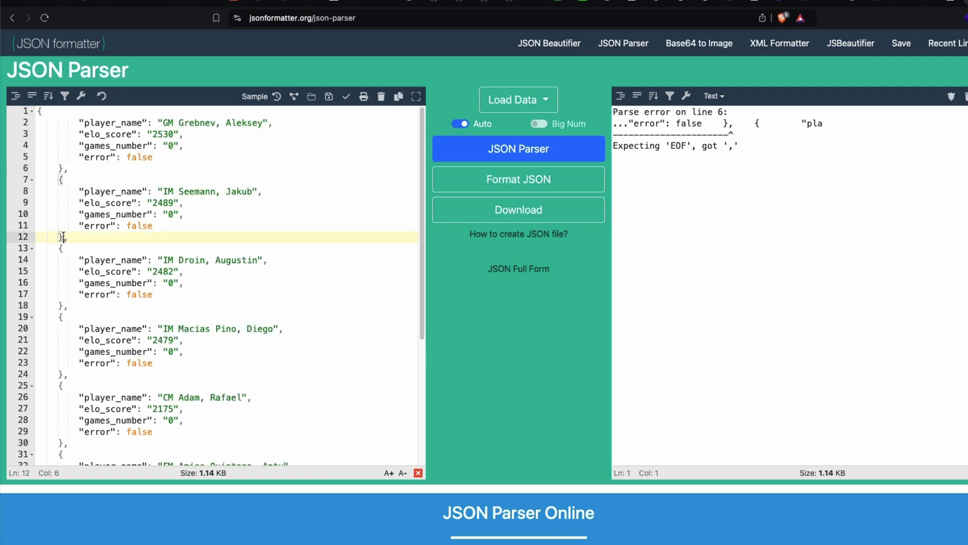
pyautogui.click(41, 111)
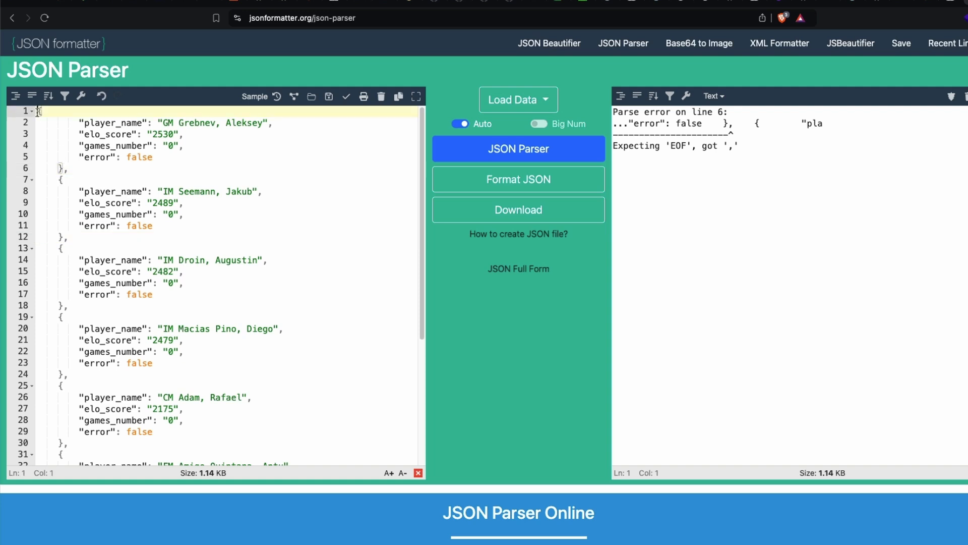
pyautogui.click(518, 180)
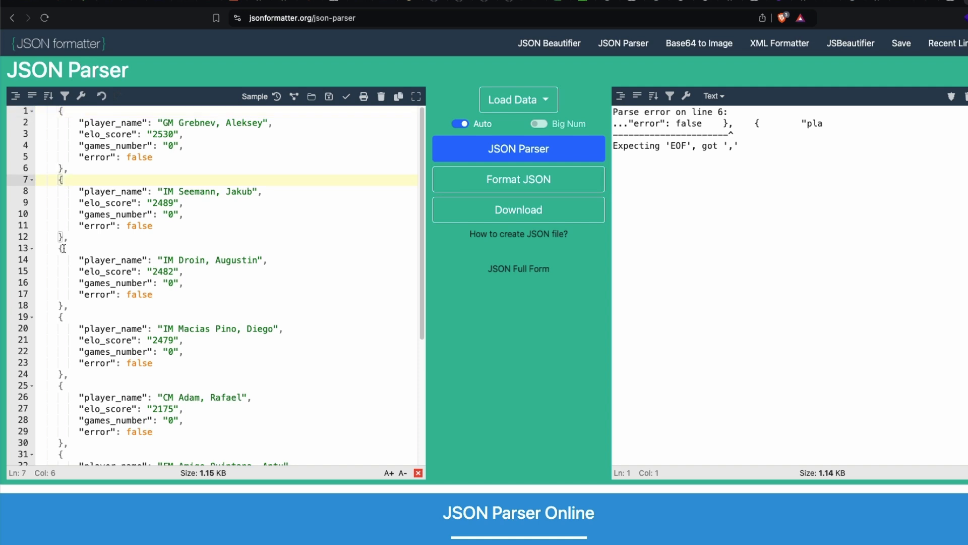
pyautogui.click(68, 316)
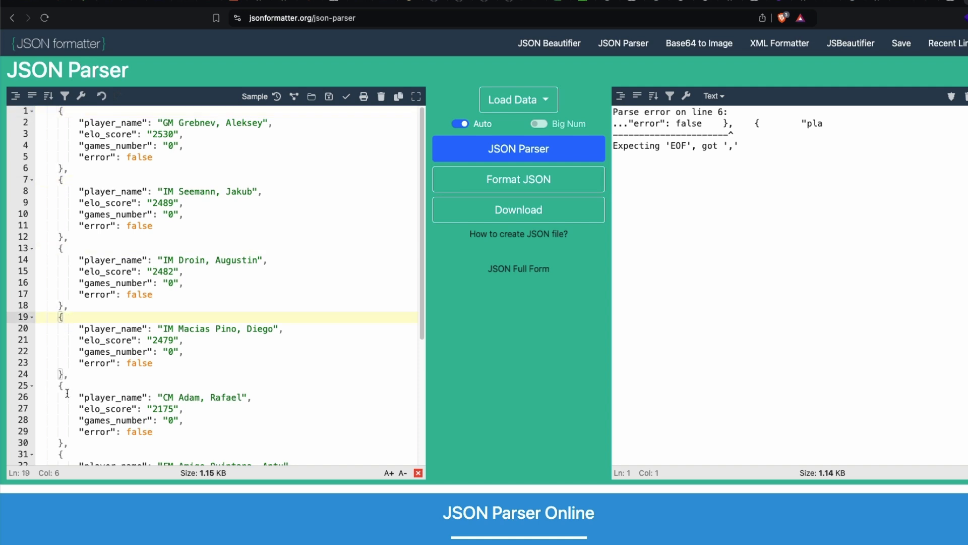
# Step: Return to the Google results and go to the Json Parser Online site
pyautogui.scroll(-3)
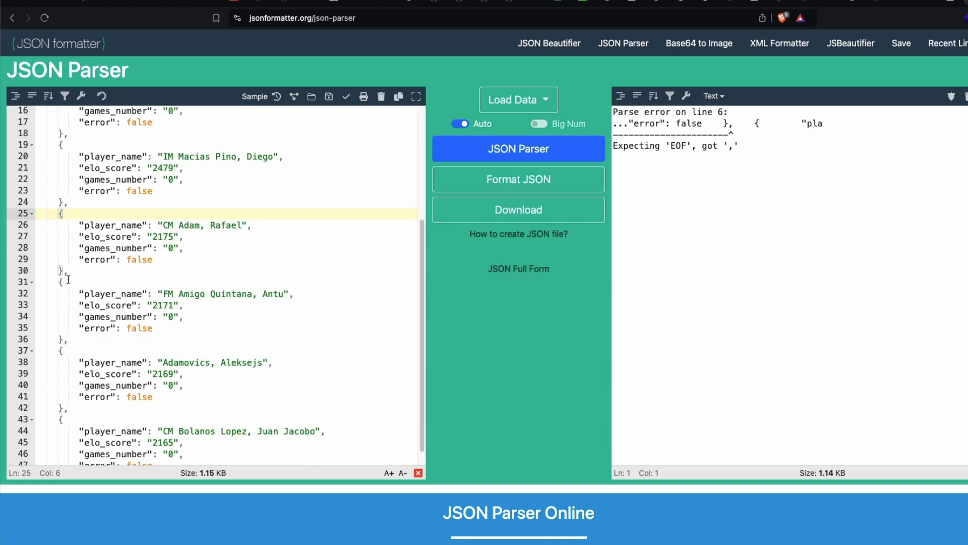
pyautogui.scroll(-3)
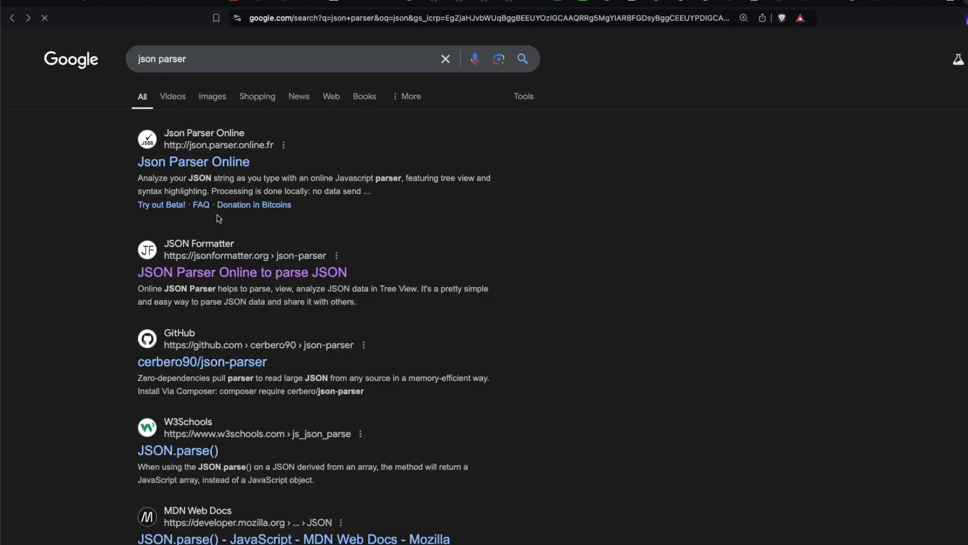
pyautogui.scroll(-3)
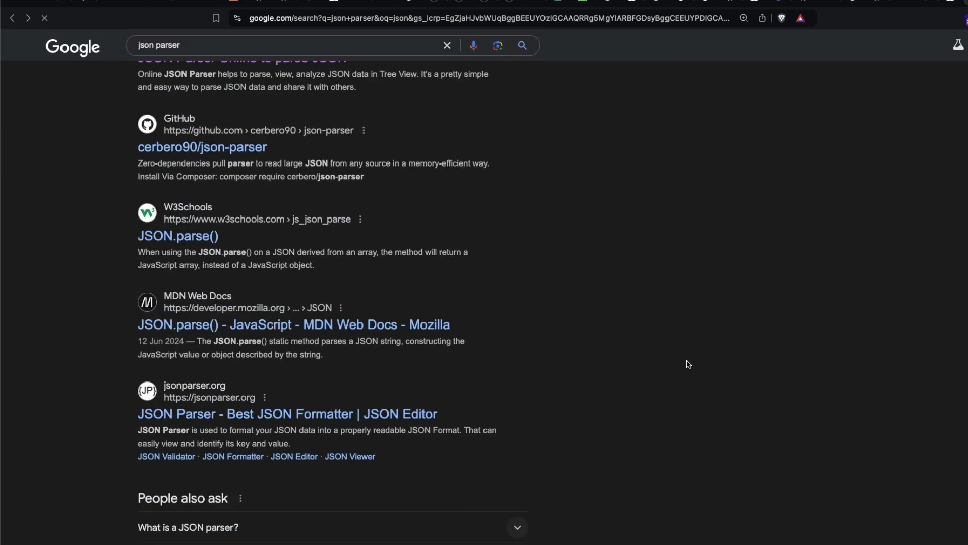
pyautogui.scroll(3)
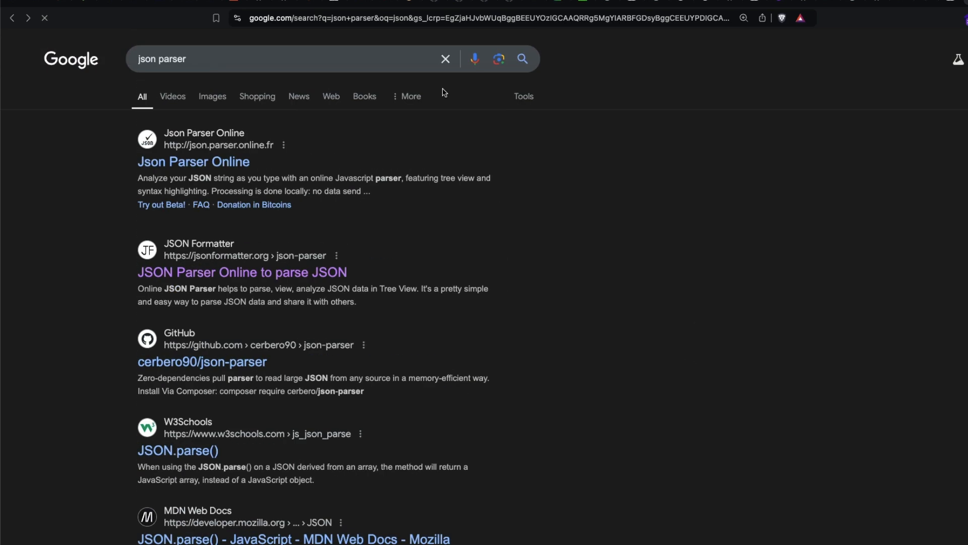
pyautogui.click(193, 162)
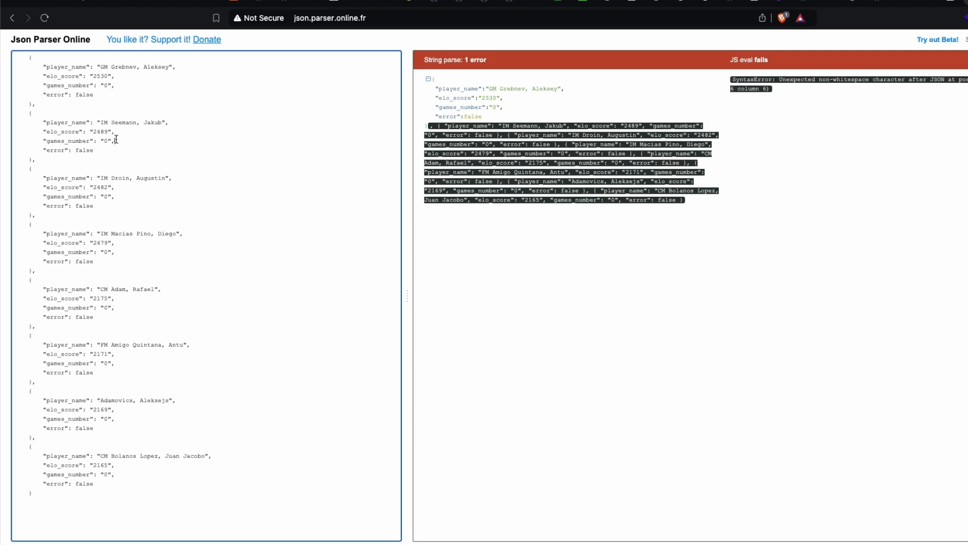
# Step: Select all the pasted player JSON and start a new browser tab from the File menu
pyautogui.press('ctrl+a')
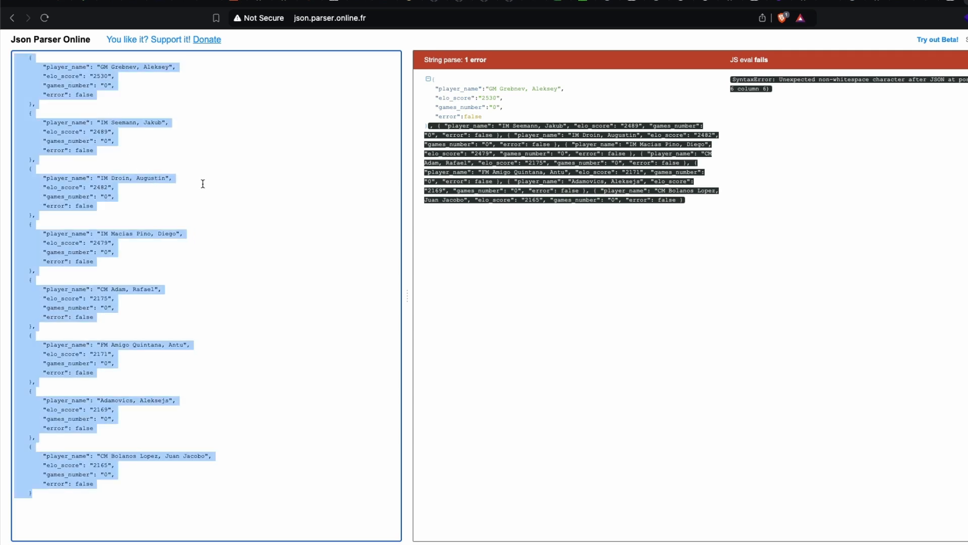
pyautogui.click(31, 3)
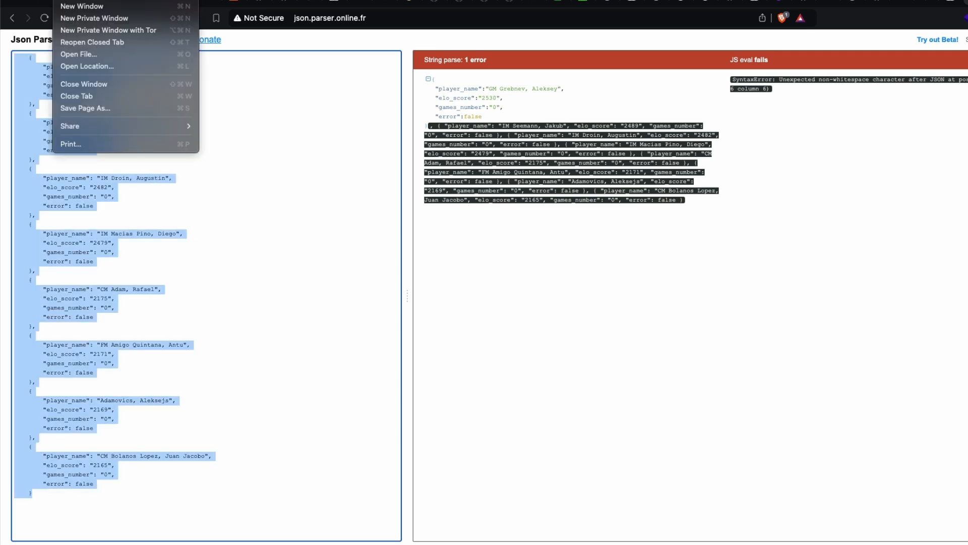
pyautogui.click(94, 18)
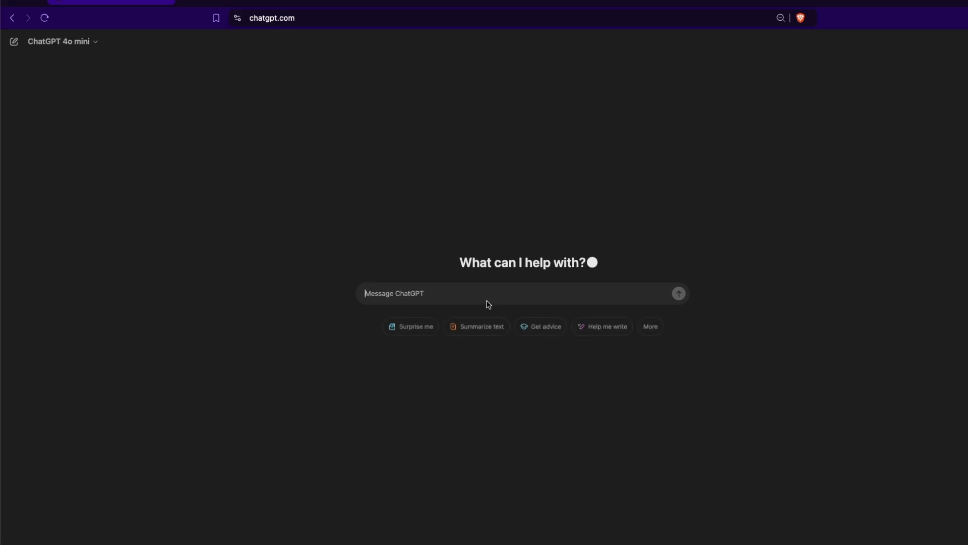
# Step: Ask ChatGPT to 'fix this json form' with the pasted player JSON
pyautogui.write('fix this json form')
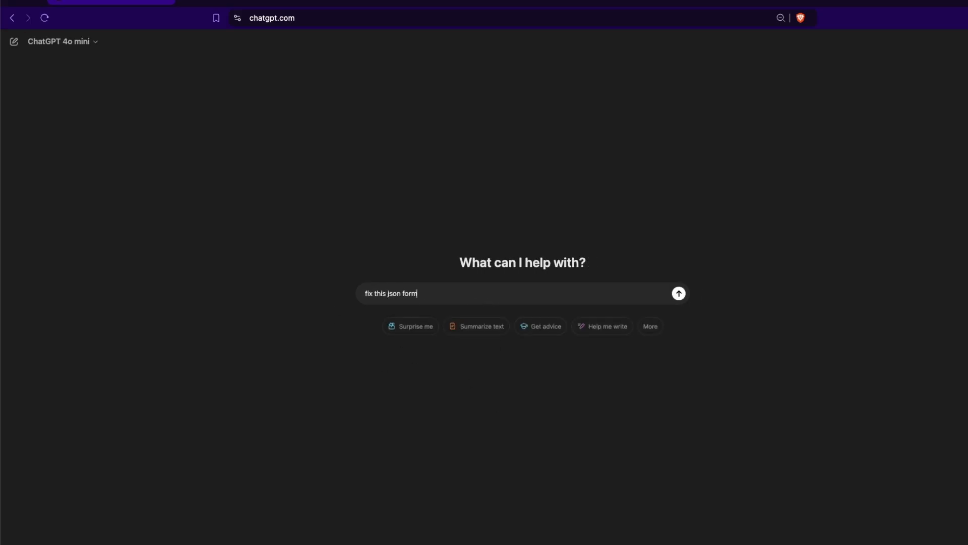
pyautogui.click(678, 292)
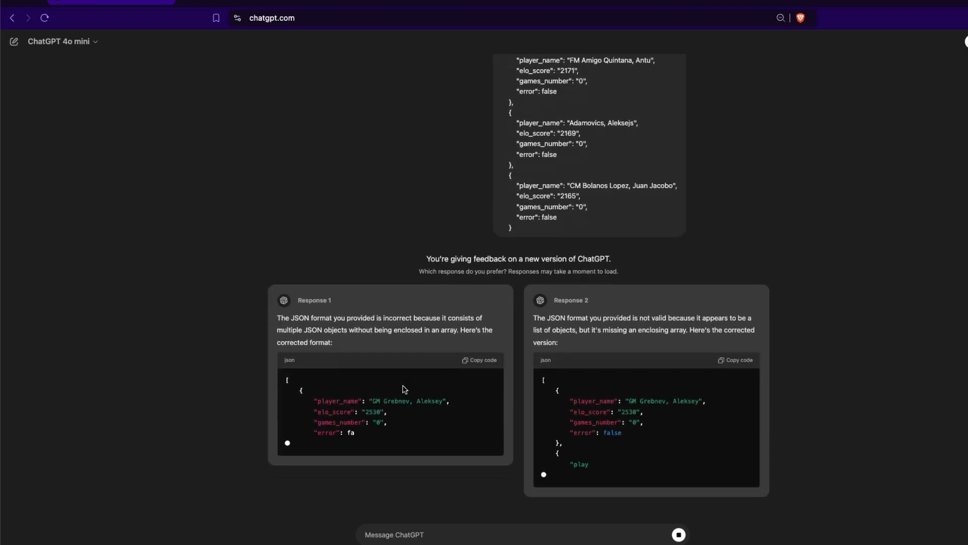
# Step: Review ChatGPT's array-wrapped player JSON and copy it for the parser
pyautogui.scroll(-3)
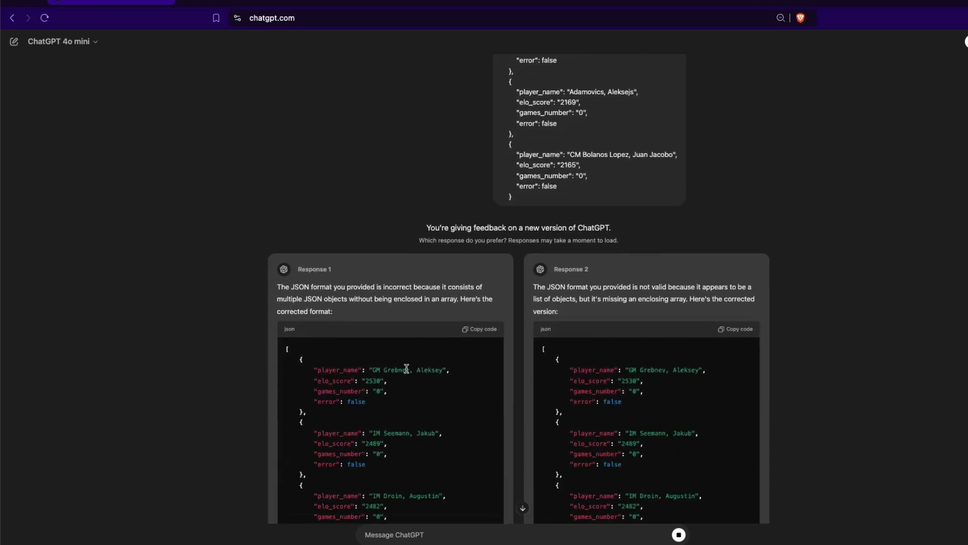
pyautogui.scroll(-3)
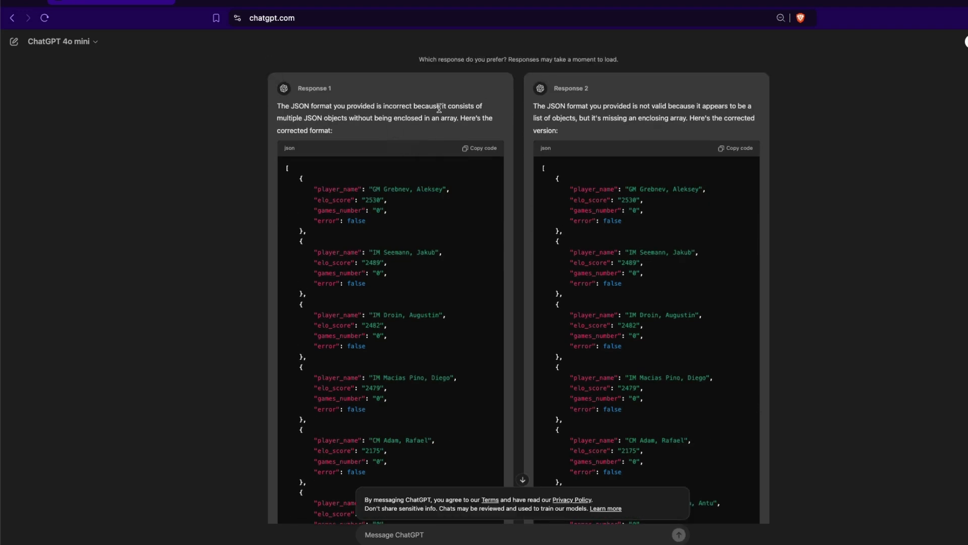
pyautogui.moveTo(510, 203)
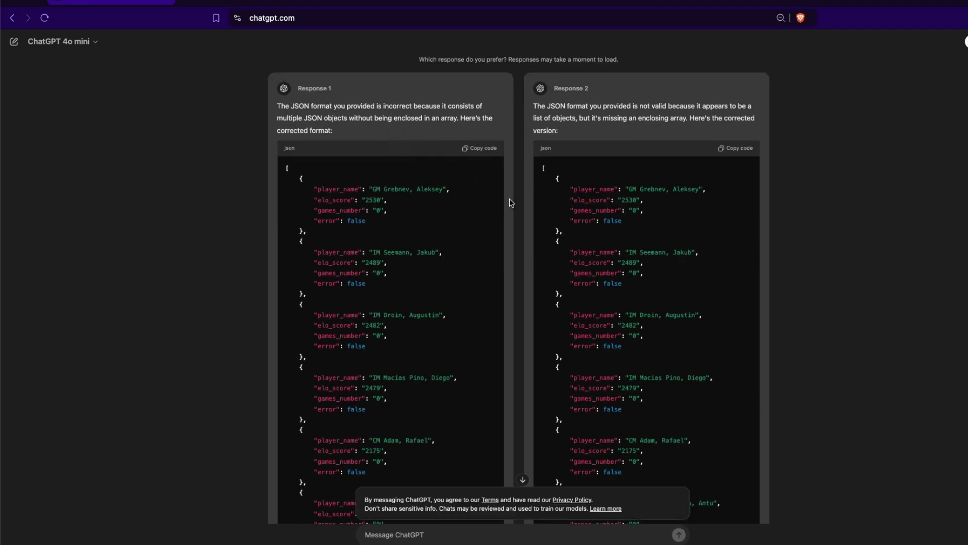
pyautogui.scroll(-3)
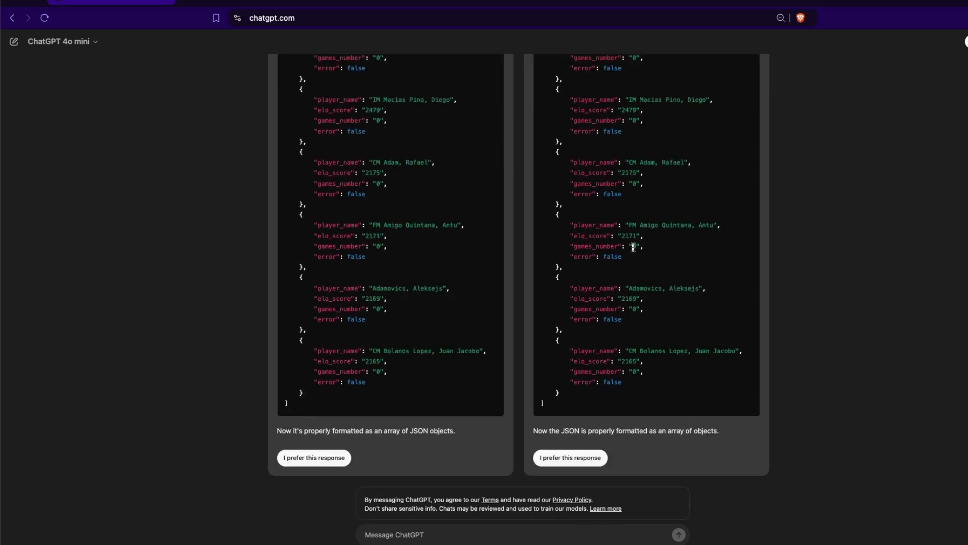
pyautogui.moveTo(533, 300)
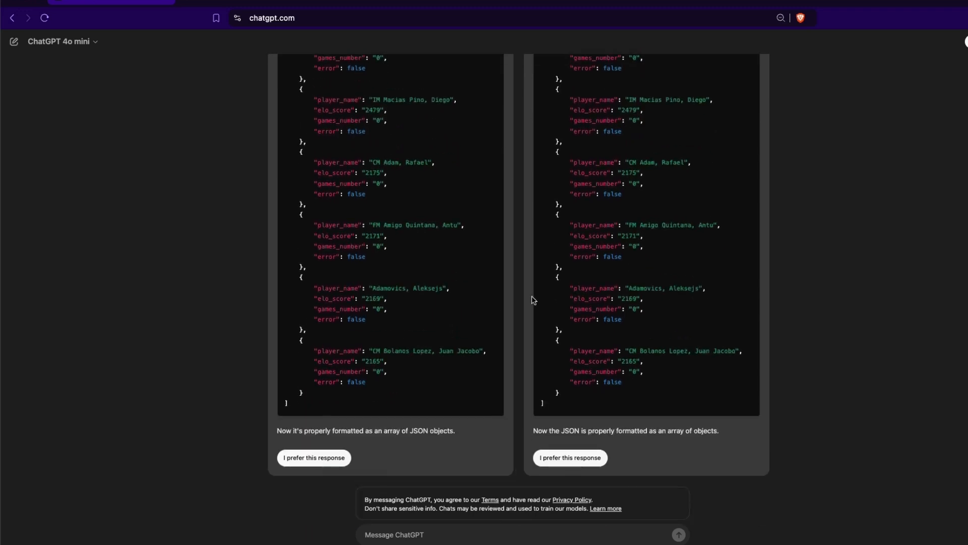
pyautogui.scroll(3)
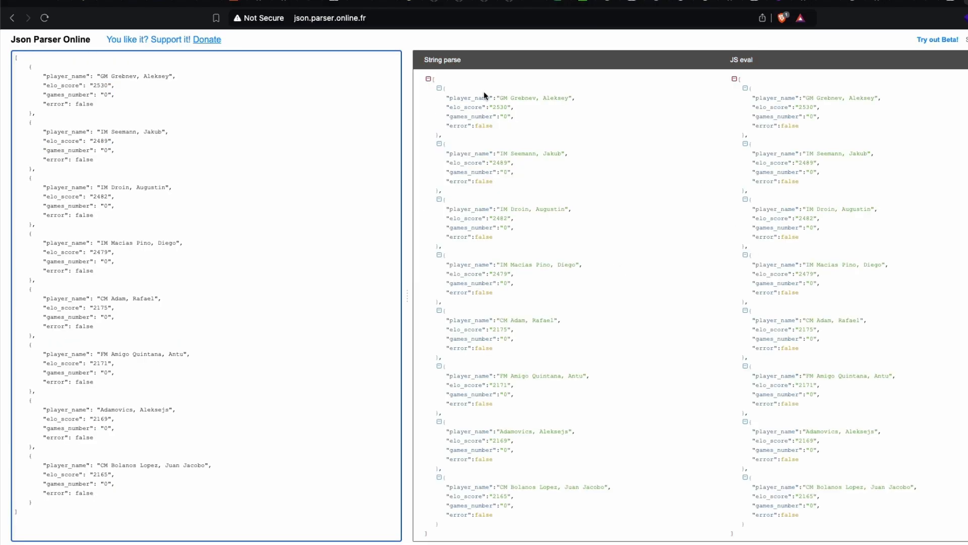
pyautogui.click(735, 78)
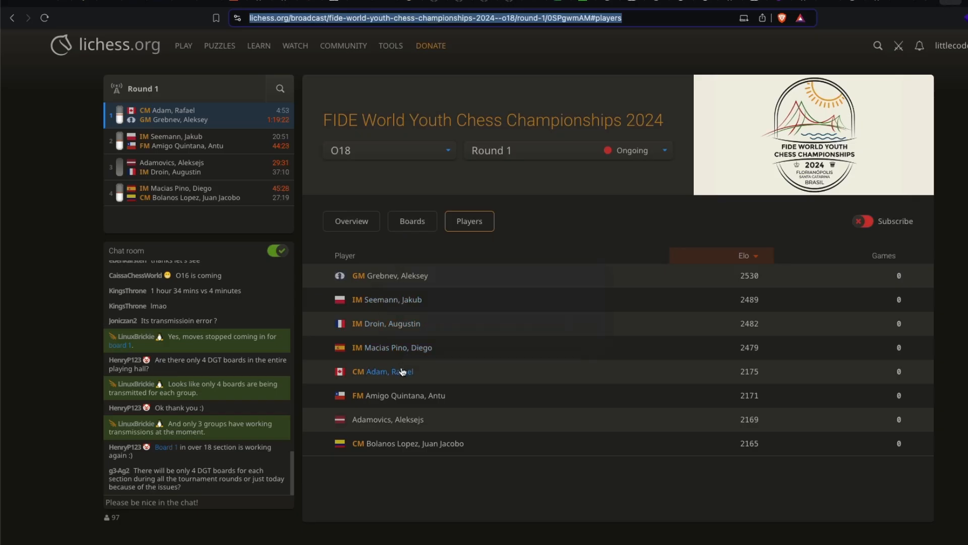
pyautogui.moveTo(500, 458)
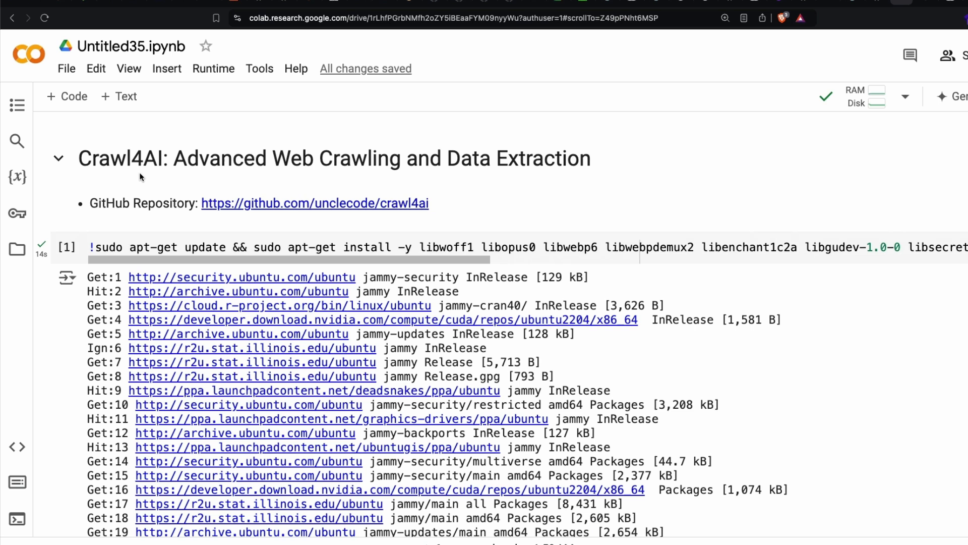
pyautogui.moveTo(760, 19)
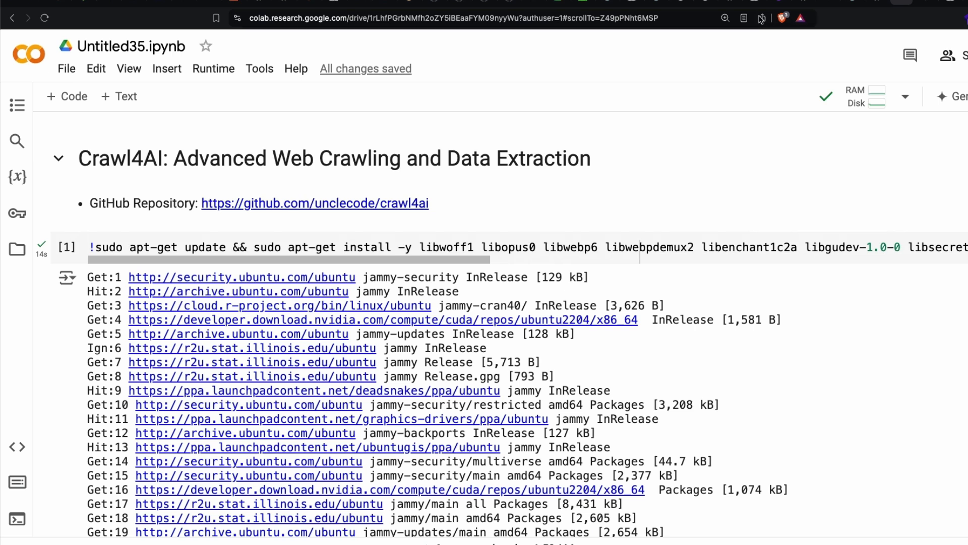
# Step: Go to the crawl4ai GitHub repository from the Colab notebook link
pyautogui.click(315, 203)
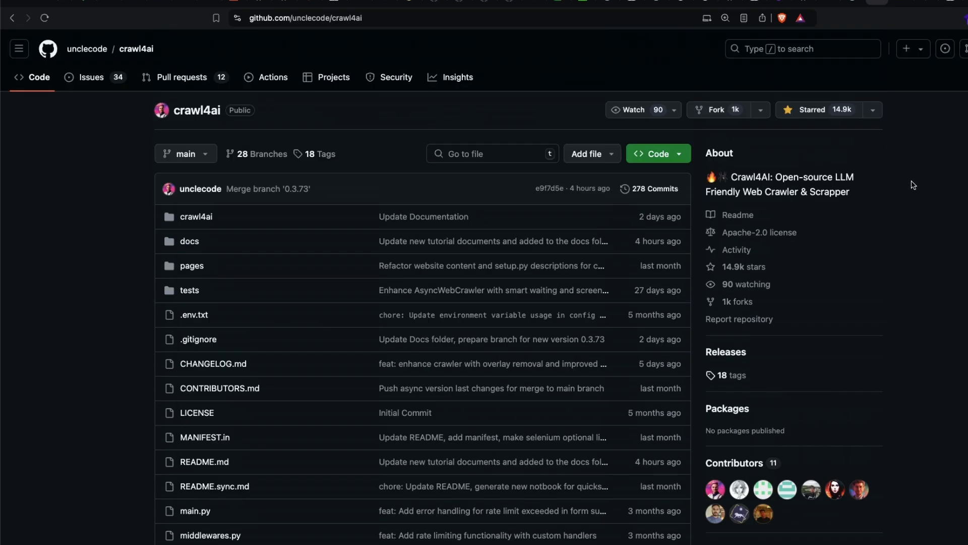